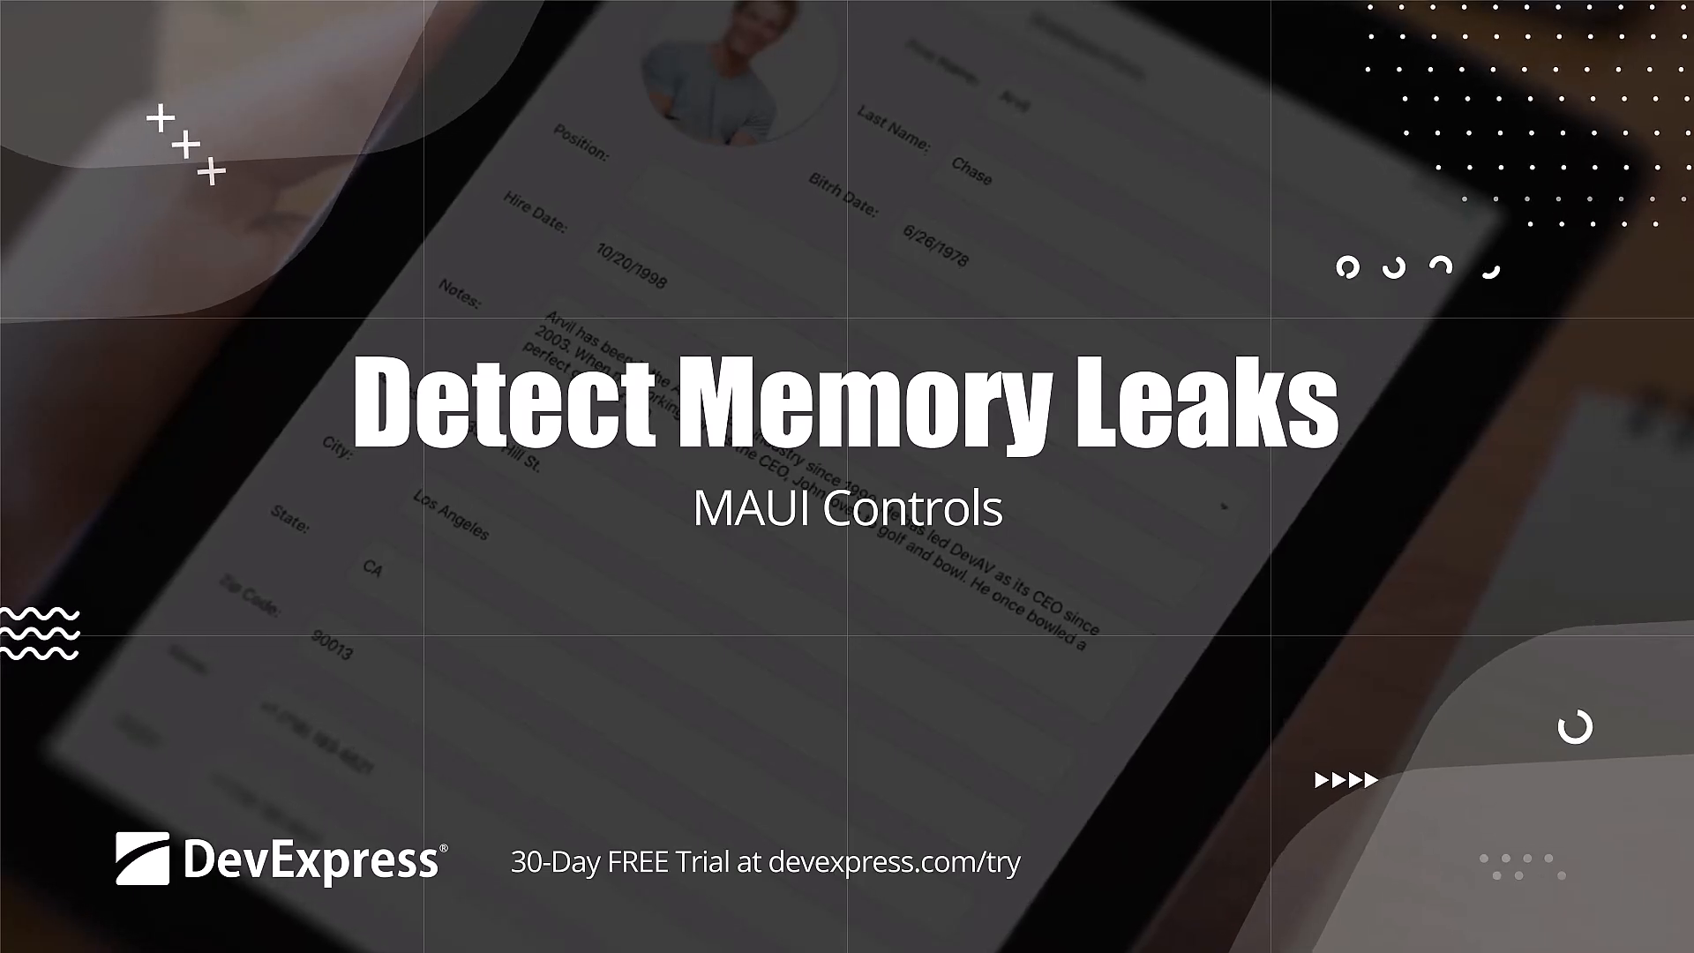
- Install the dotnet-heapview global tool from a new integrated terminal
left_click(107, 18)
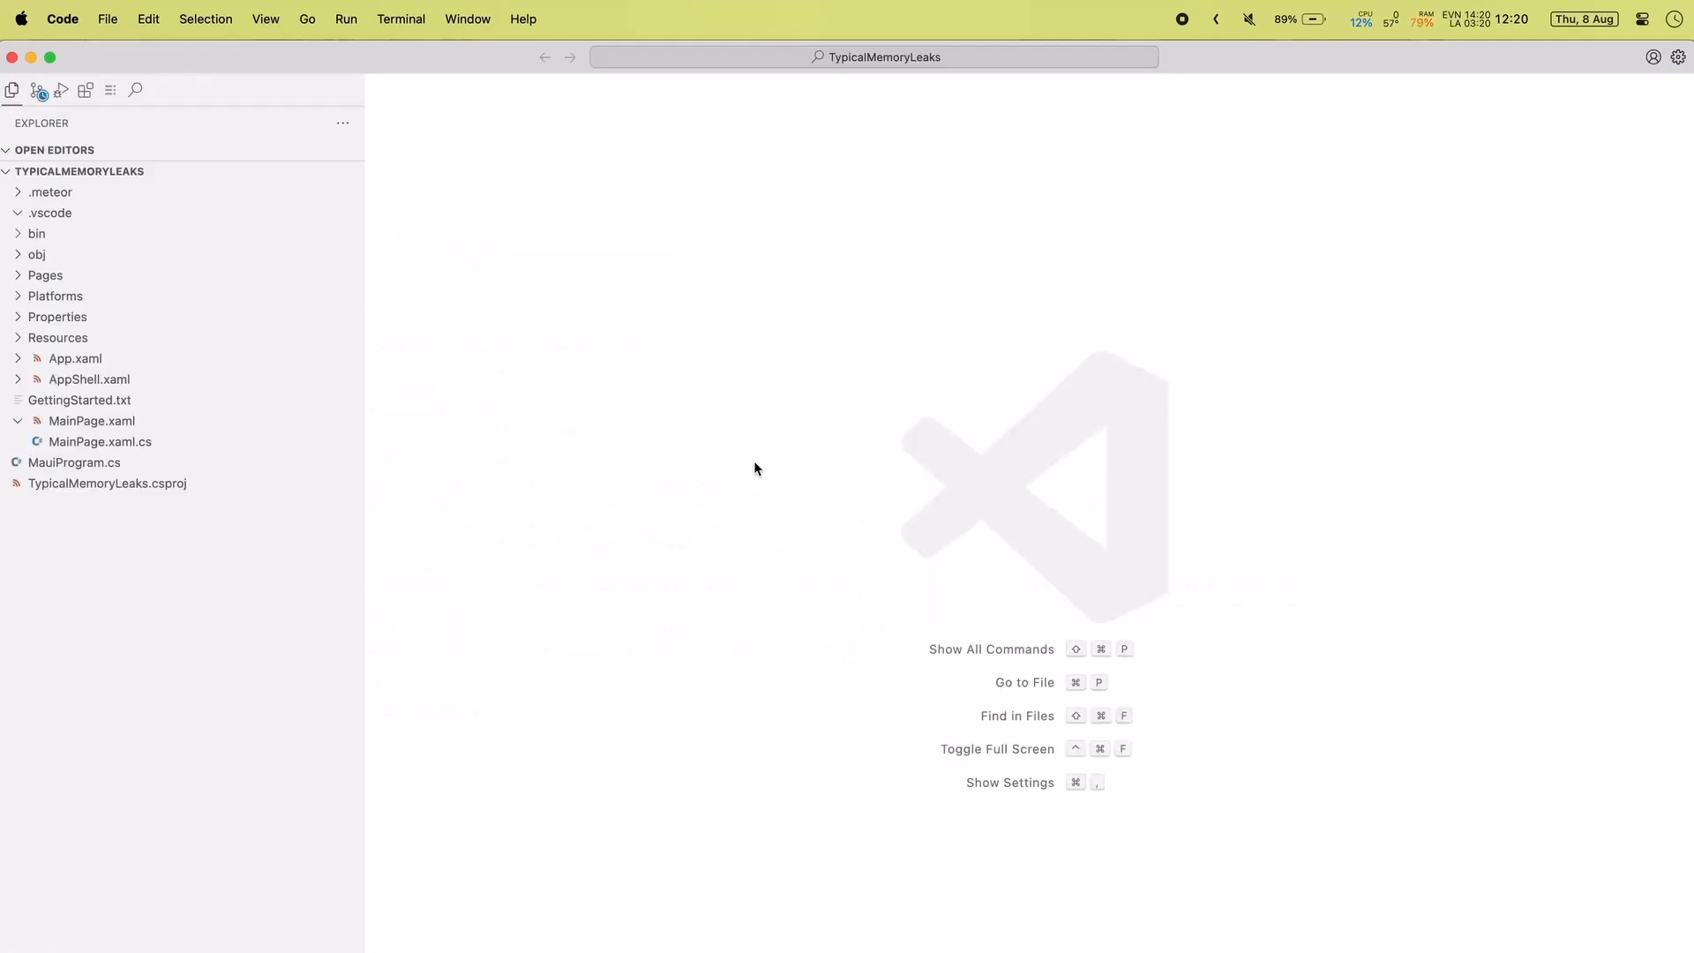
left_click(400, 17)
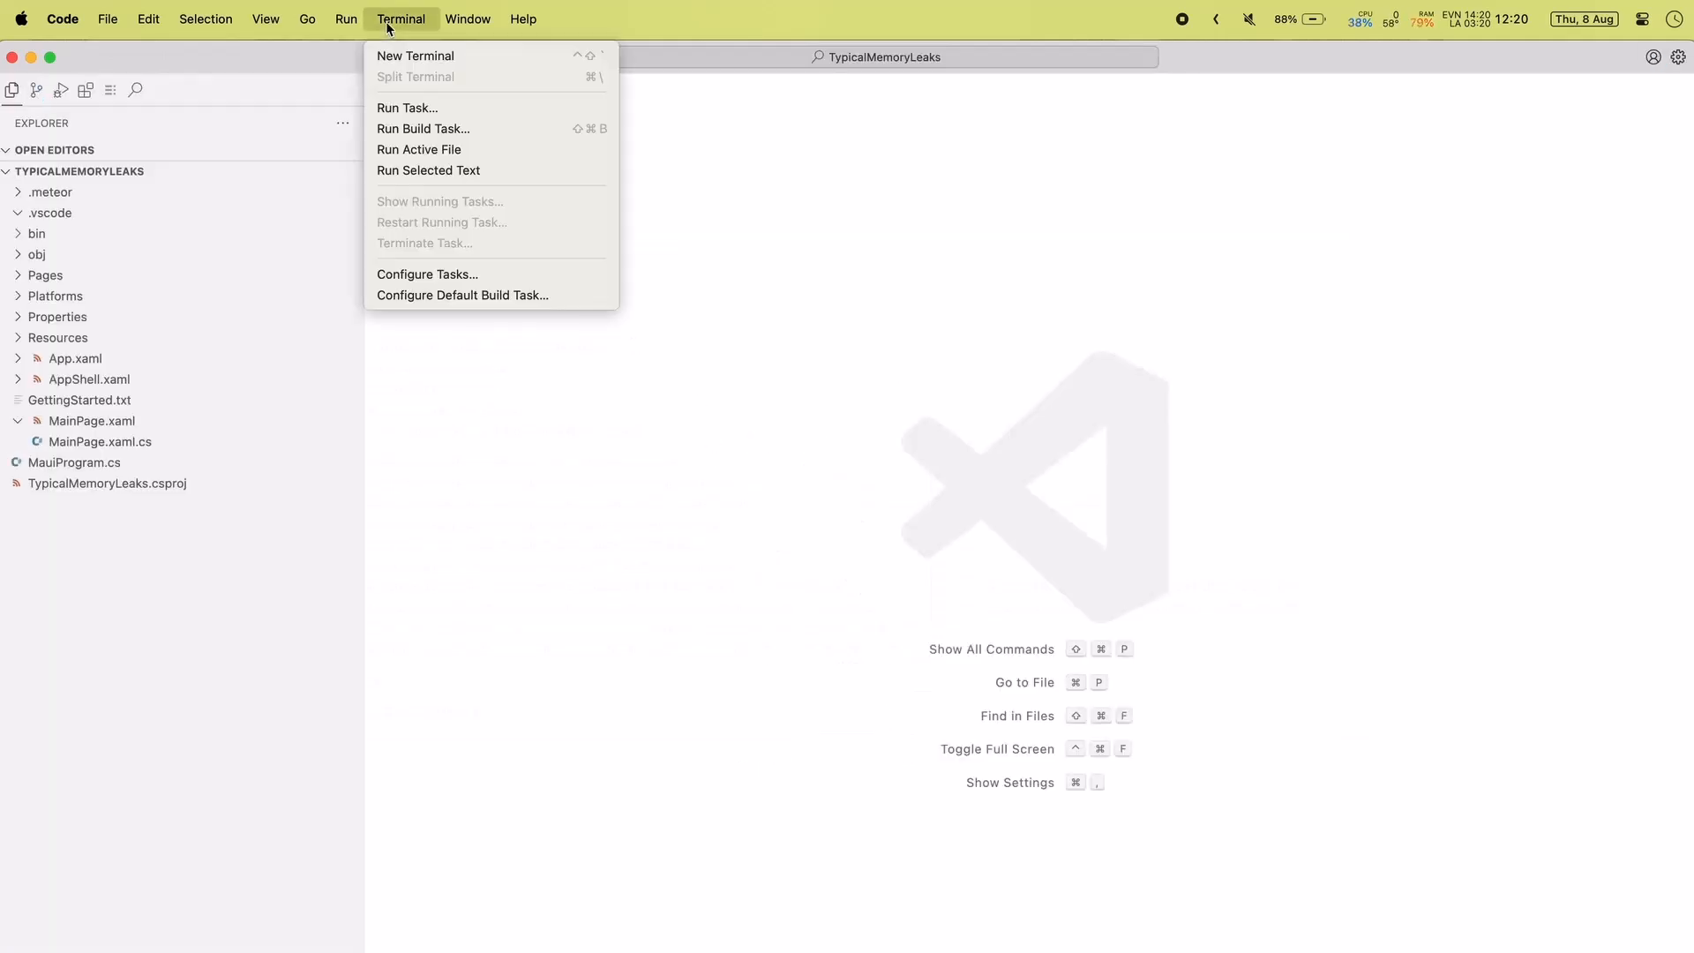
left_click(415, 54)
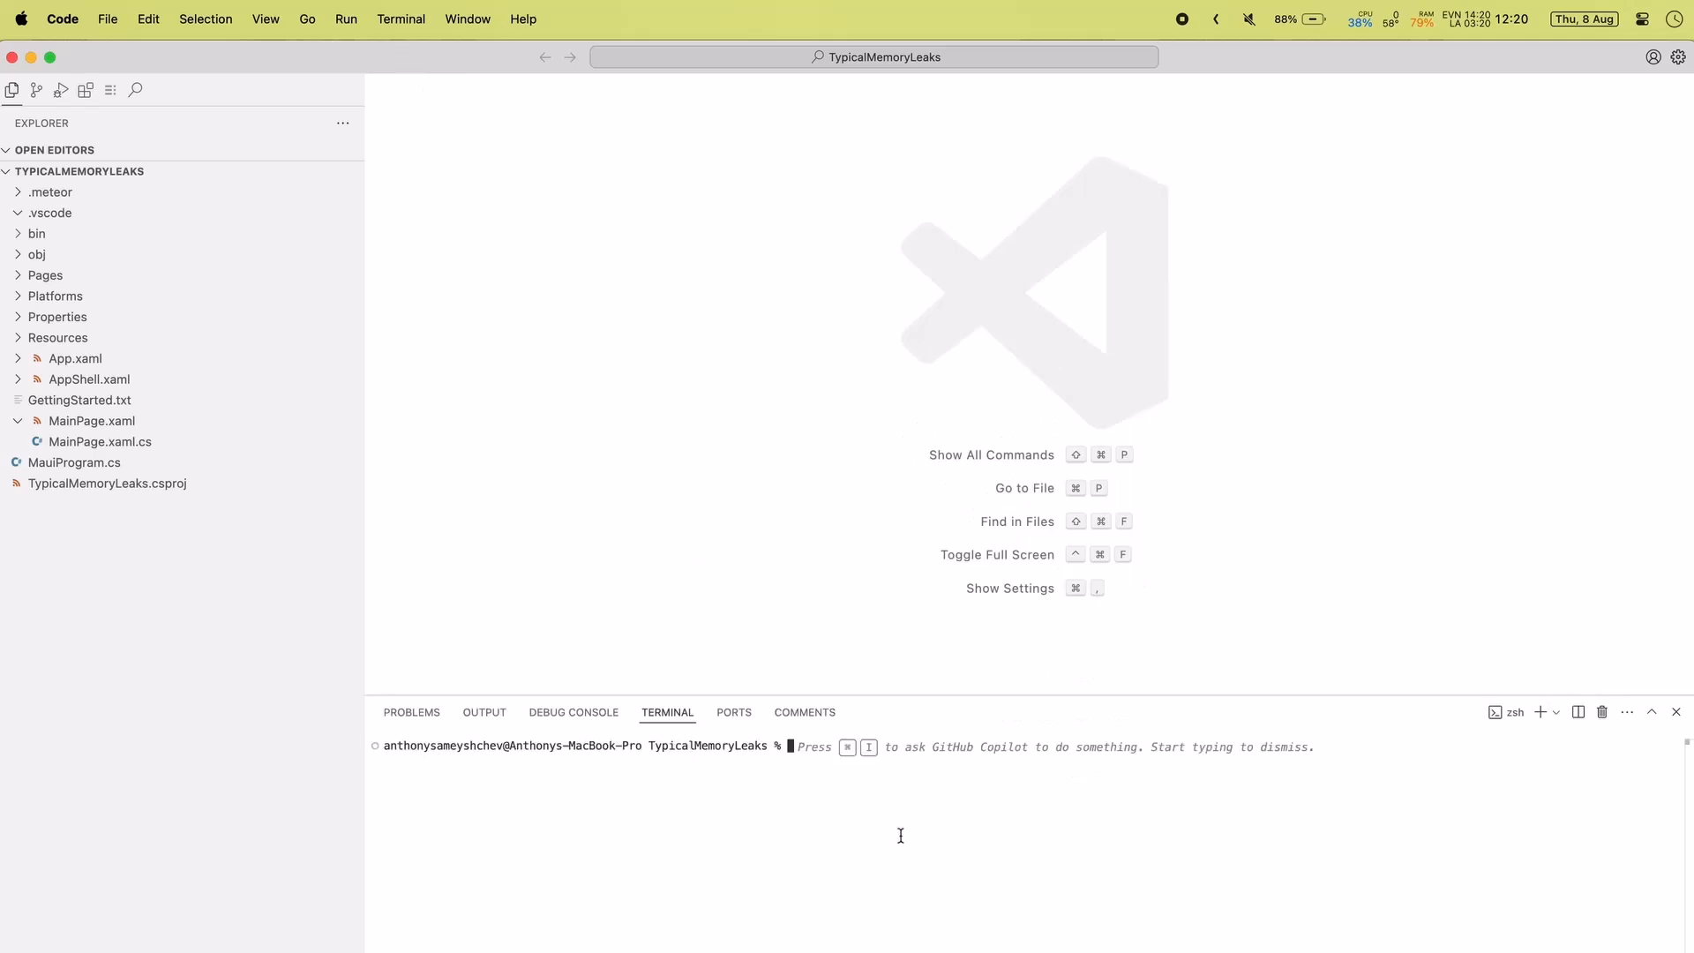
type("dotnet tool install -g dotnet-heapview")
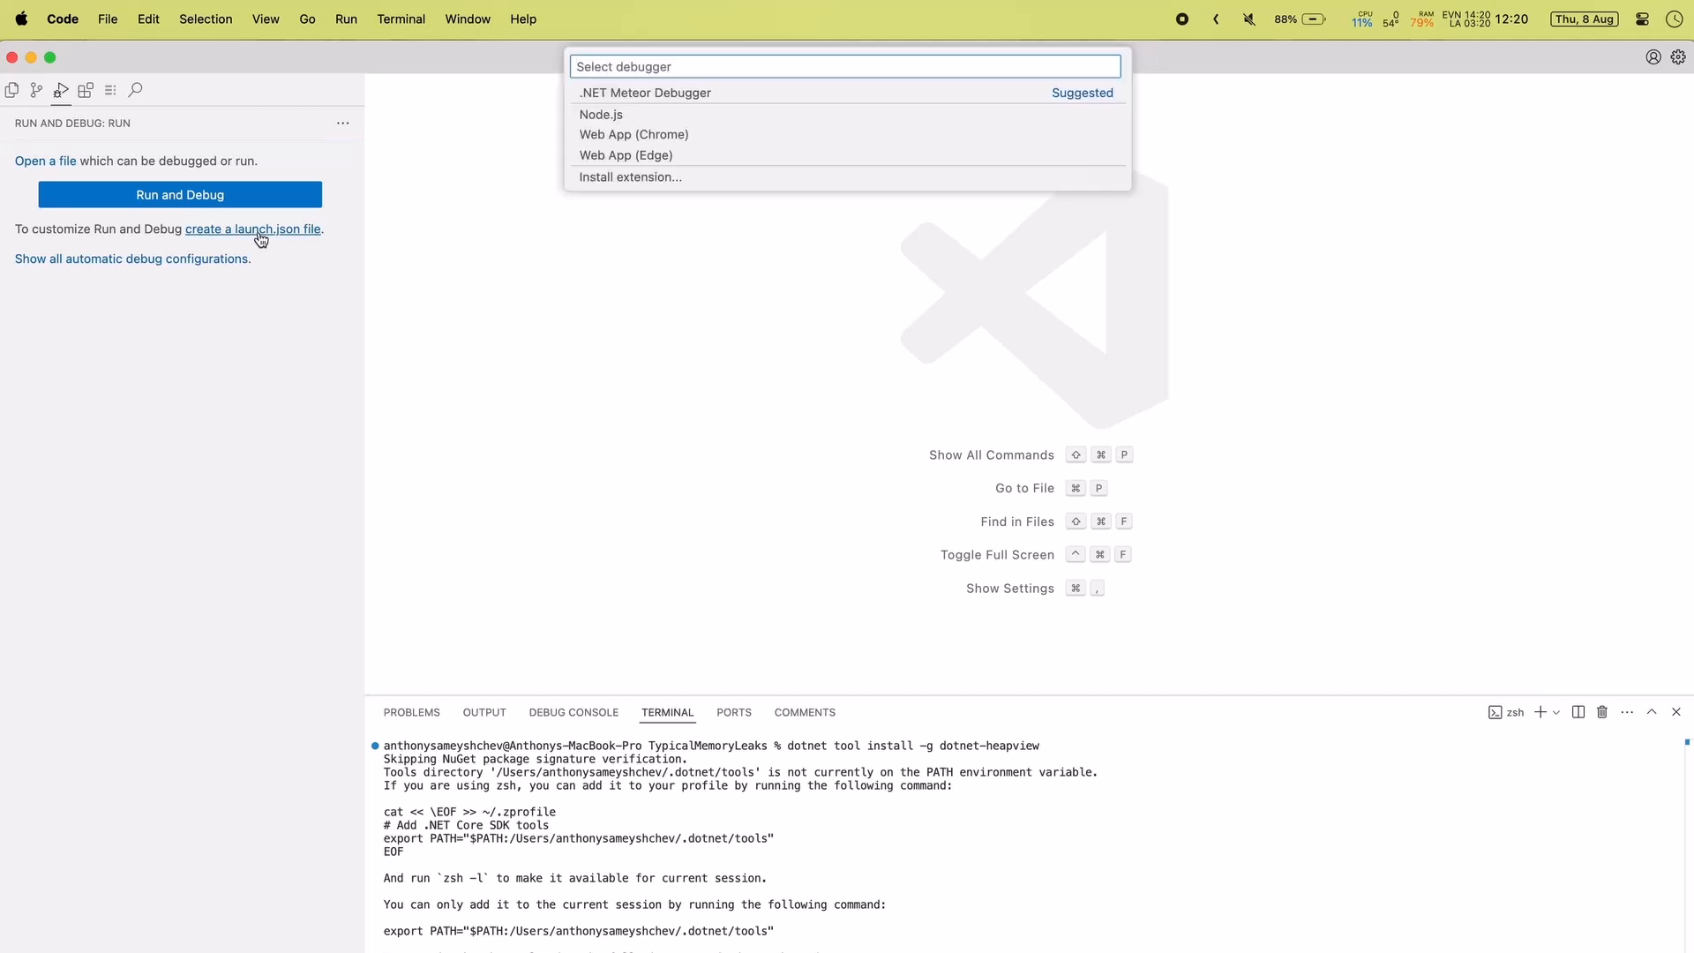
- Add a '.NET Meteor Profiler' launch config with profilerMode gcdump, save it, and start debugging
left_click(644, 92)
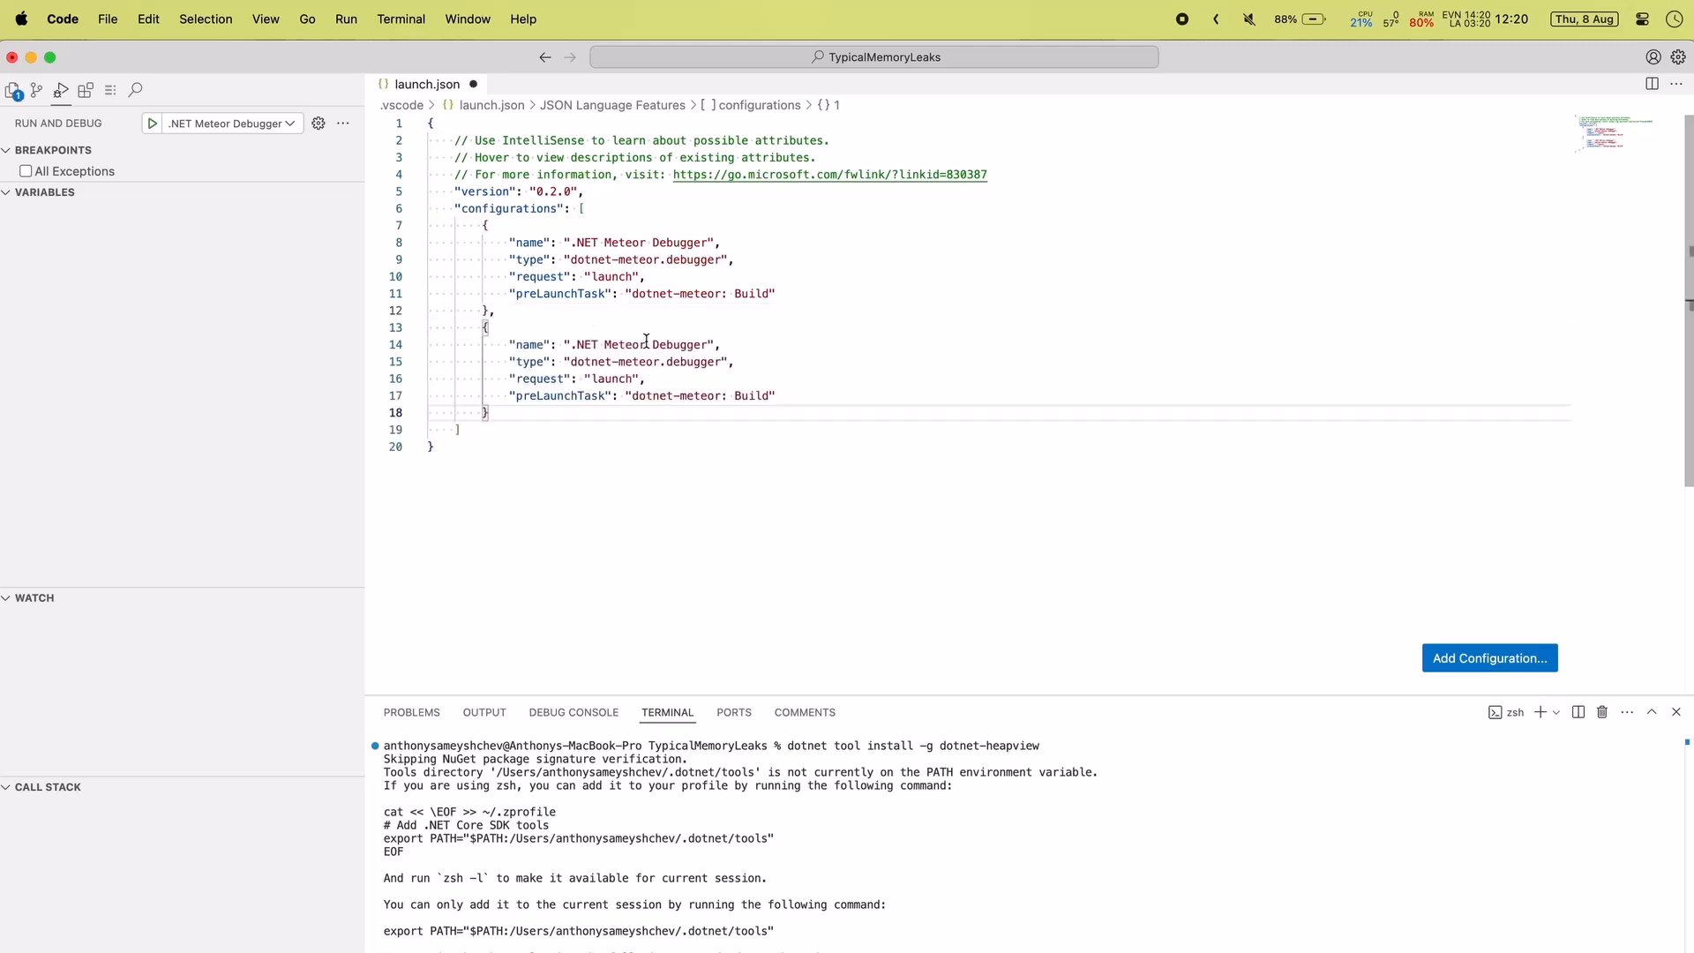
type("\"p")
left_click(972, 344)
type("P")
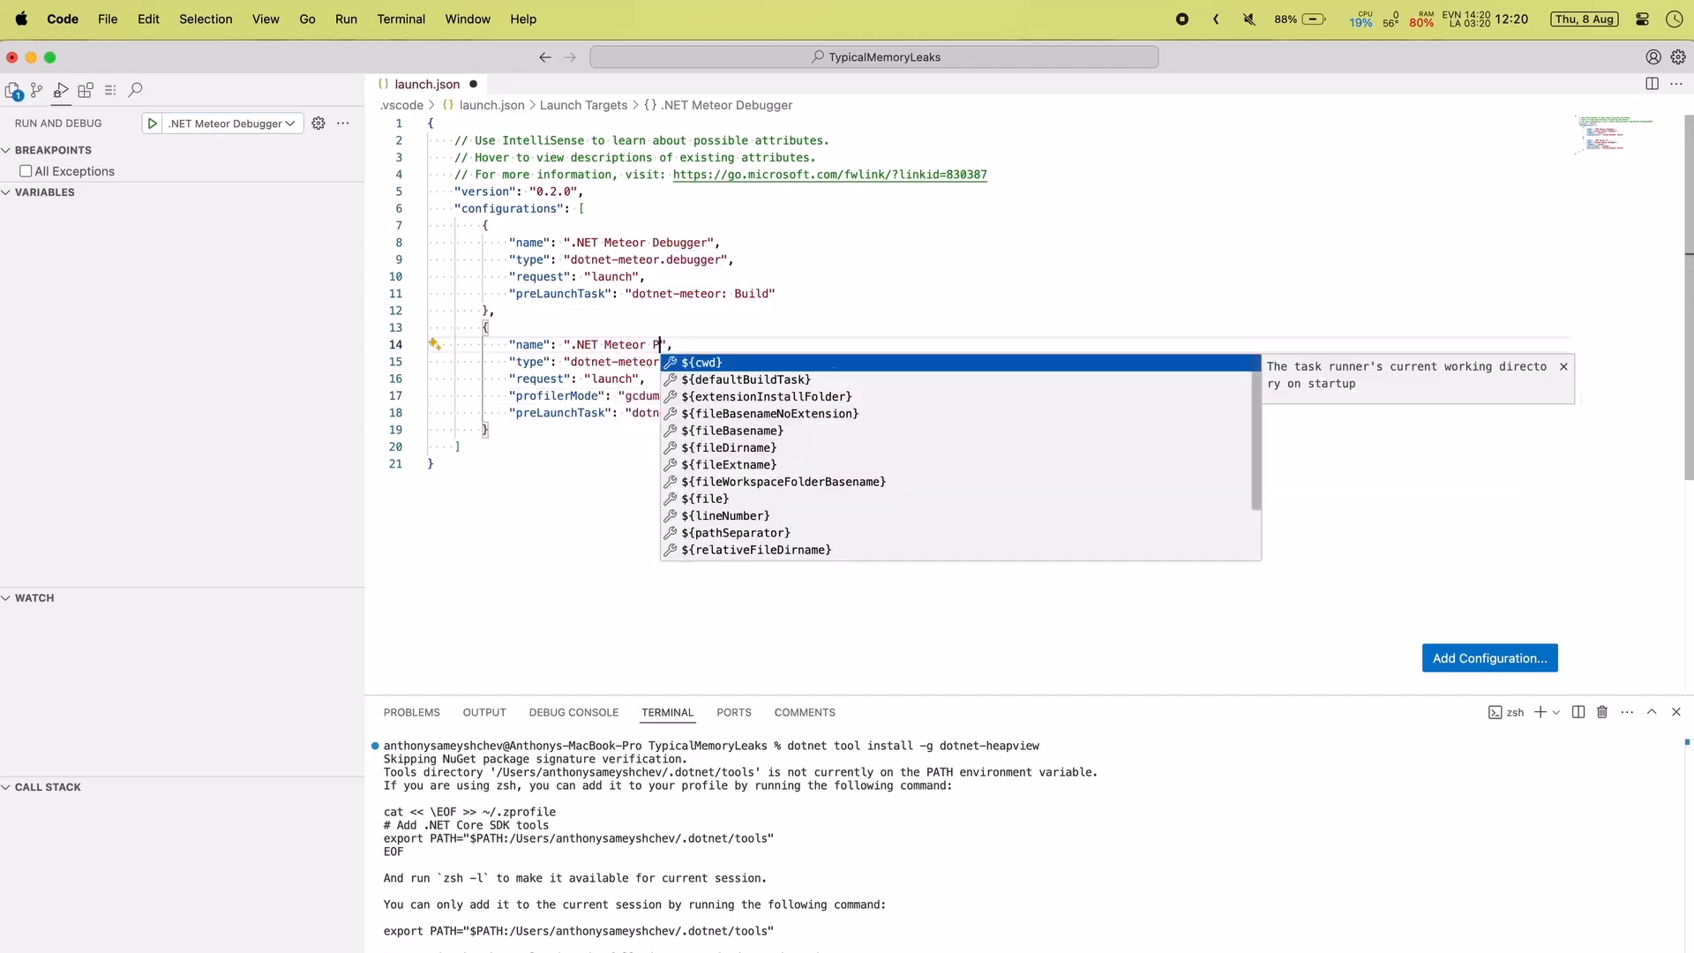
type("rofile")
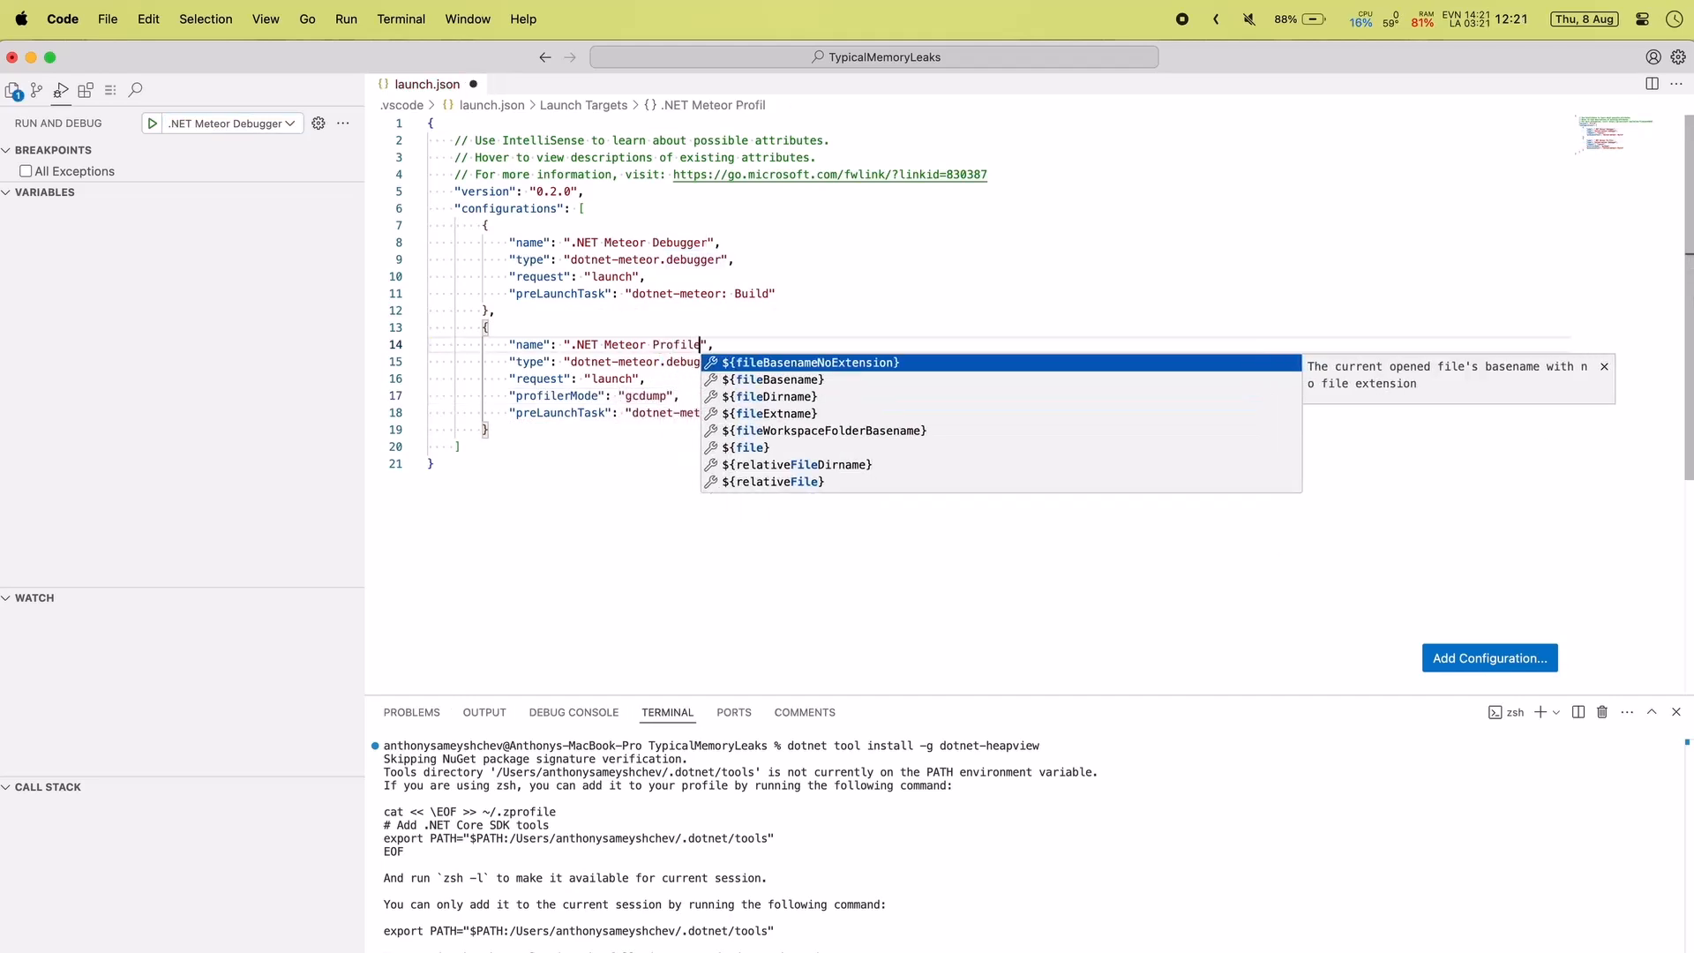
key("Escape")
type("r")
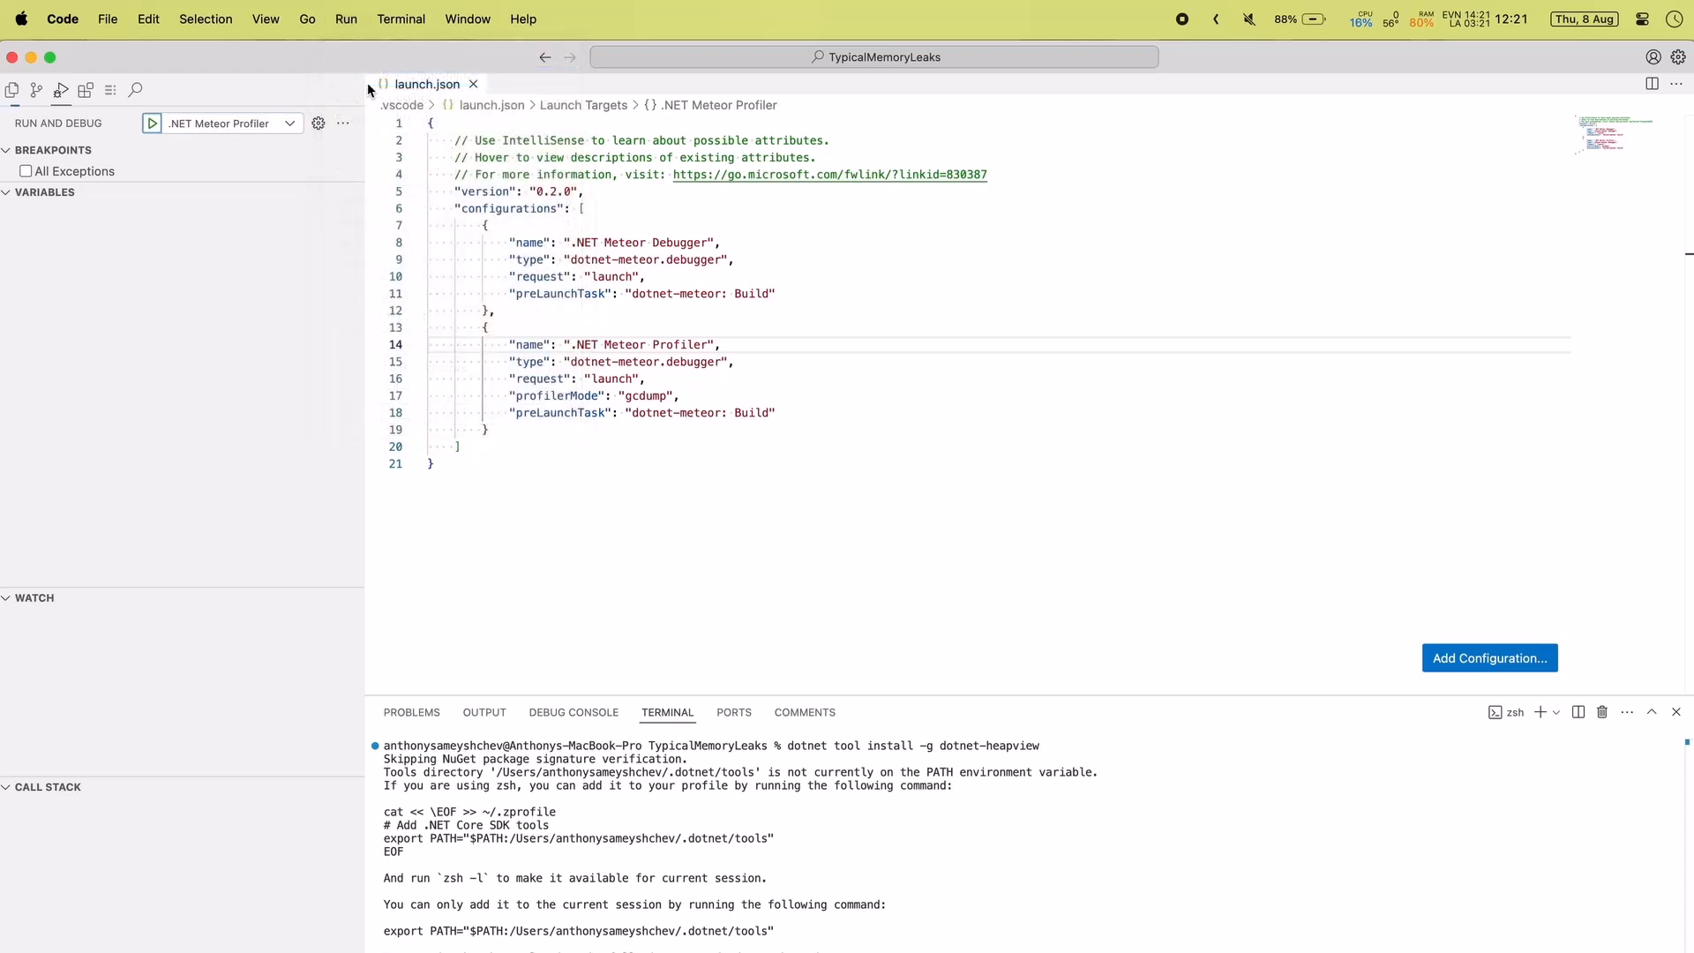
left_click(152, 123)
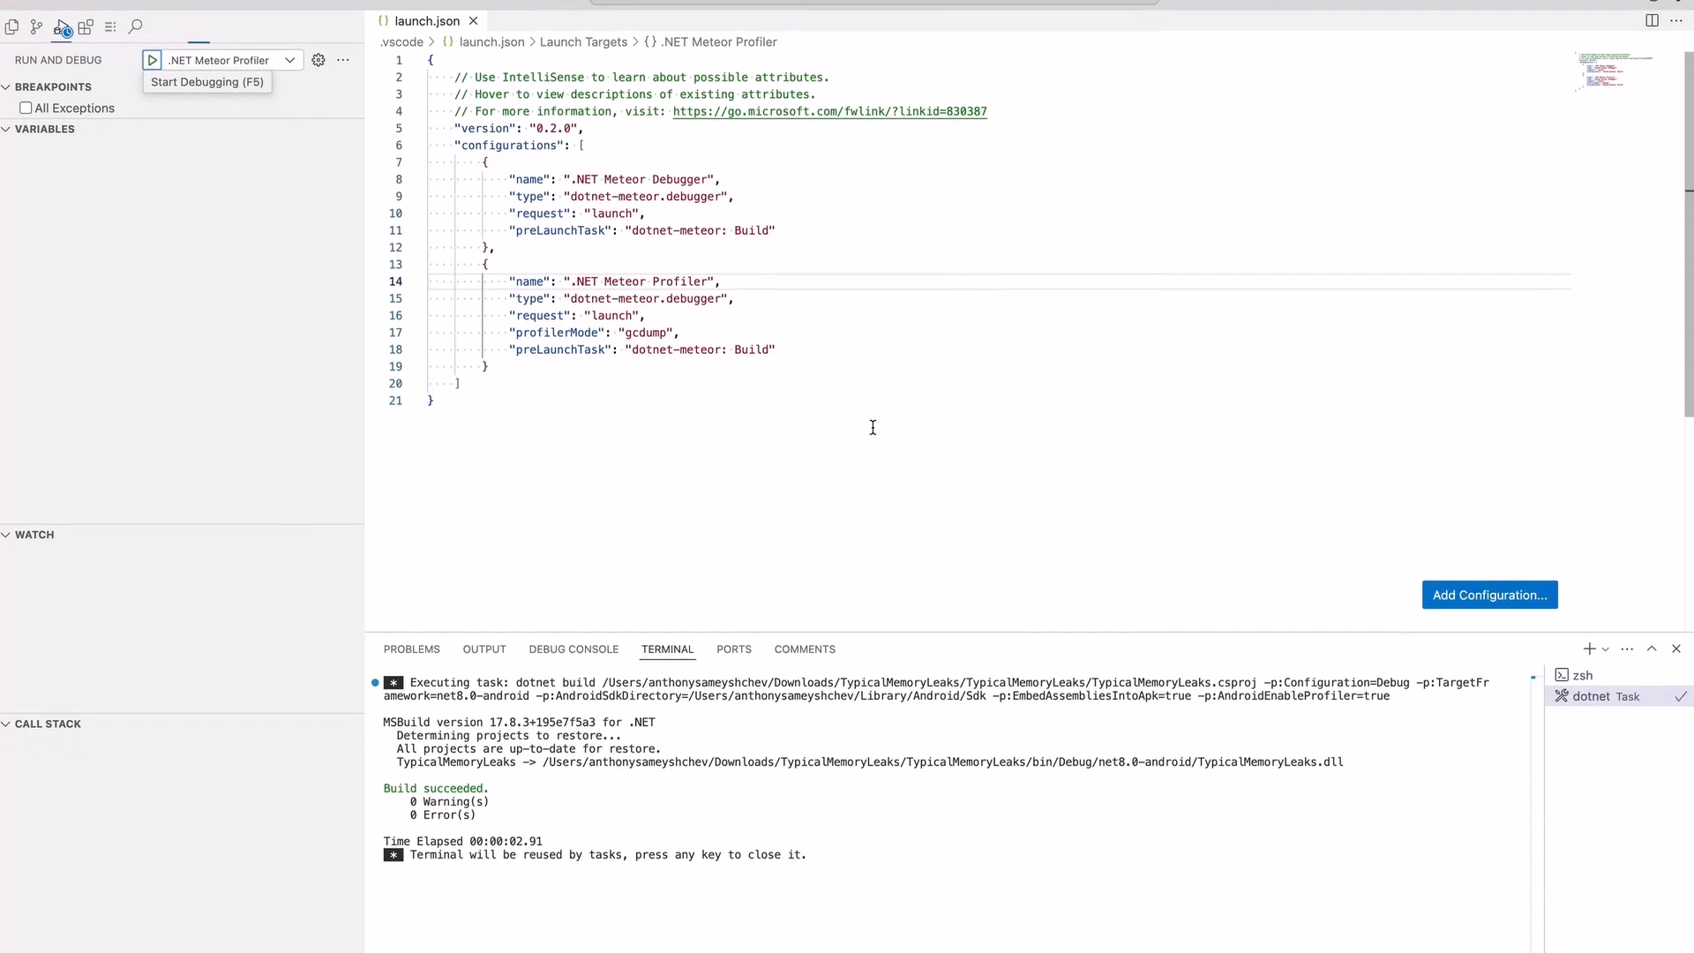
- Visit and leave the direct reference leak and control leak pages, then run Check Instances
left_click(152, 60)
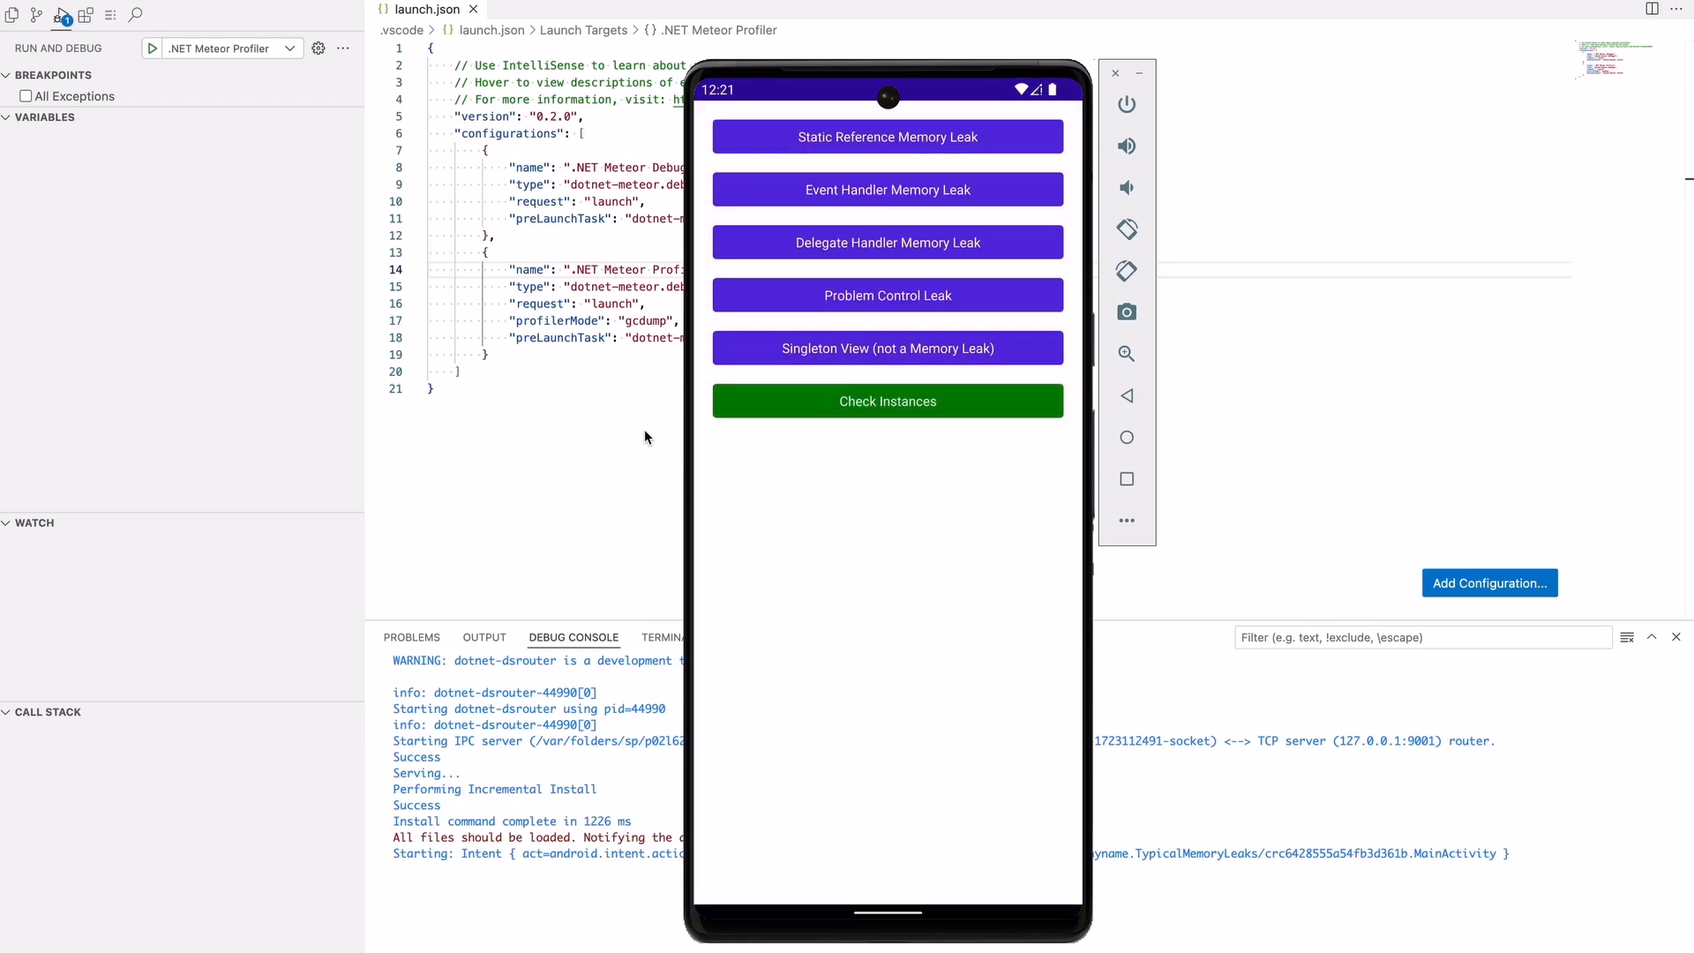
left_click(888, 135)
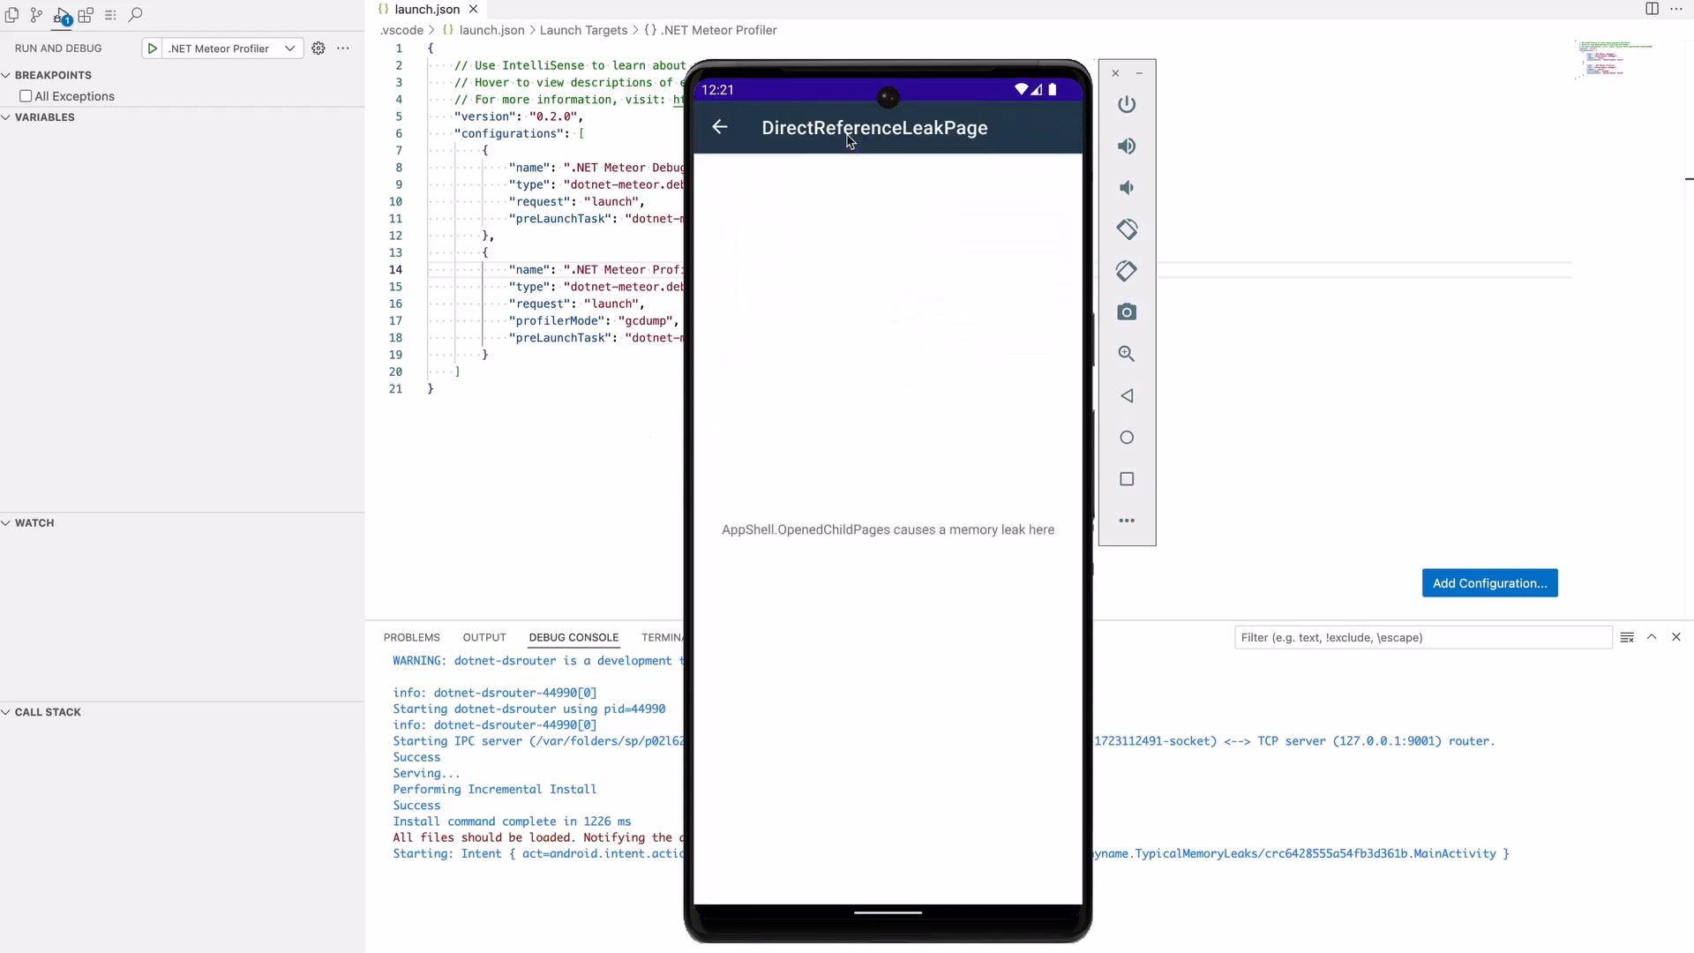
left_click(720, 127)
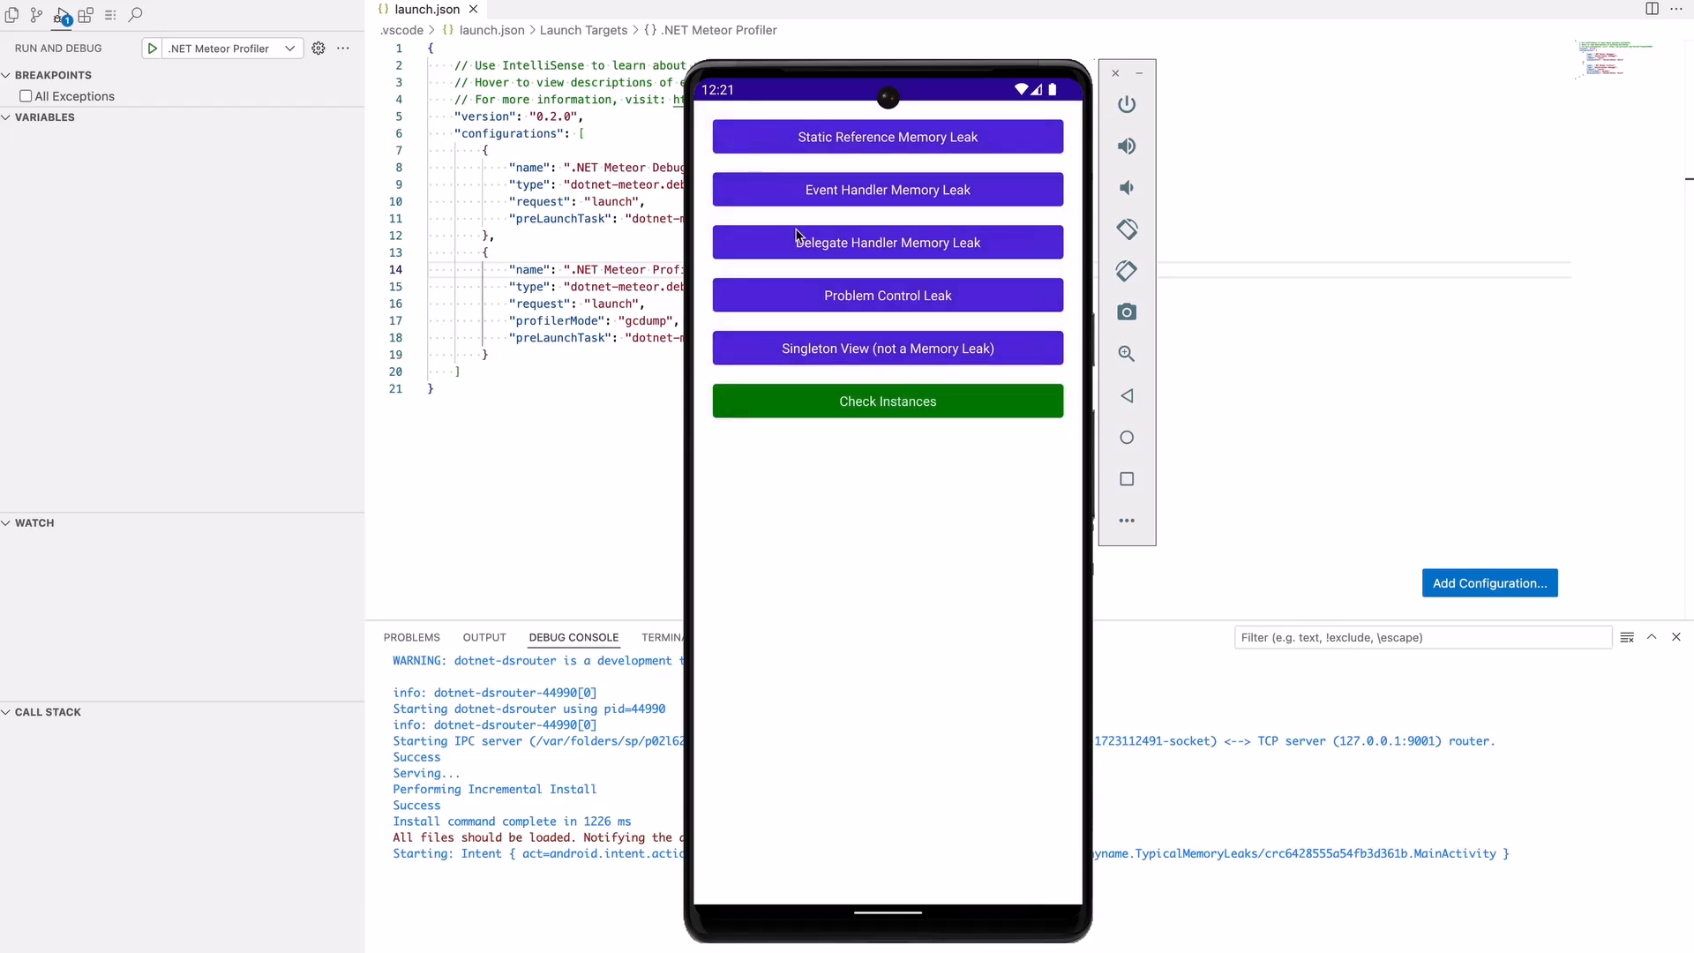
mouse_move(721, 142)
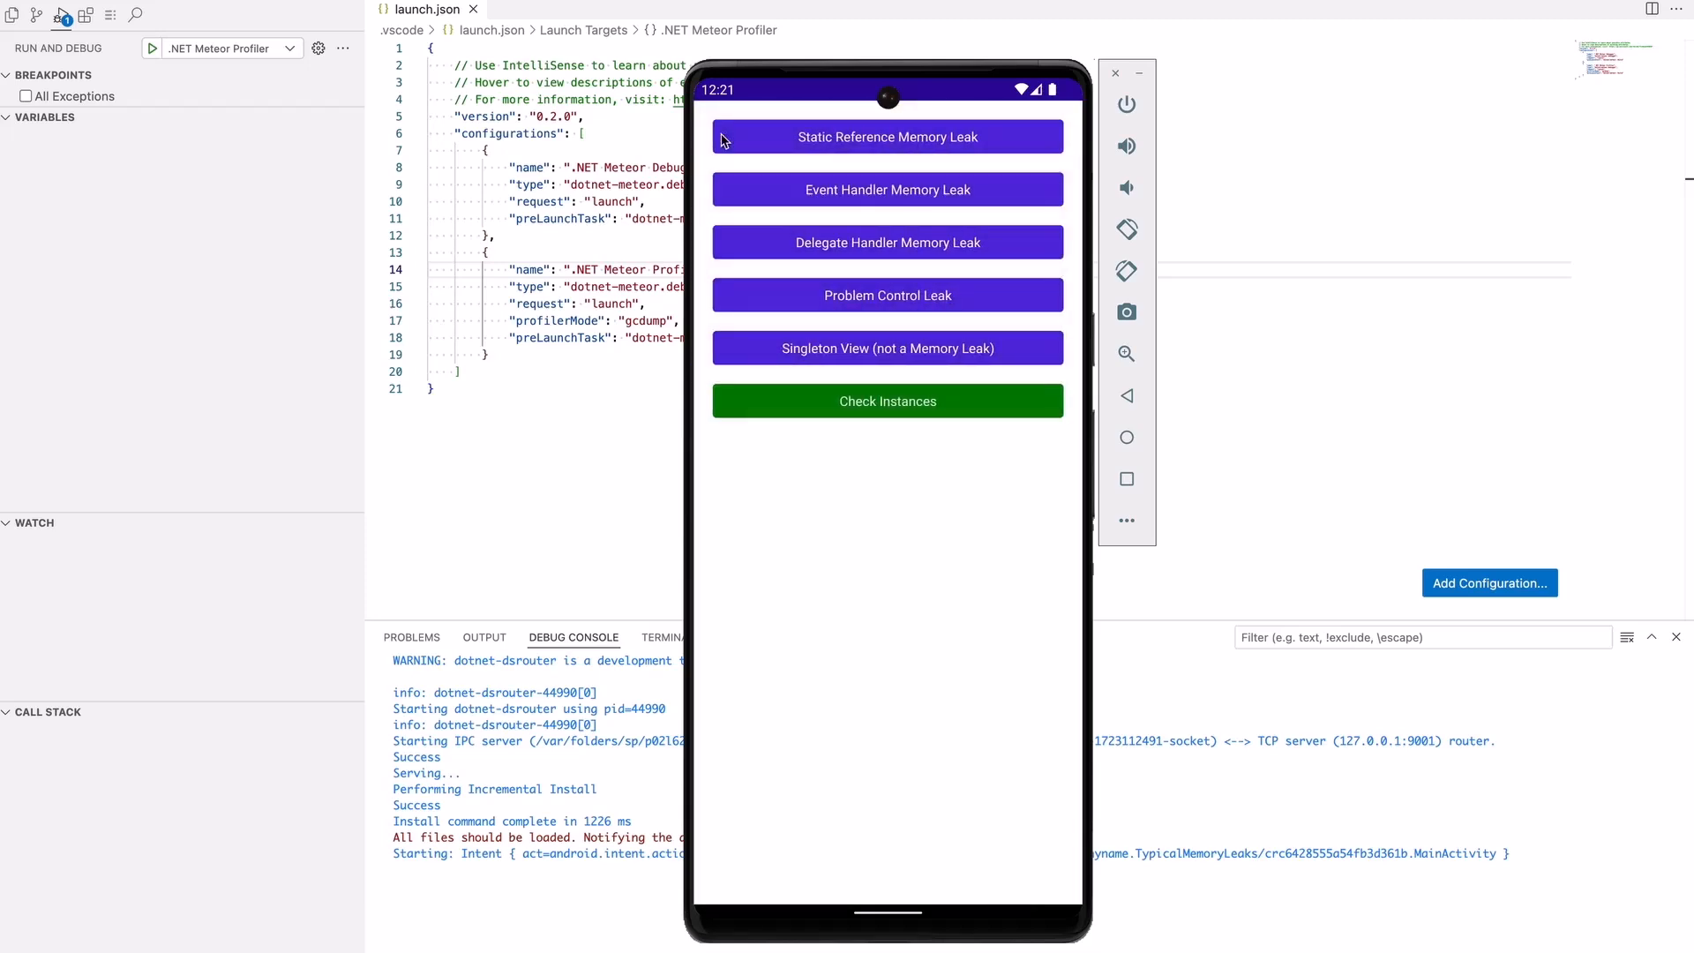
left_click(887, 294)
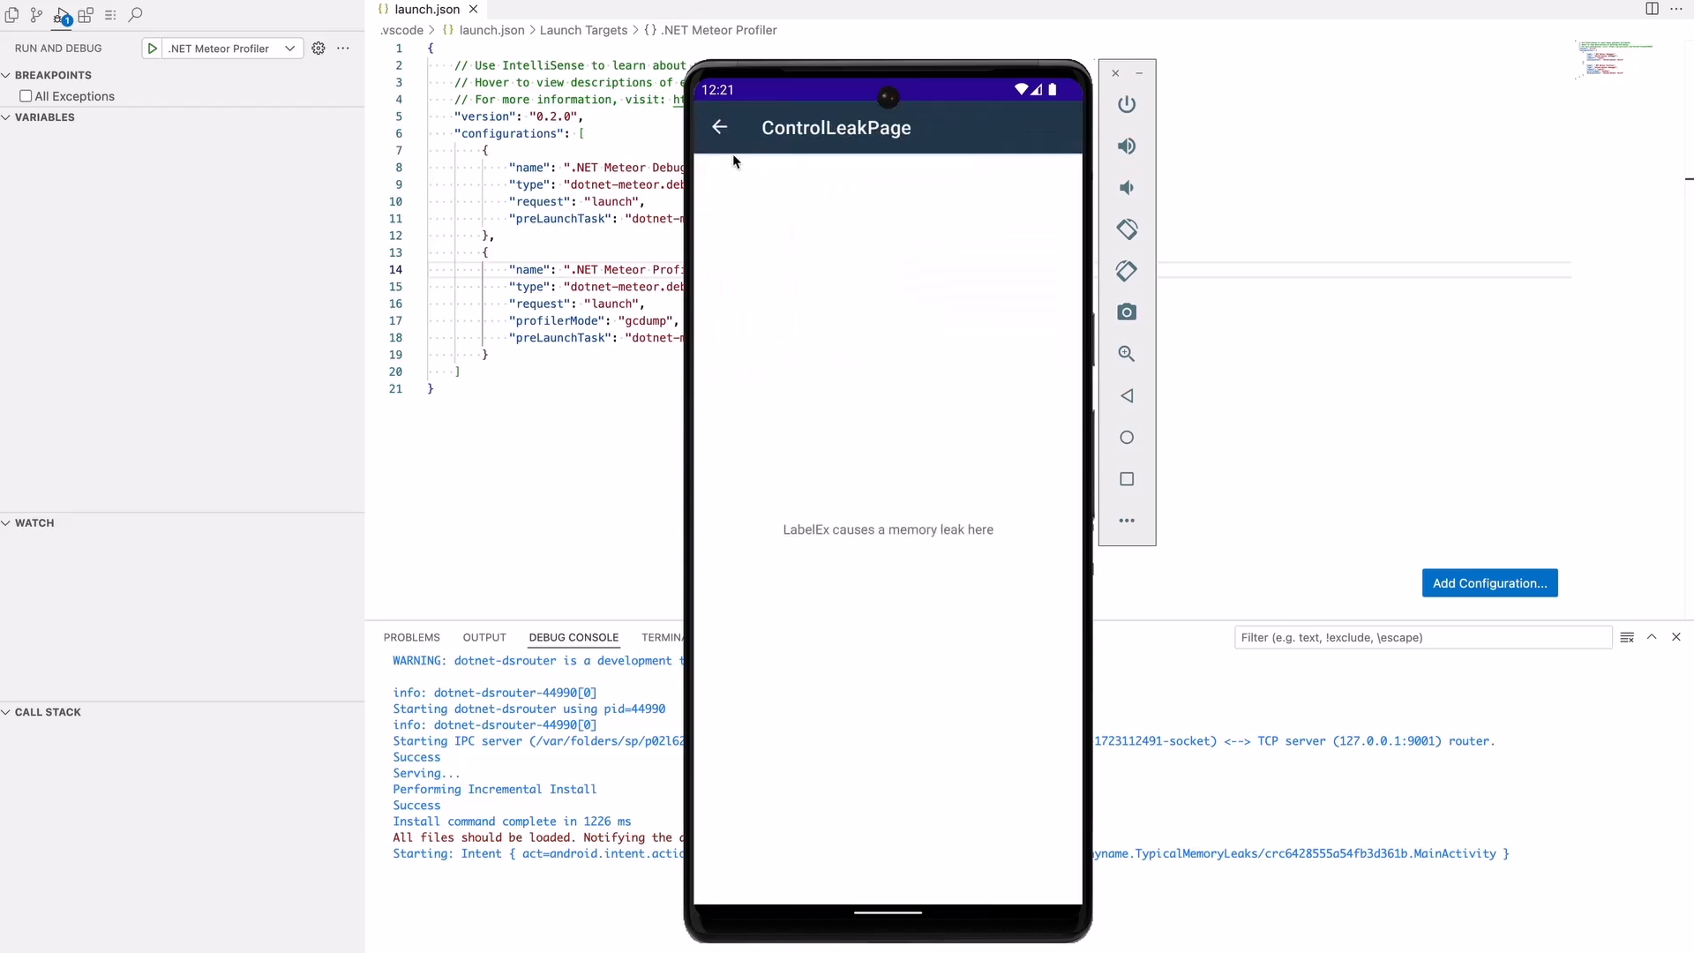
left_click(720, 127)
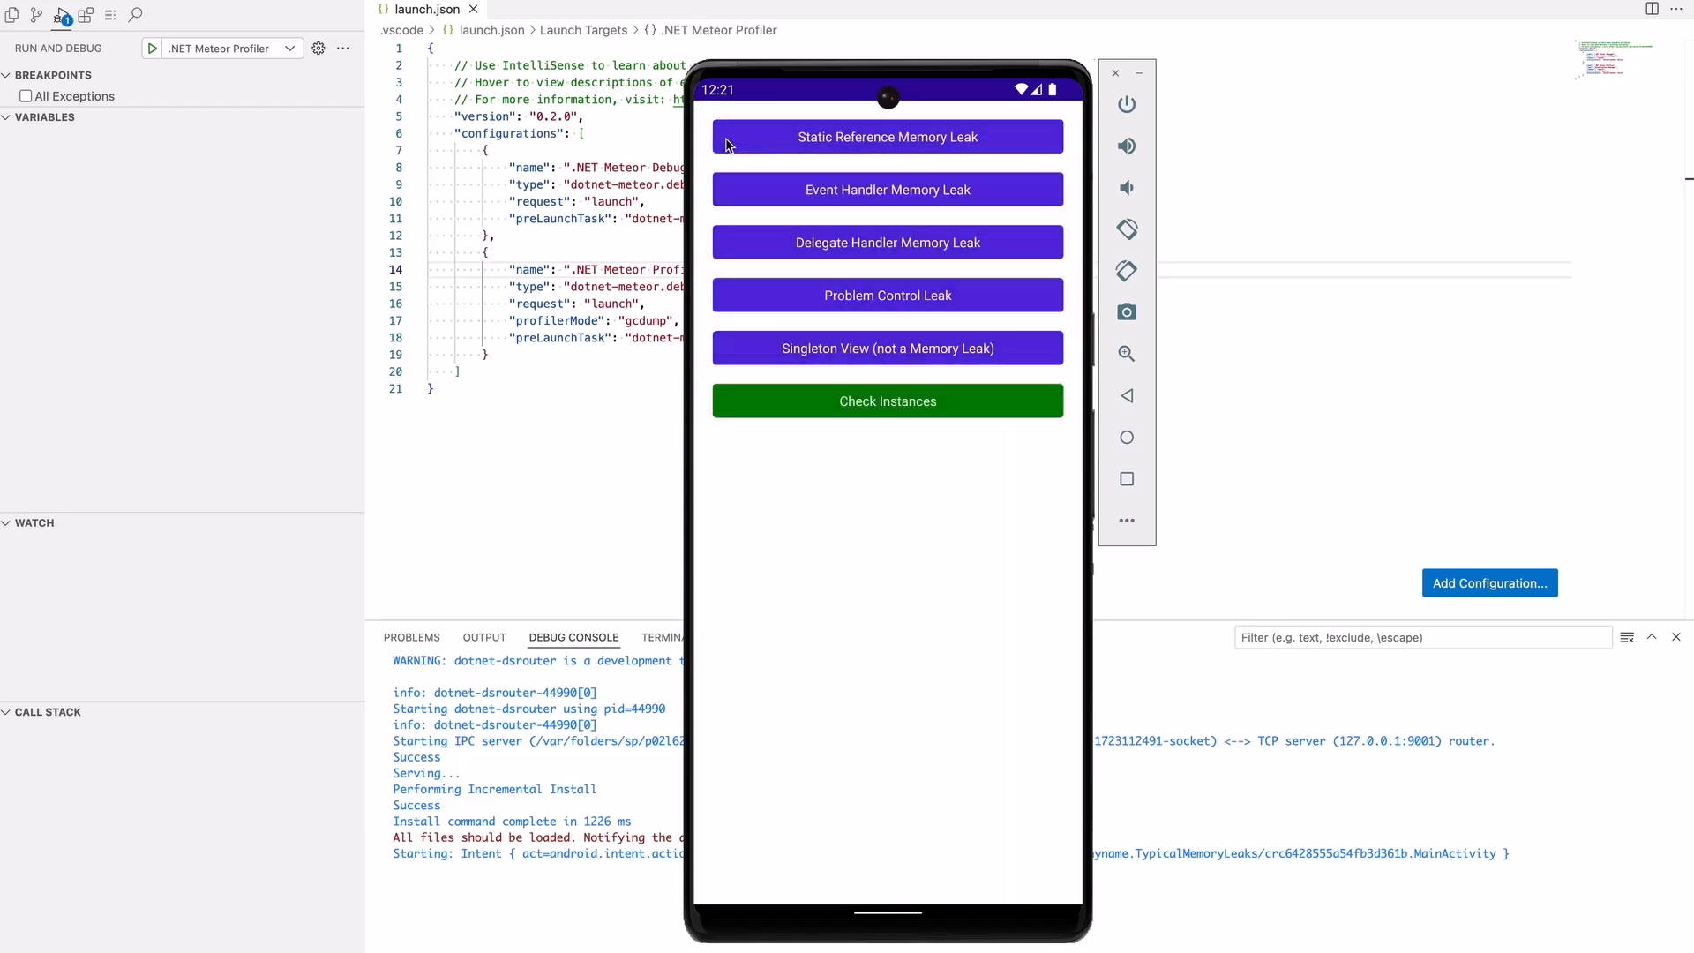
mouse_move(851, 420)
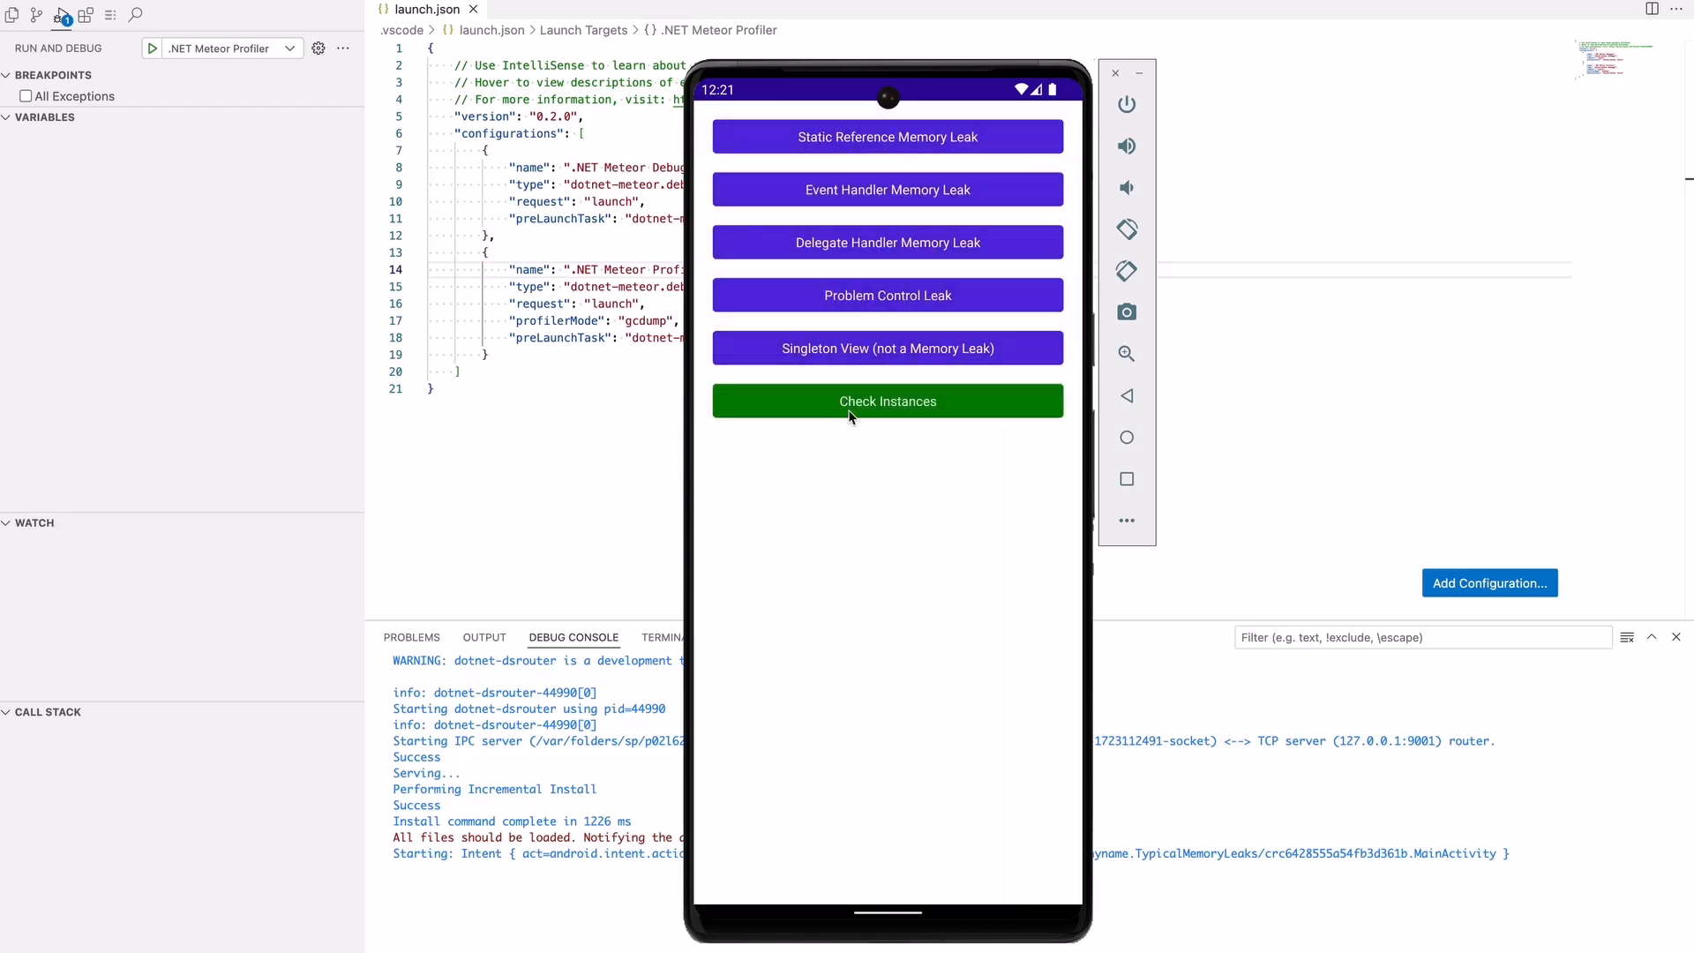
left_click(888, 400)
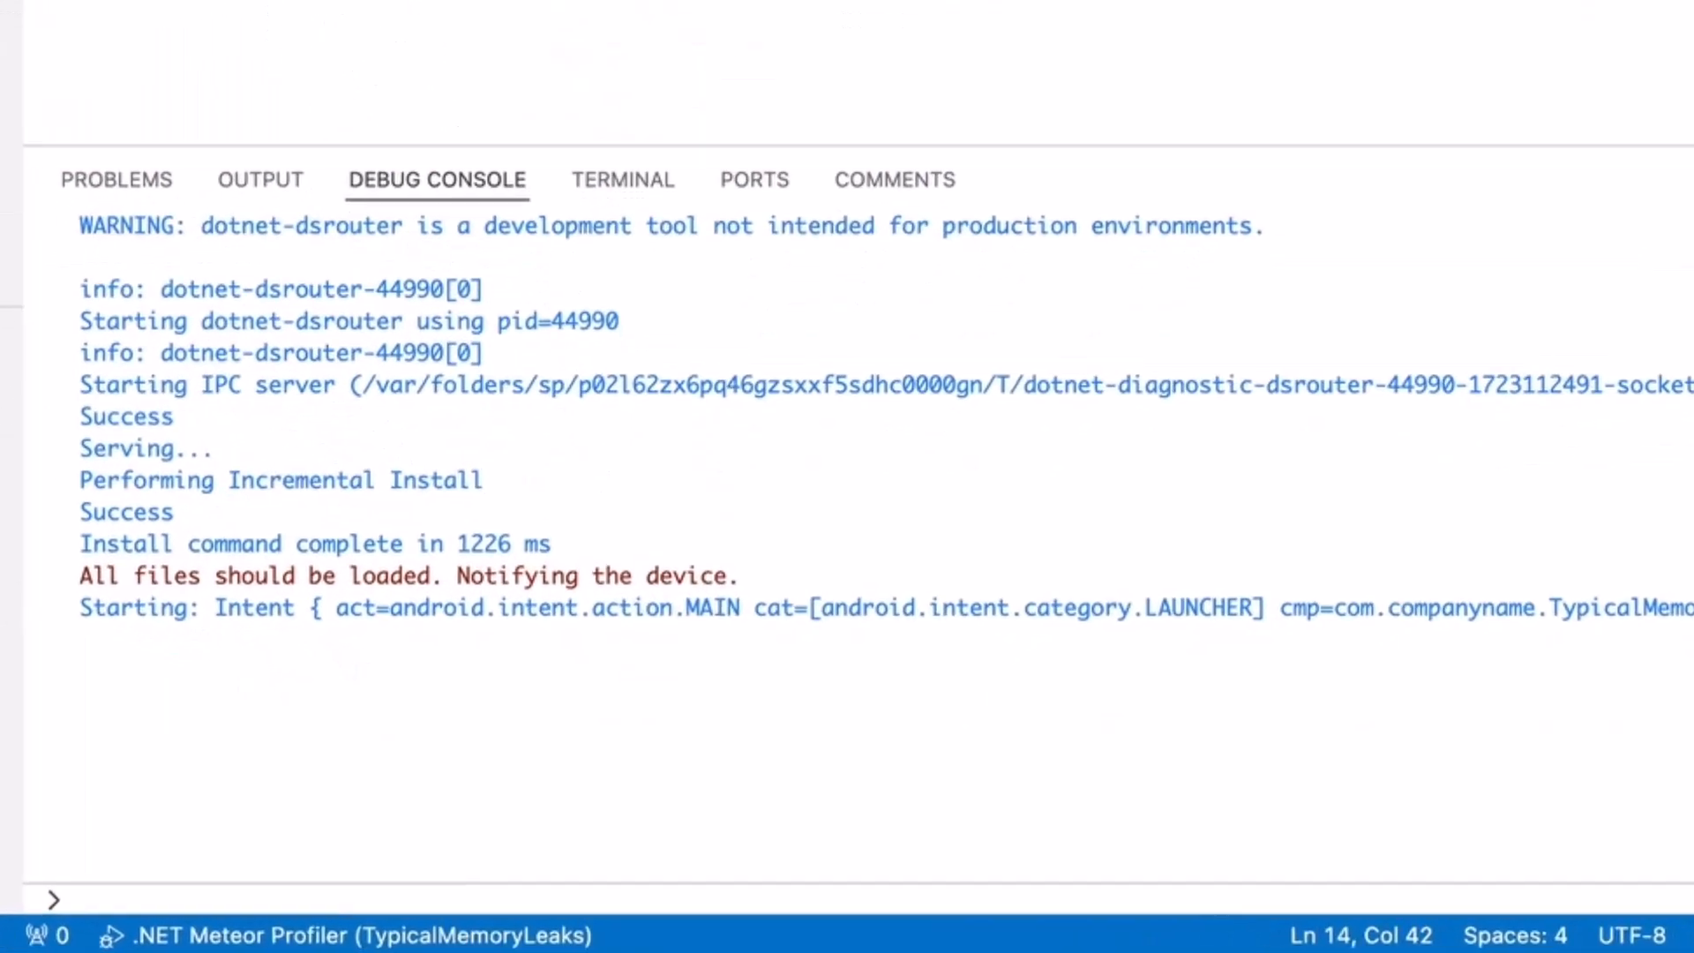
- Write a gcdump via /dump and open .meteor/com.companyname.TypicalMemoryLeaks.gcdump in dotnet-heapview
type("/dump")
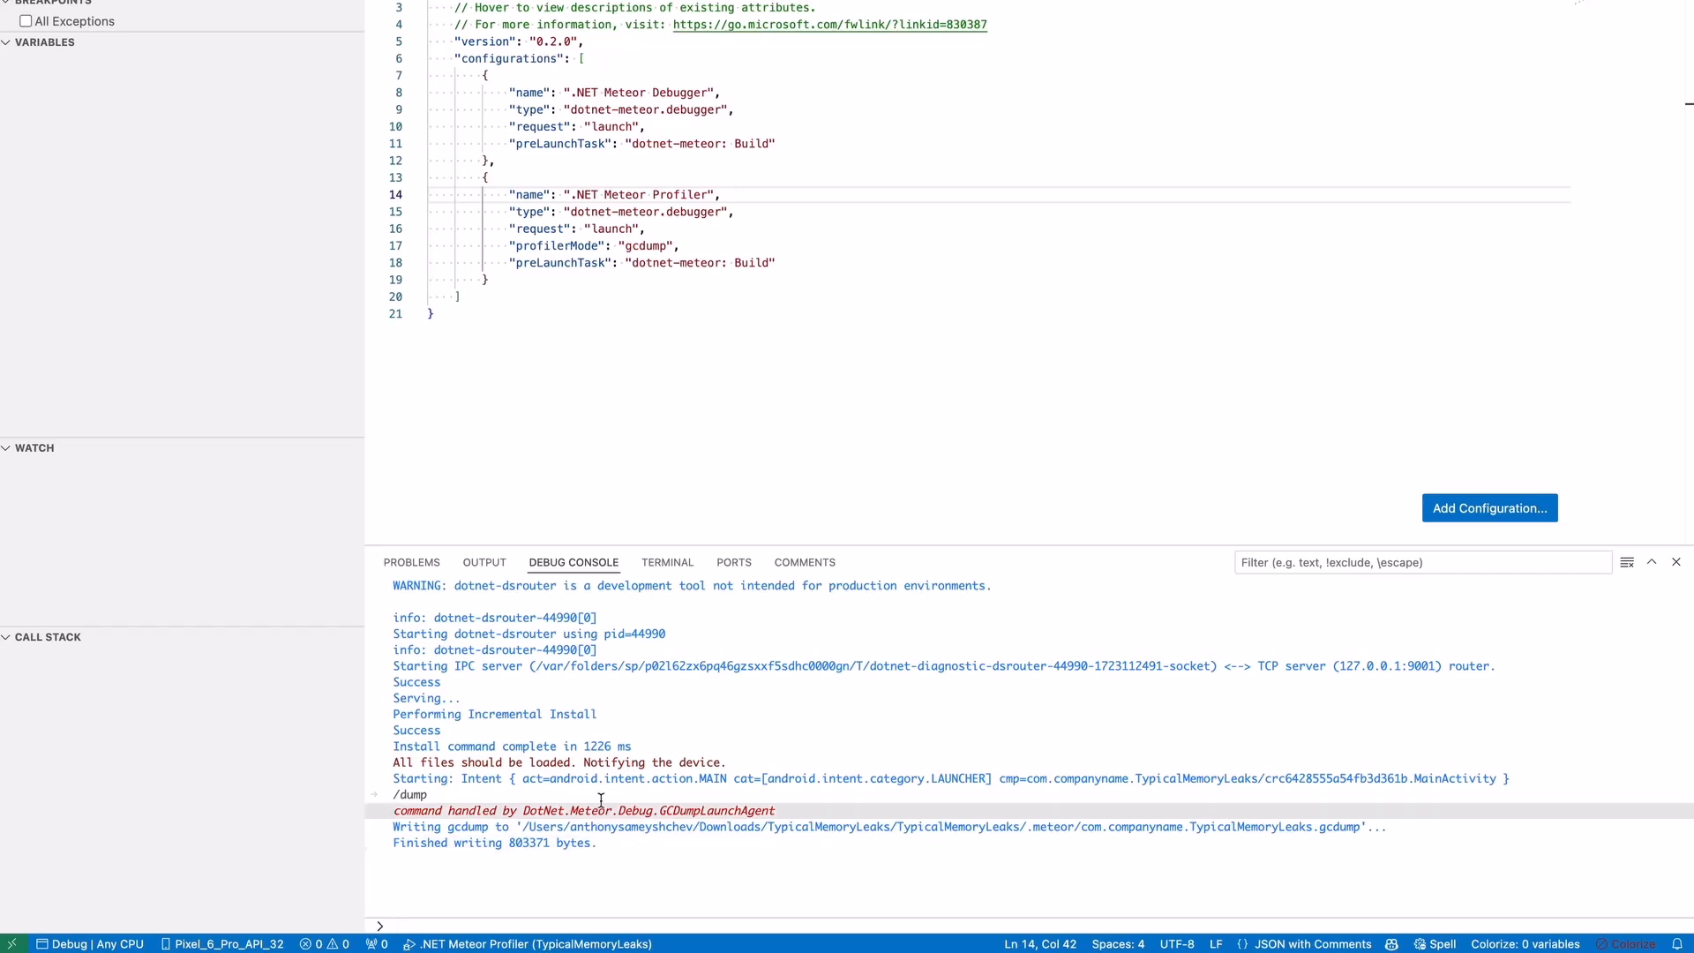
left_click(667, 561)
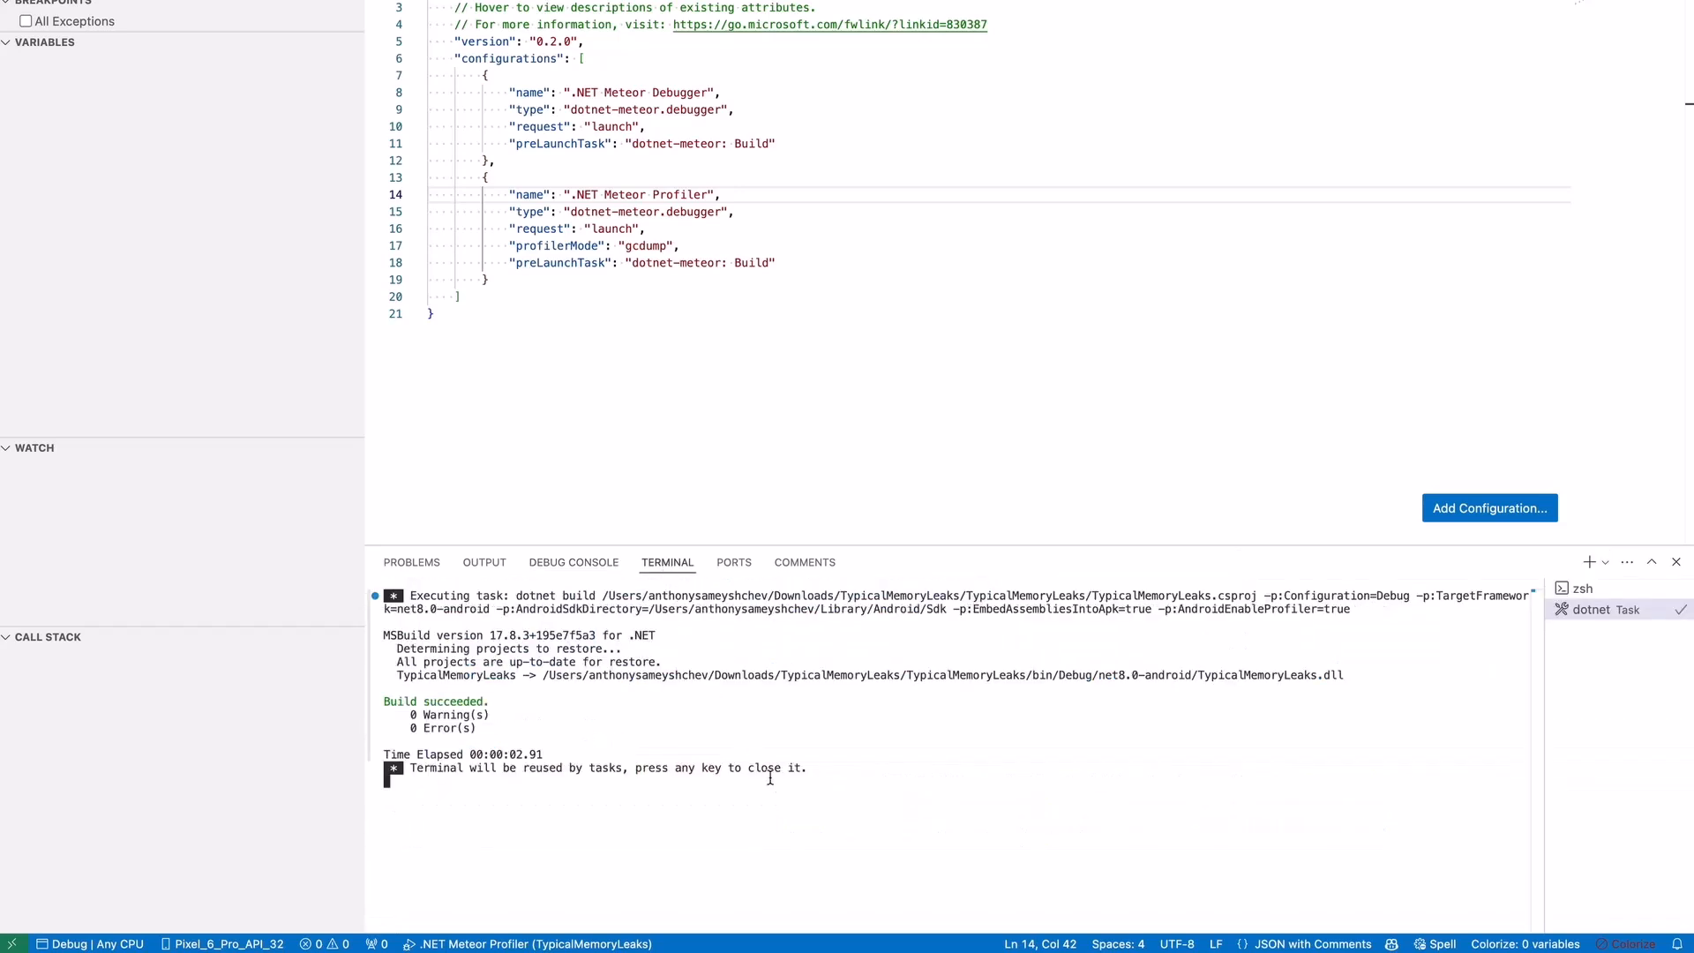
left_click(1582, 588)
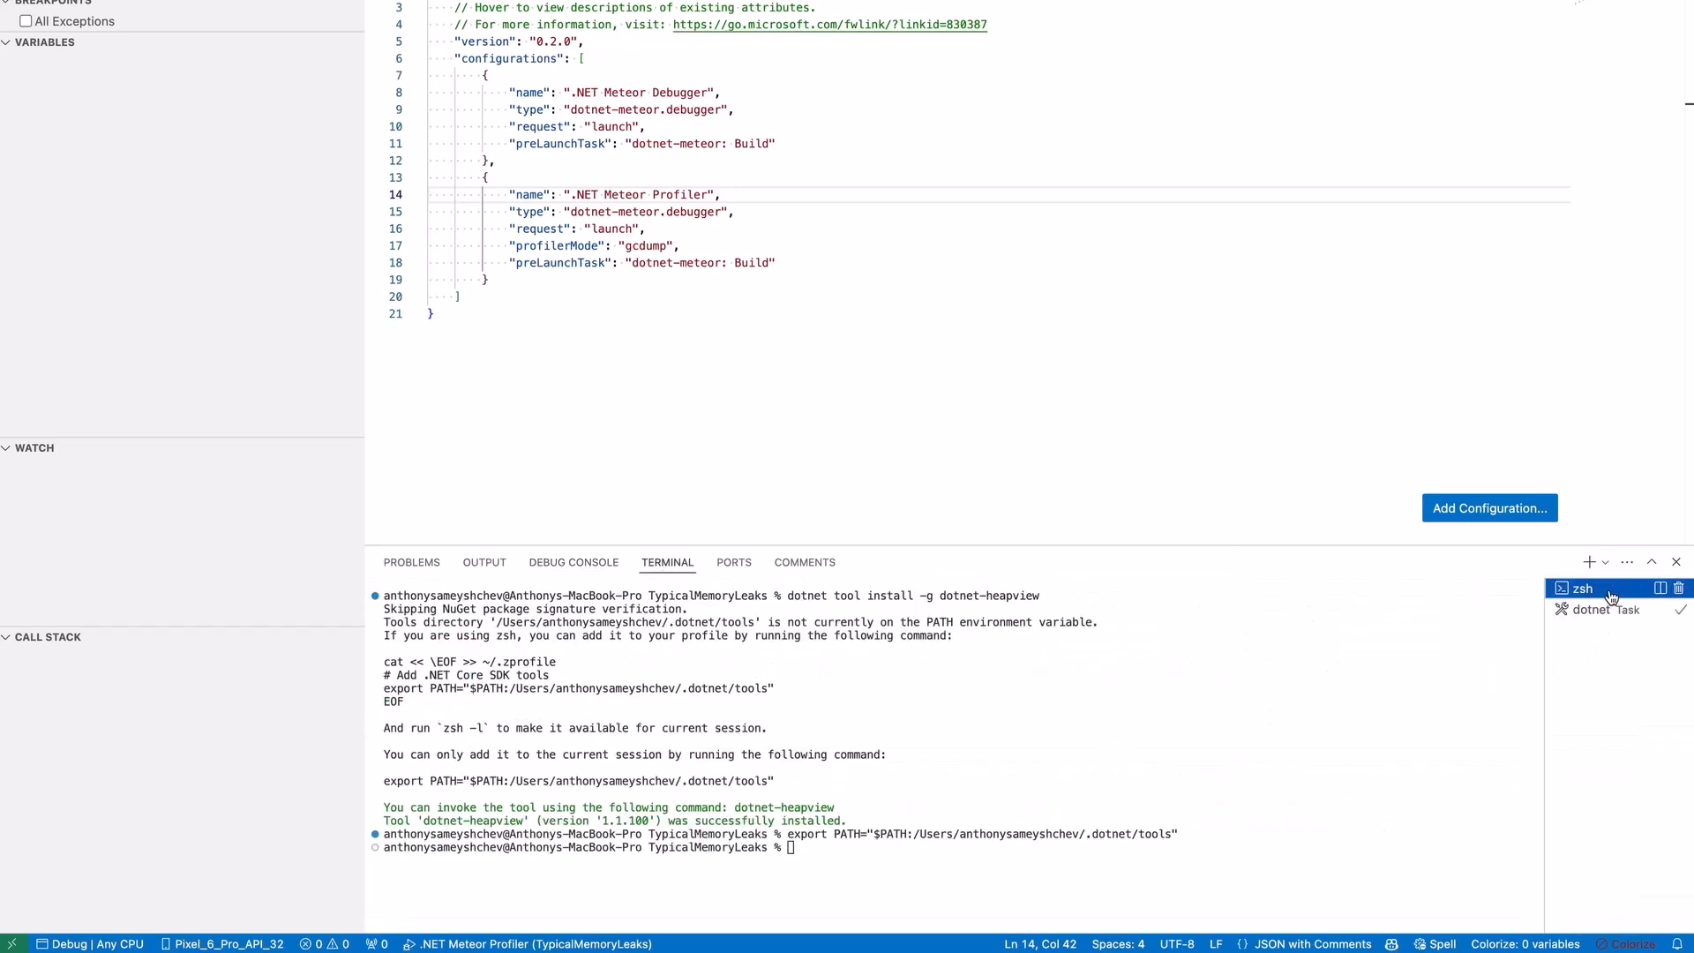
type("dotnet-heapview .meteor/com.companyname.TypicalMemoryLeaks.gcdump")
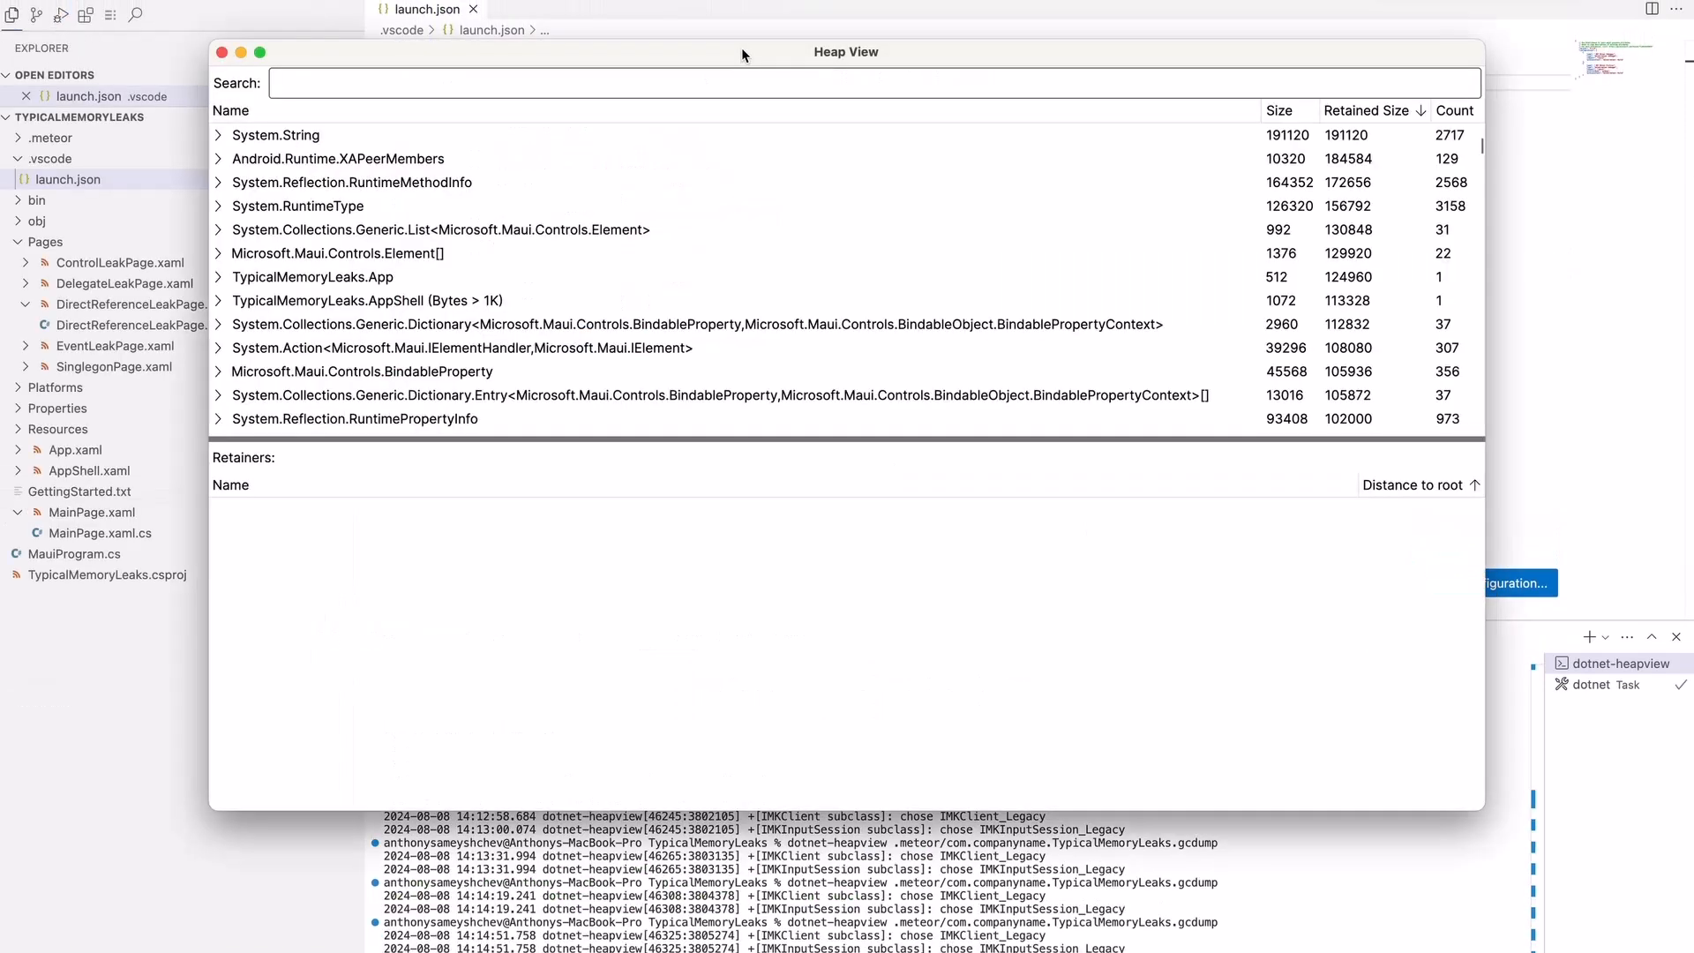
- Filter Heap View by 'typical' and show the retainers of the first DirectReferenceLeakPage instance
type("typ")
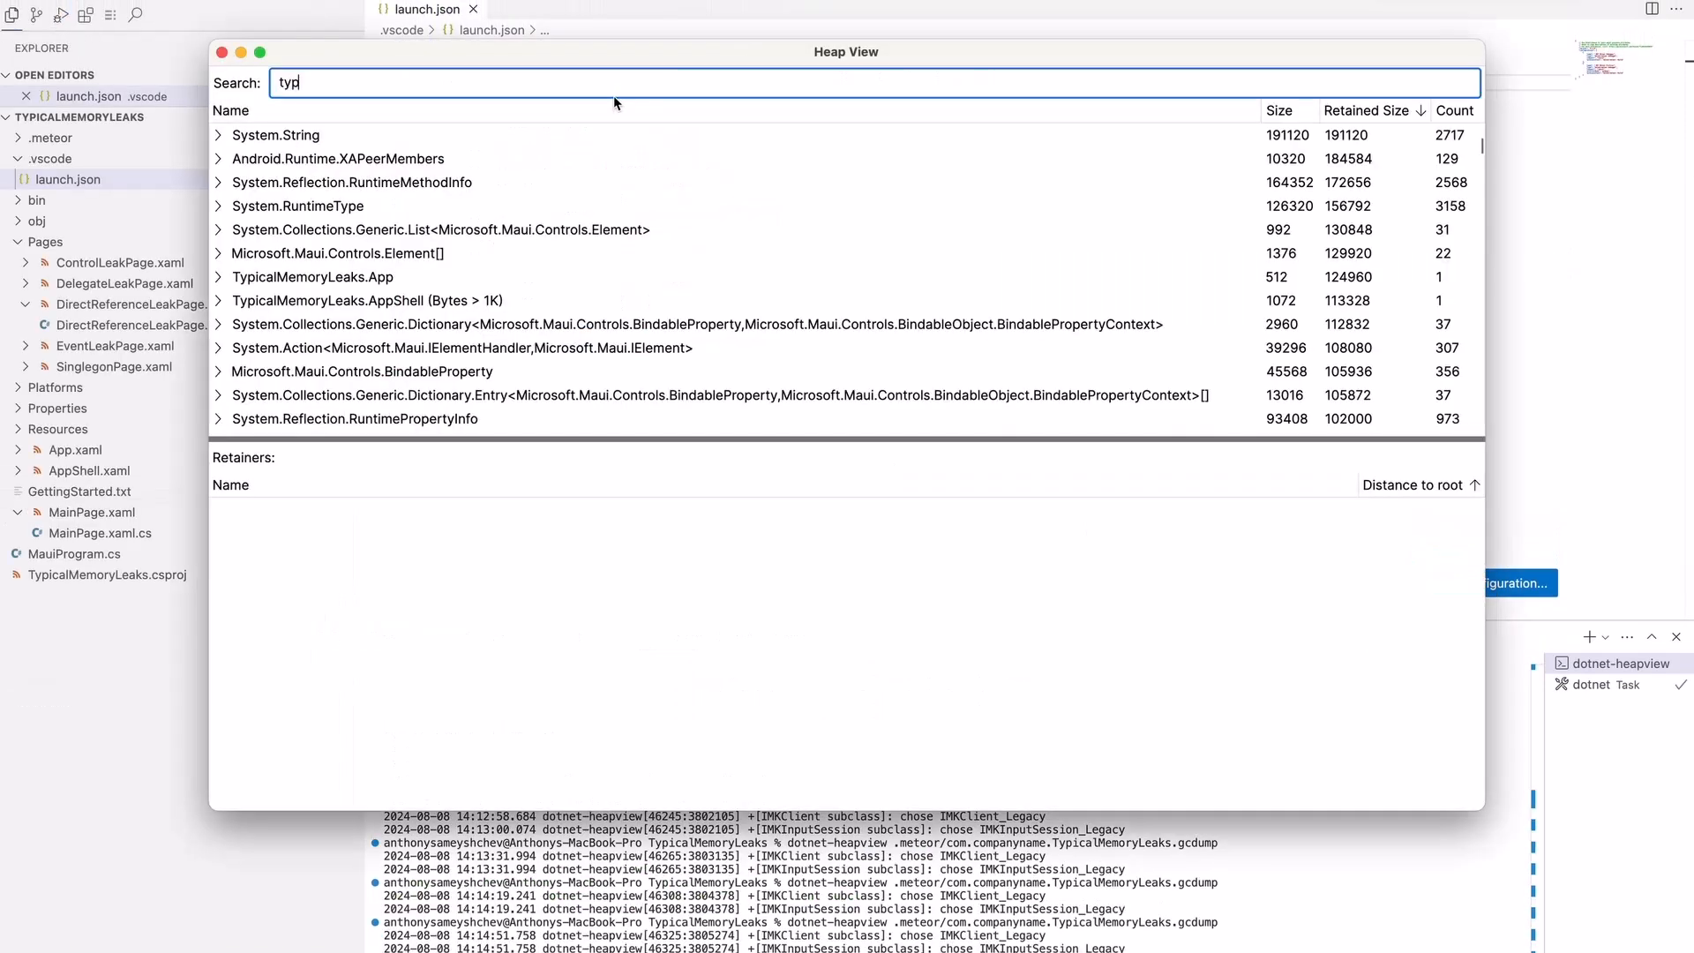
type("ical")
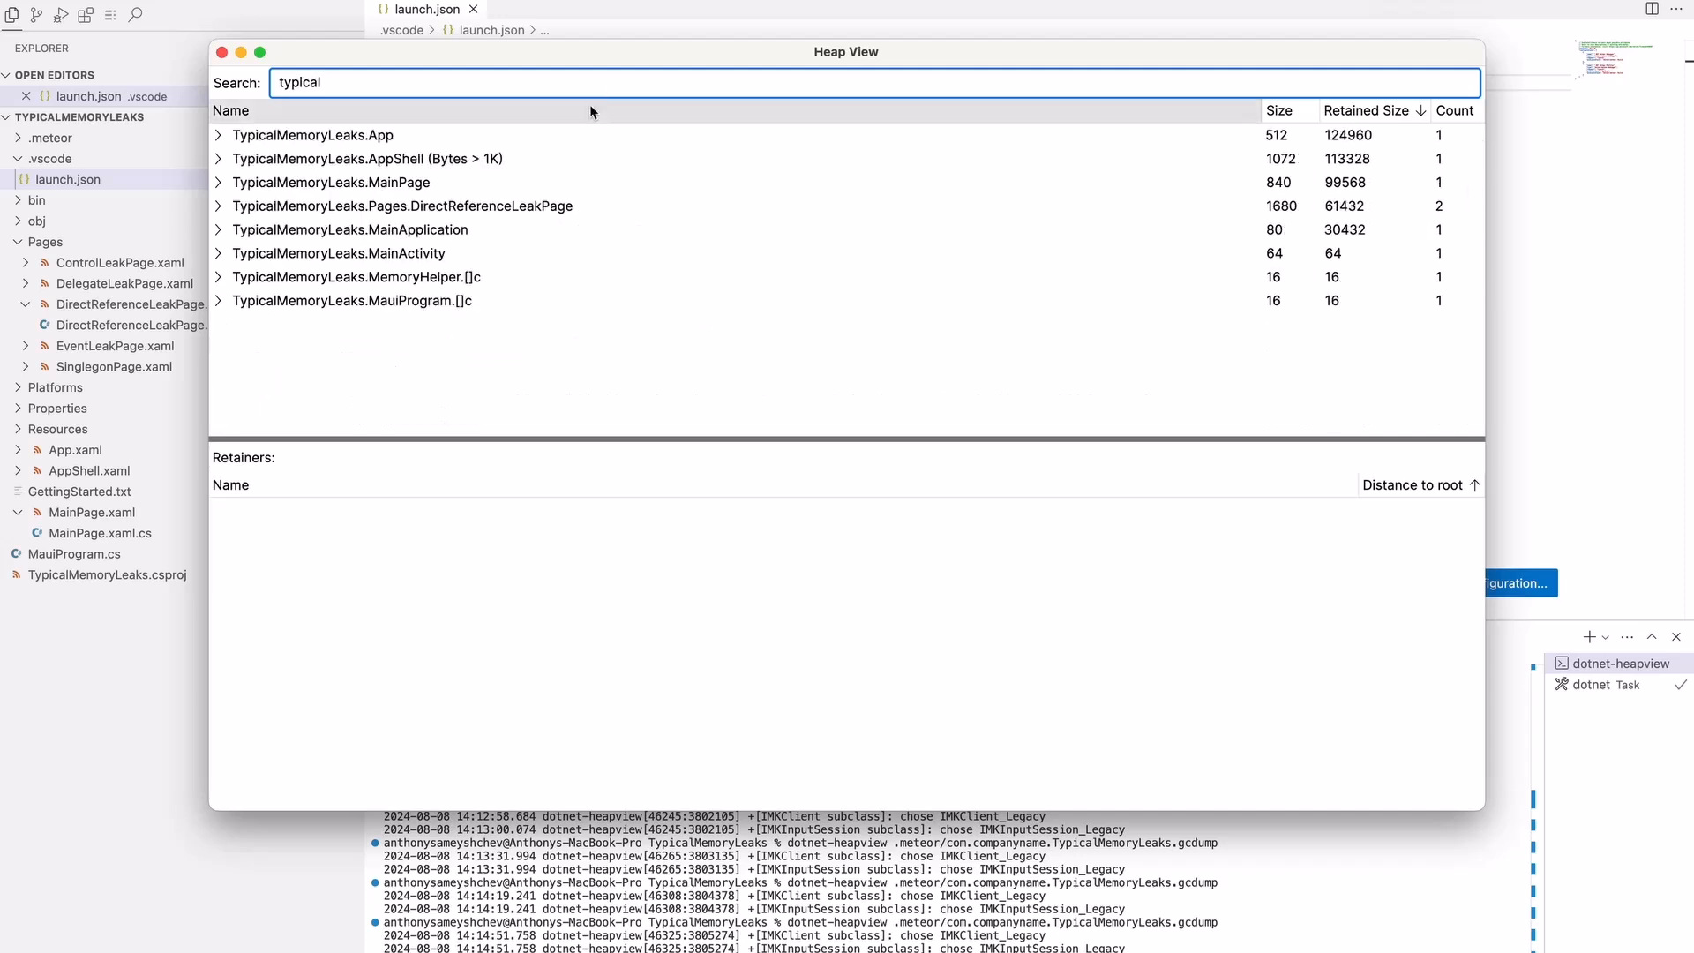
left_click(219, 206)
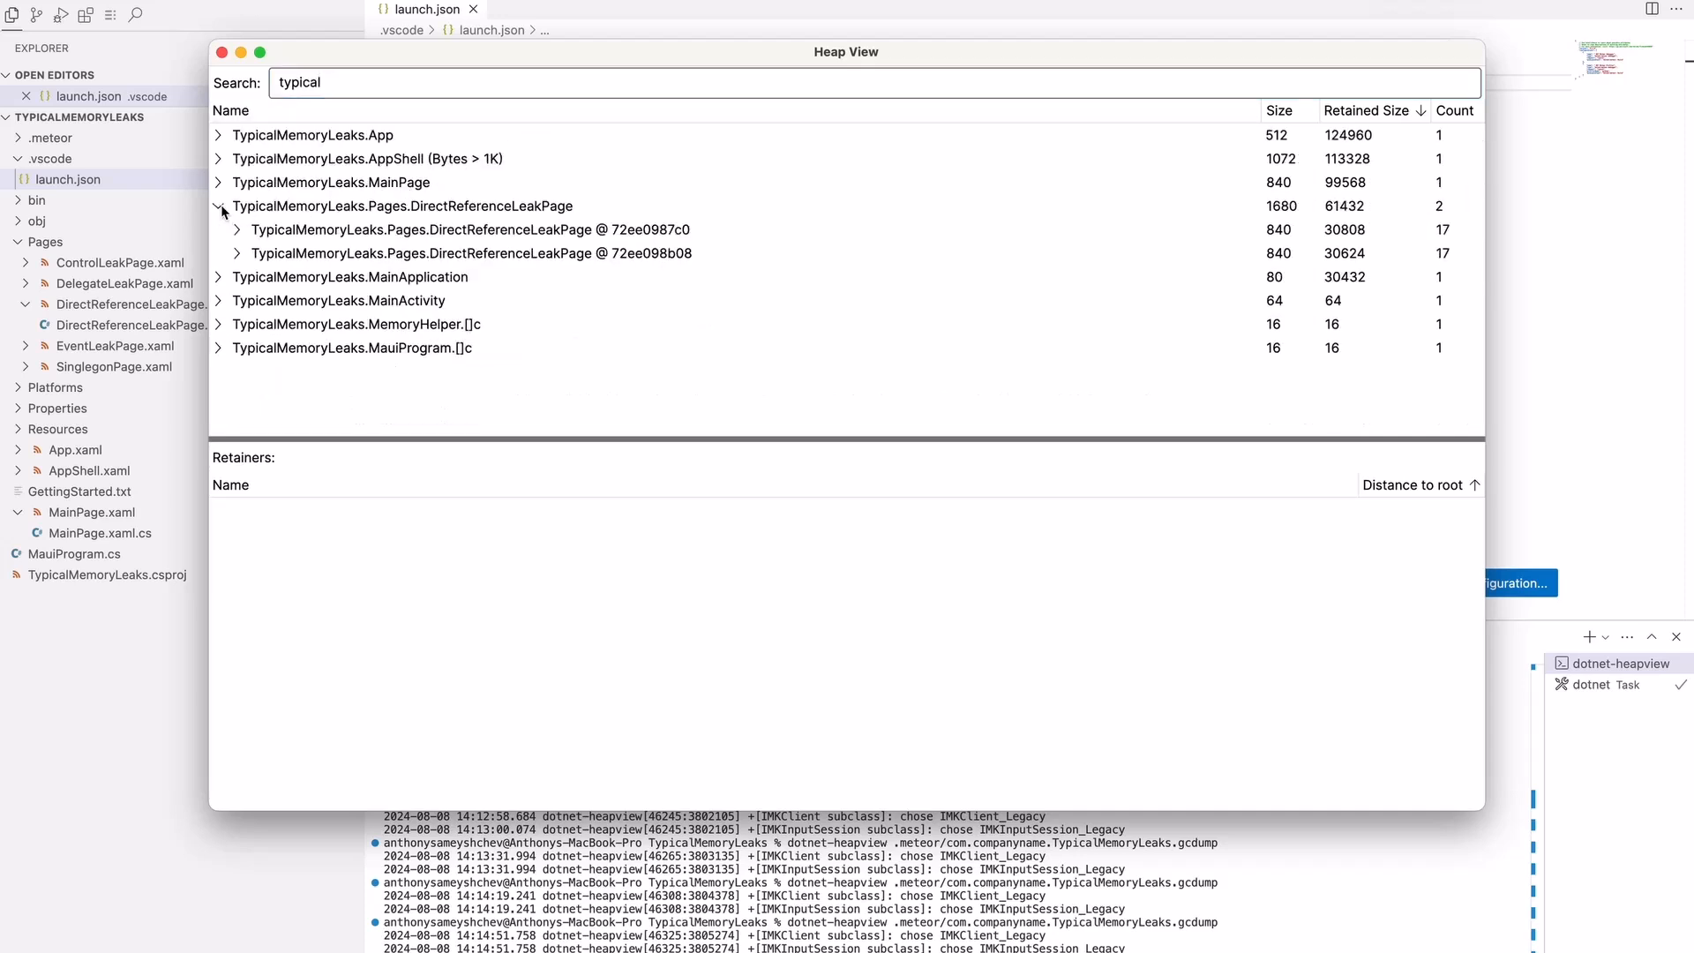
left_click(470, 229)
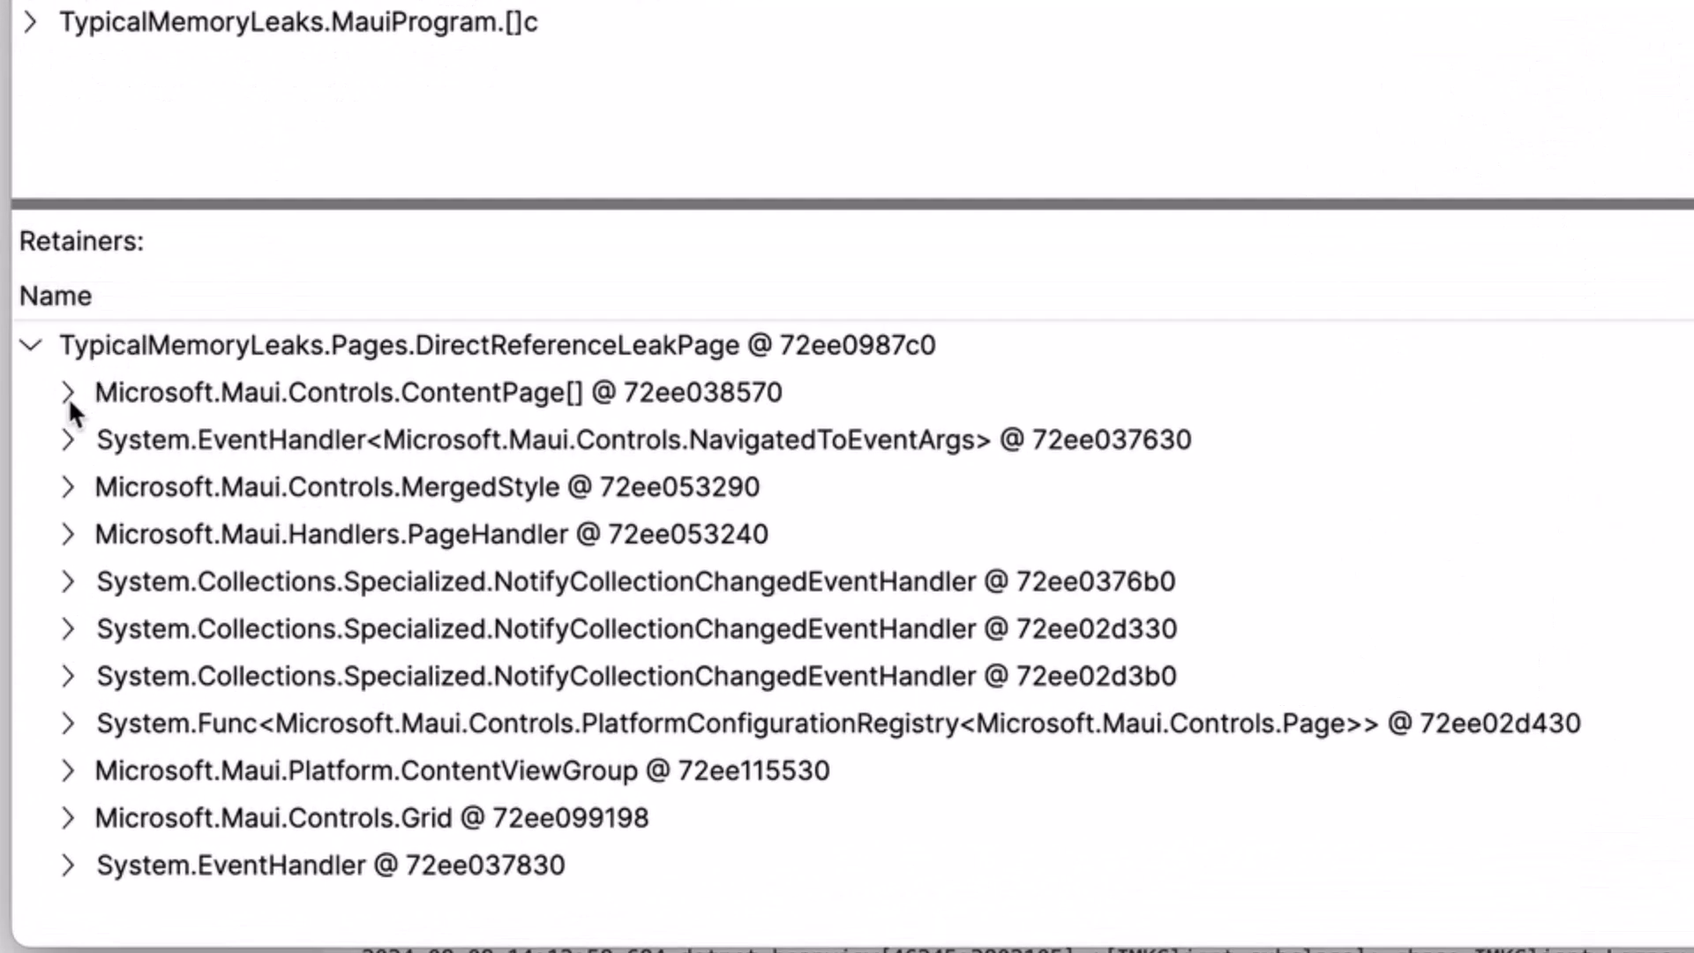
- Trace the retainer chain through ContentPage[] and List<ContentPage> up to AppShell
left_click(67, 392)
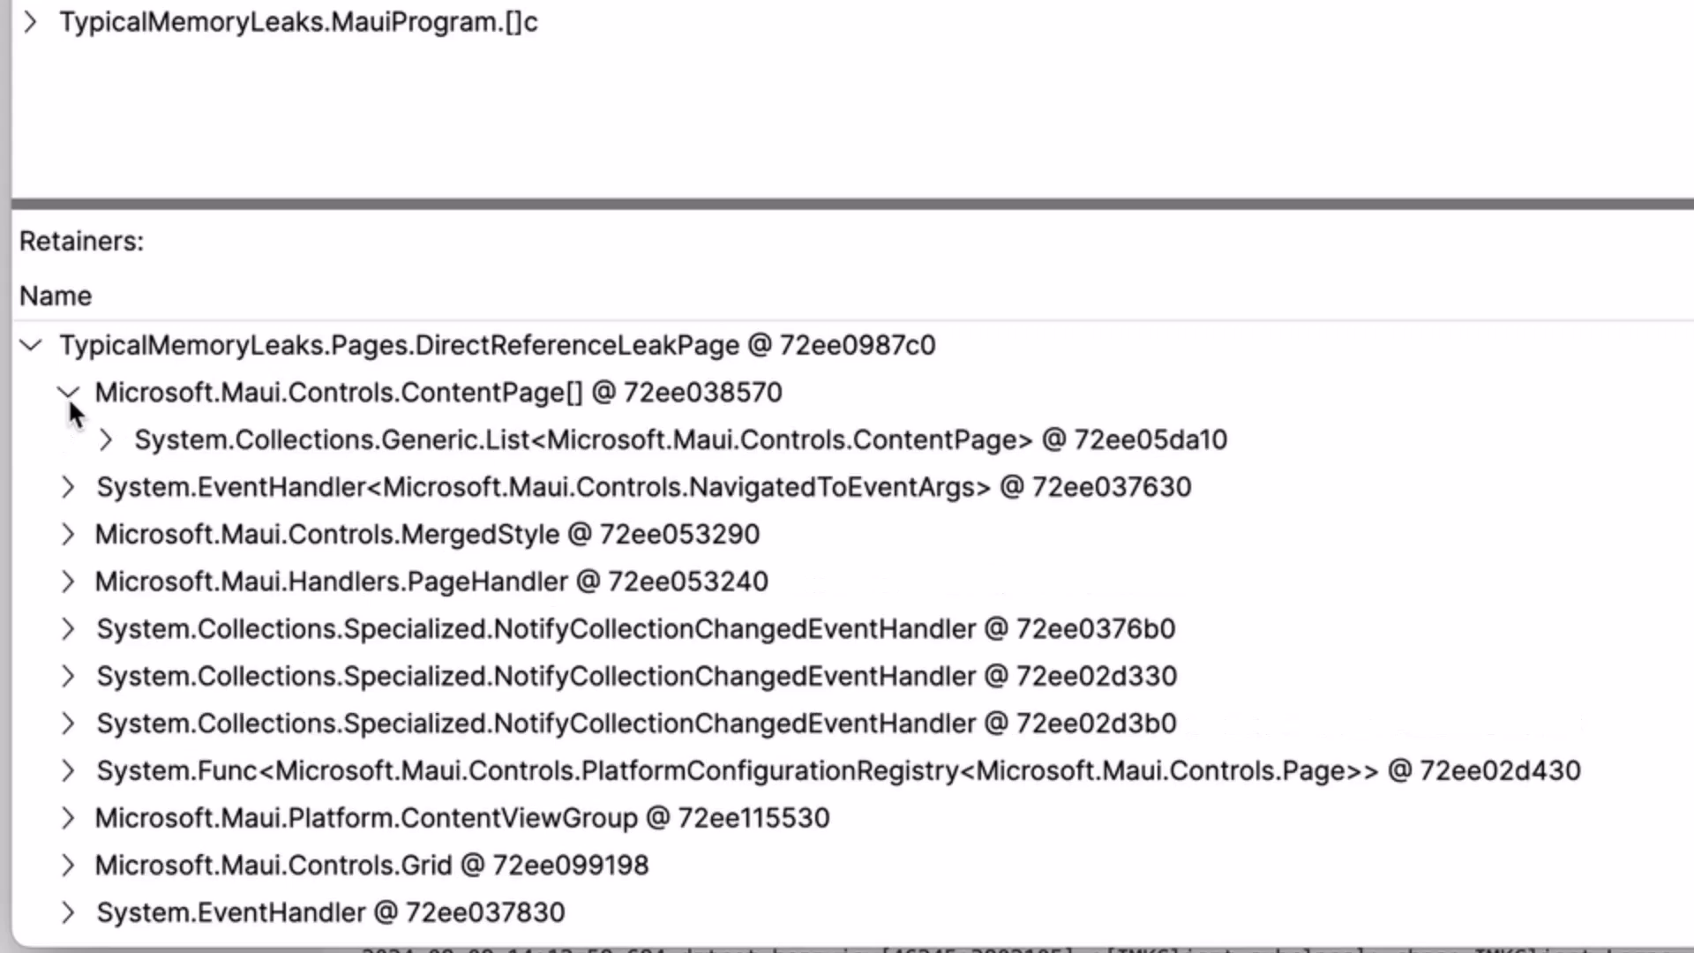
left_click(105, 439)
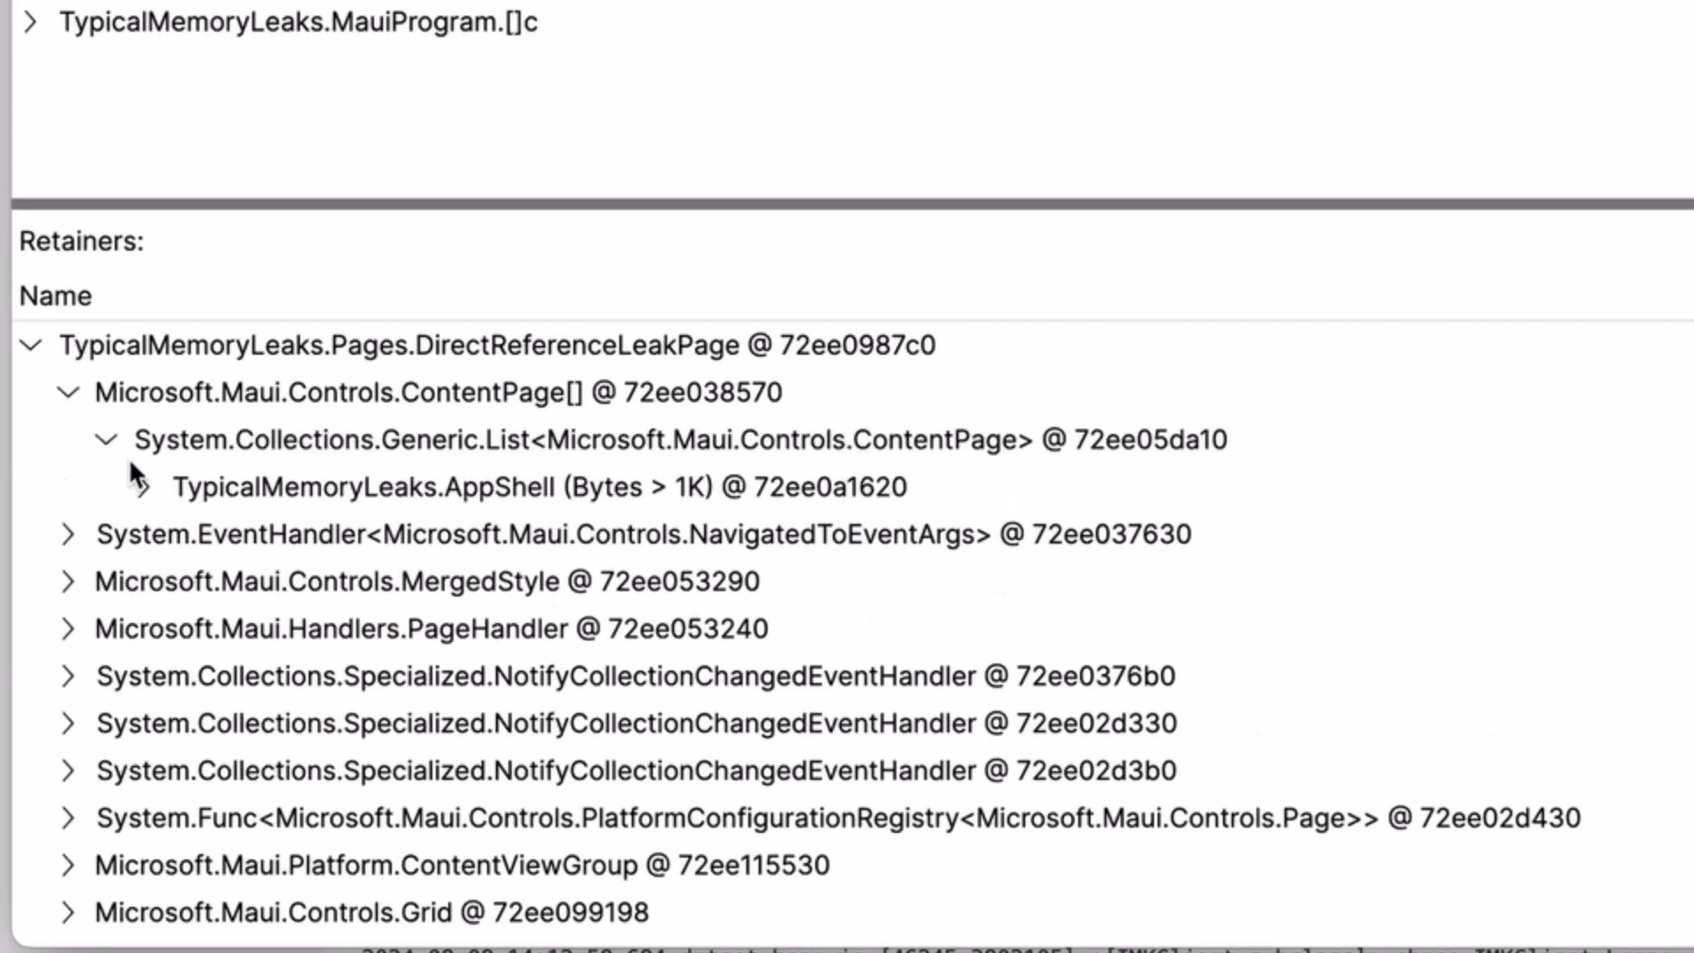
left_click(141, 486)
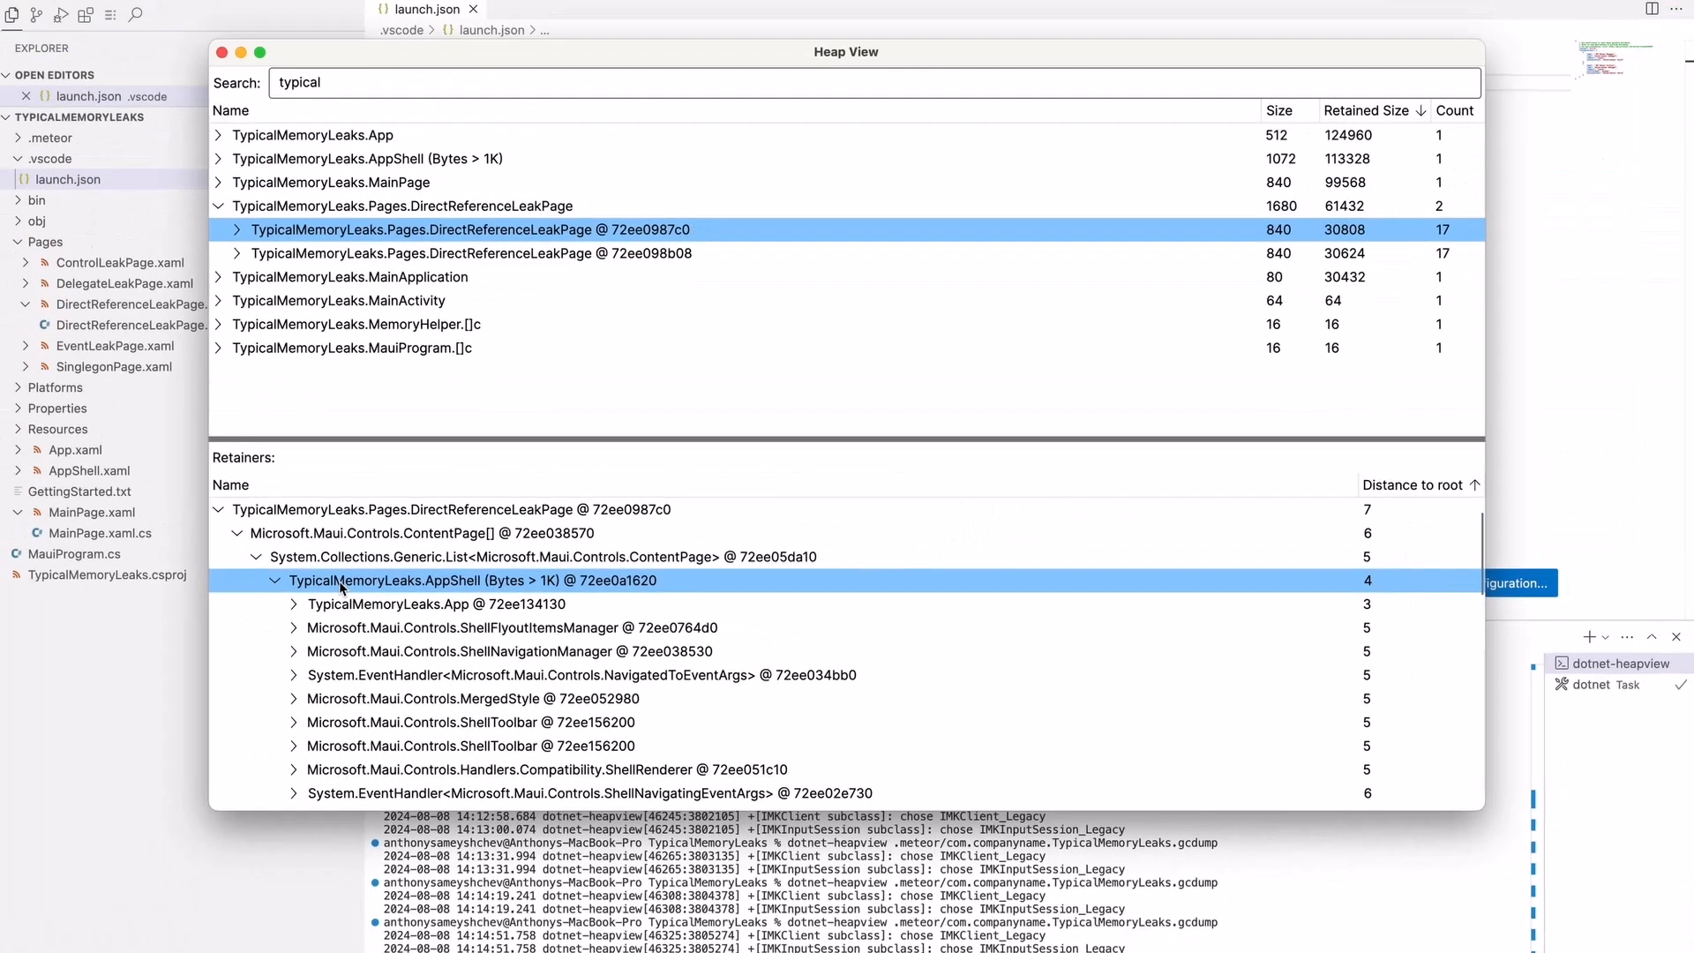
mouse_move(702, 335)
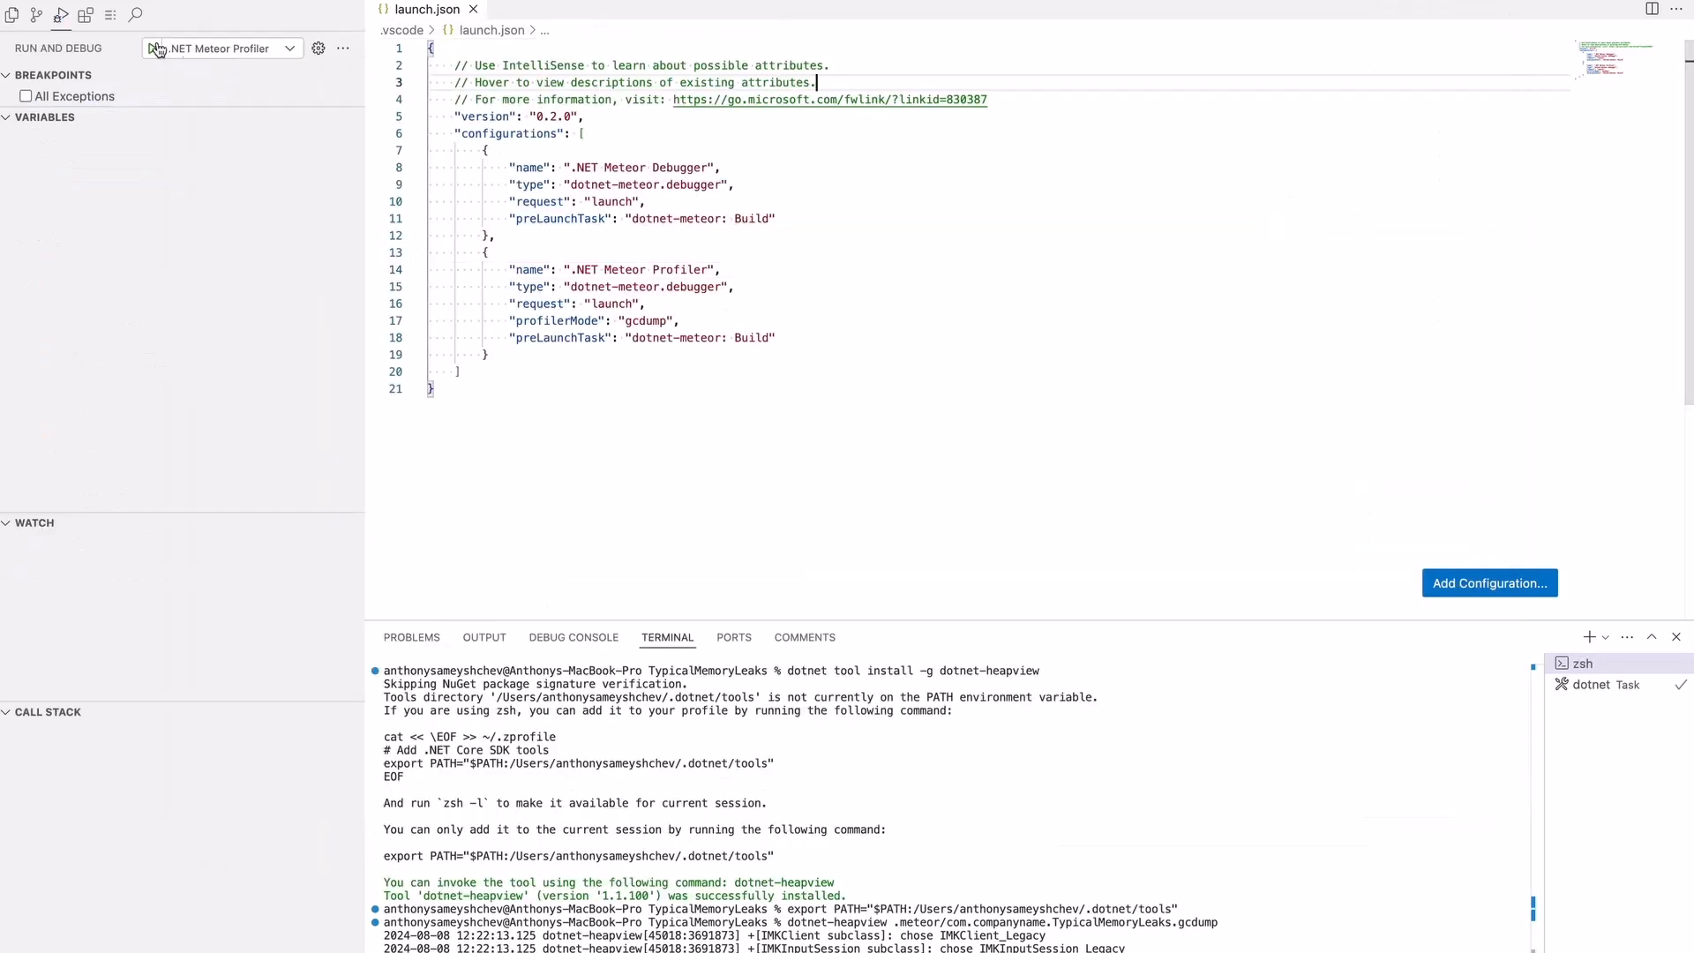
- Locate DirectReferenceLeakPage.xaml.cs under Pages in the Explorer and open it for editing
left_click(12, 14)
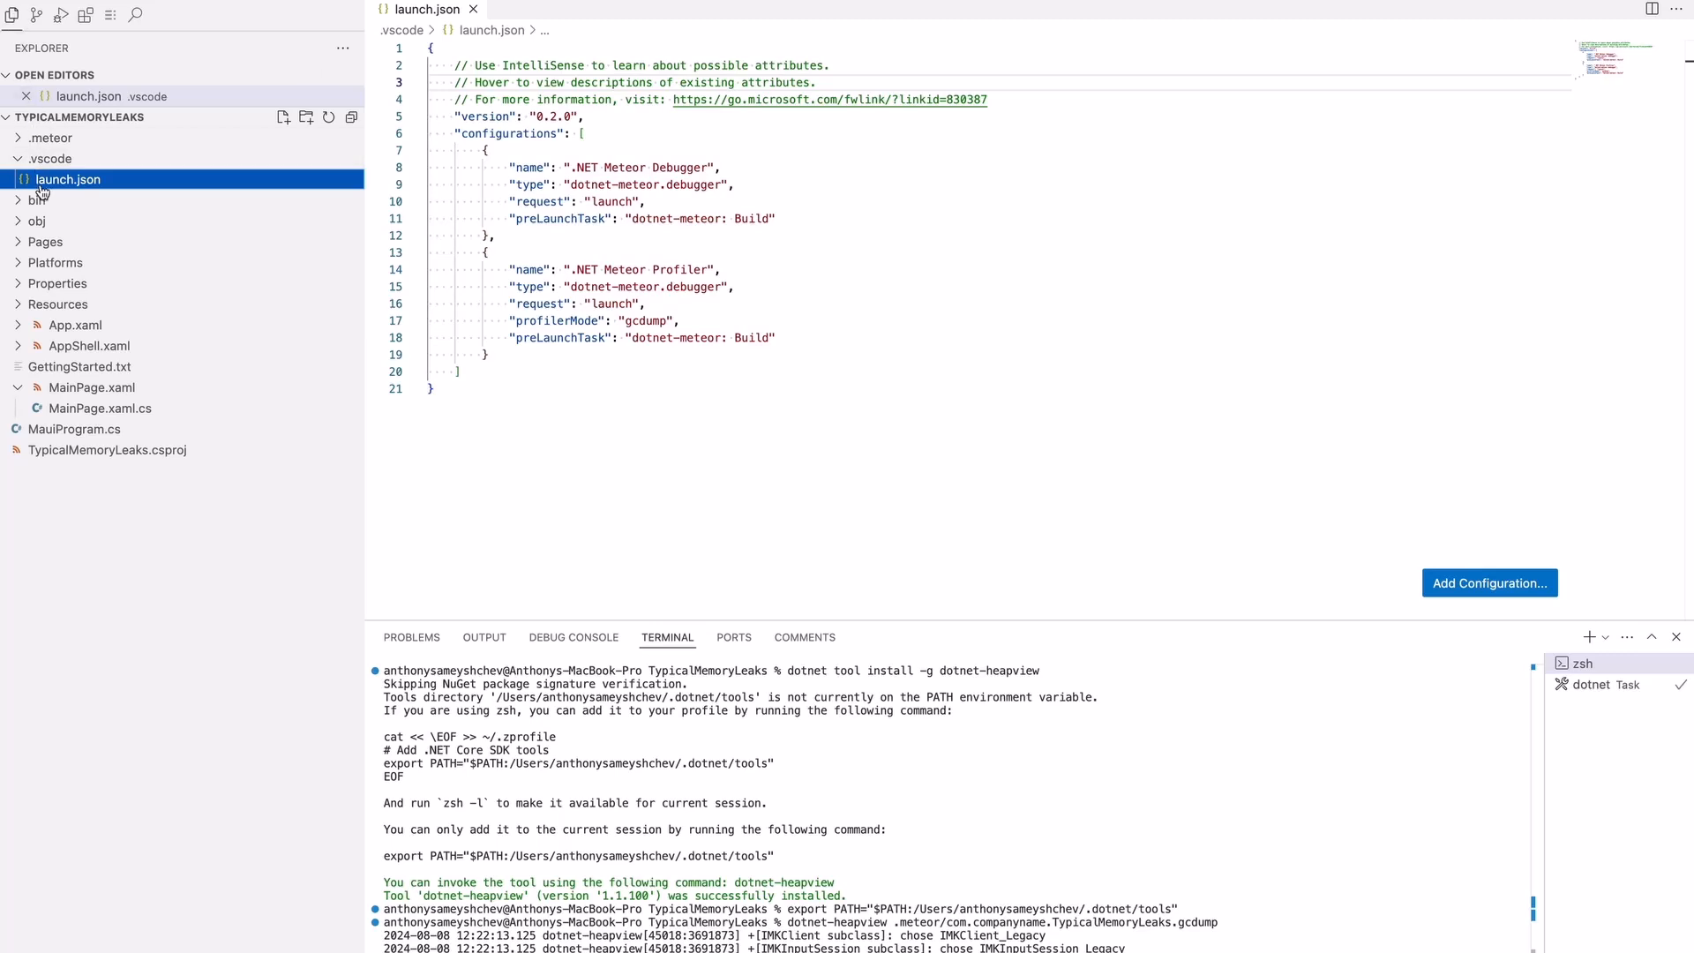
left_click(45, 242)
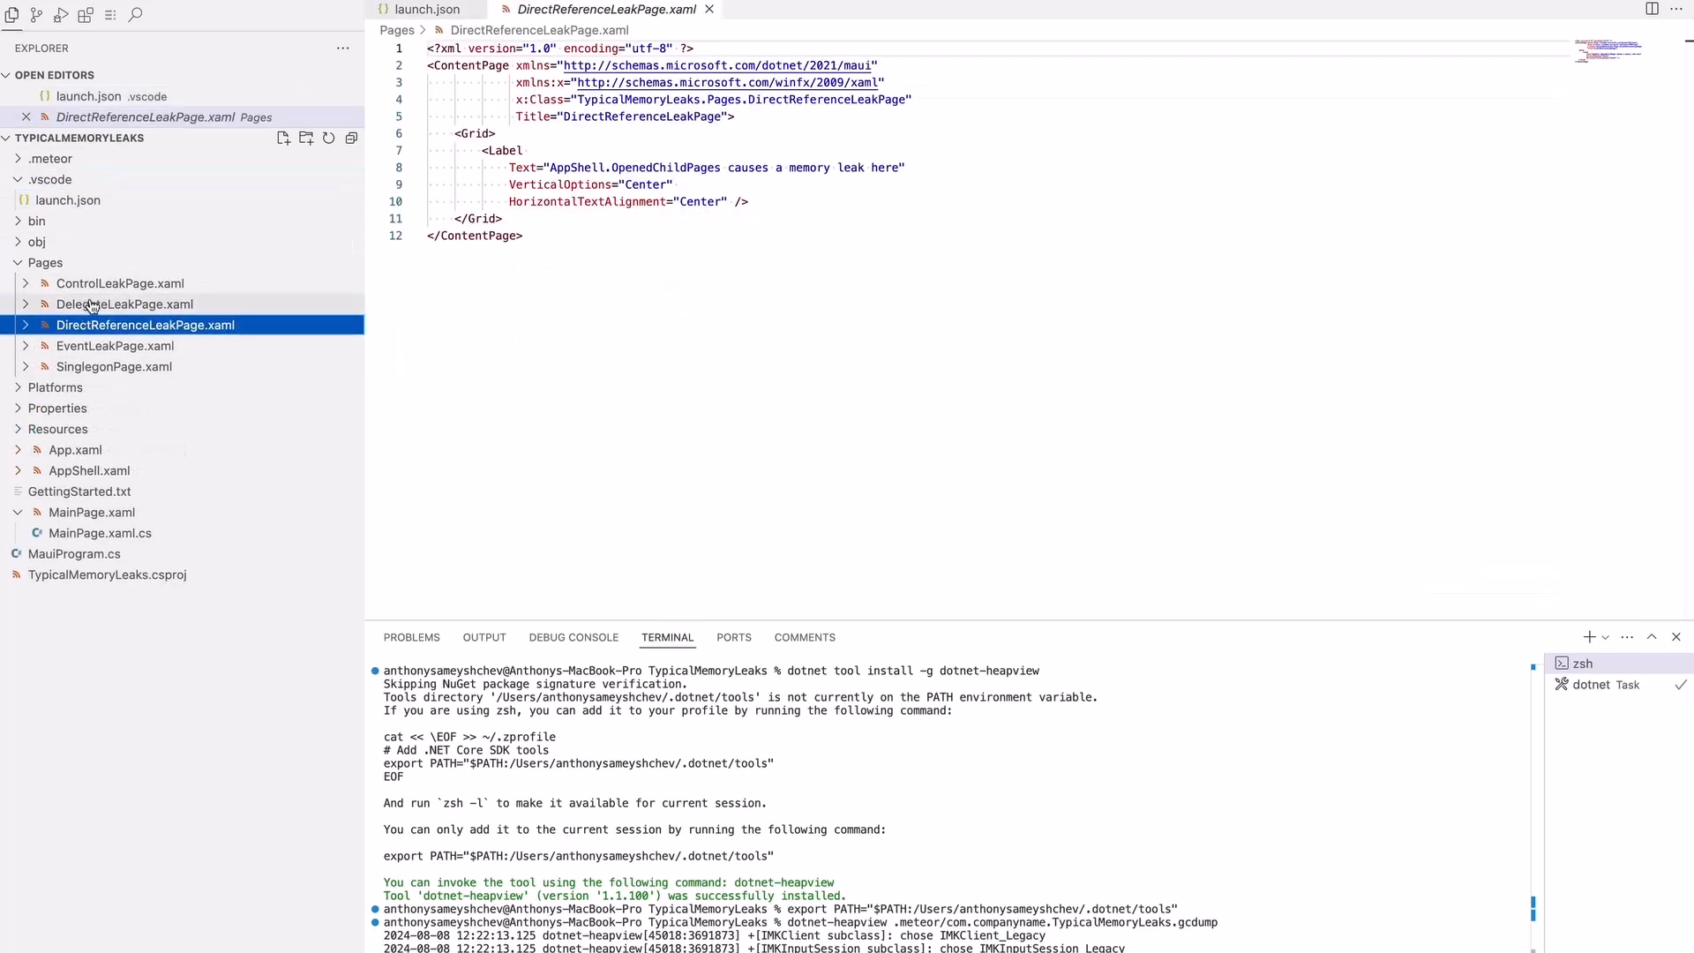
left_click(145, 325)
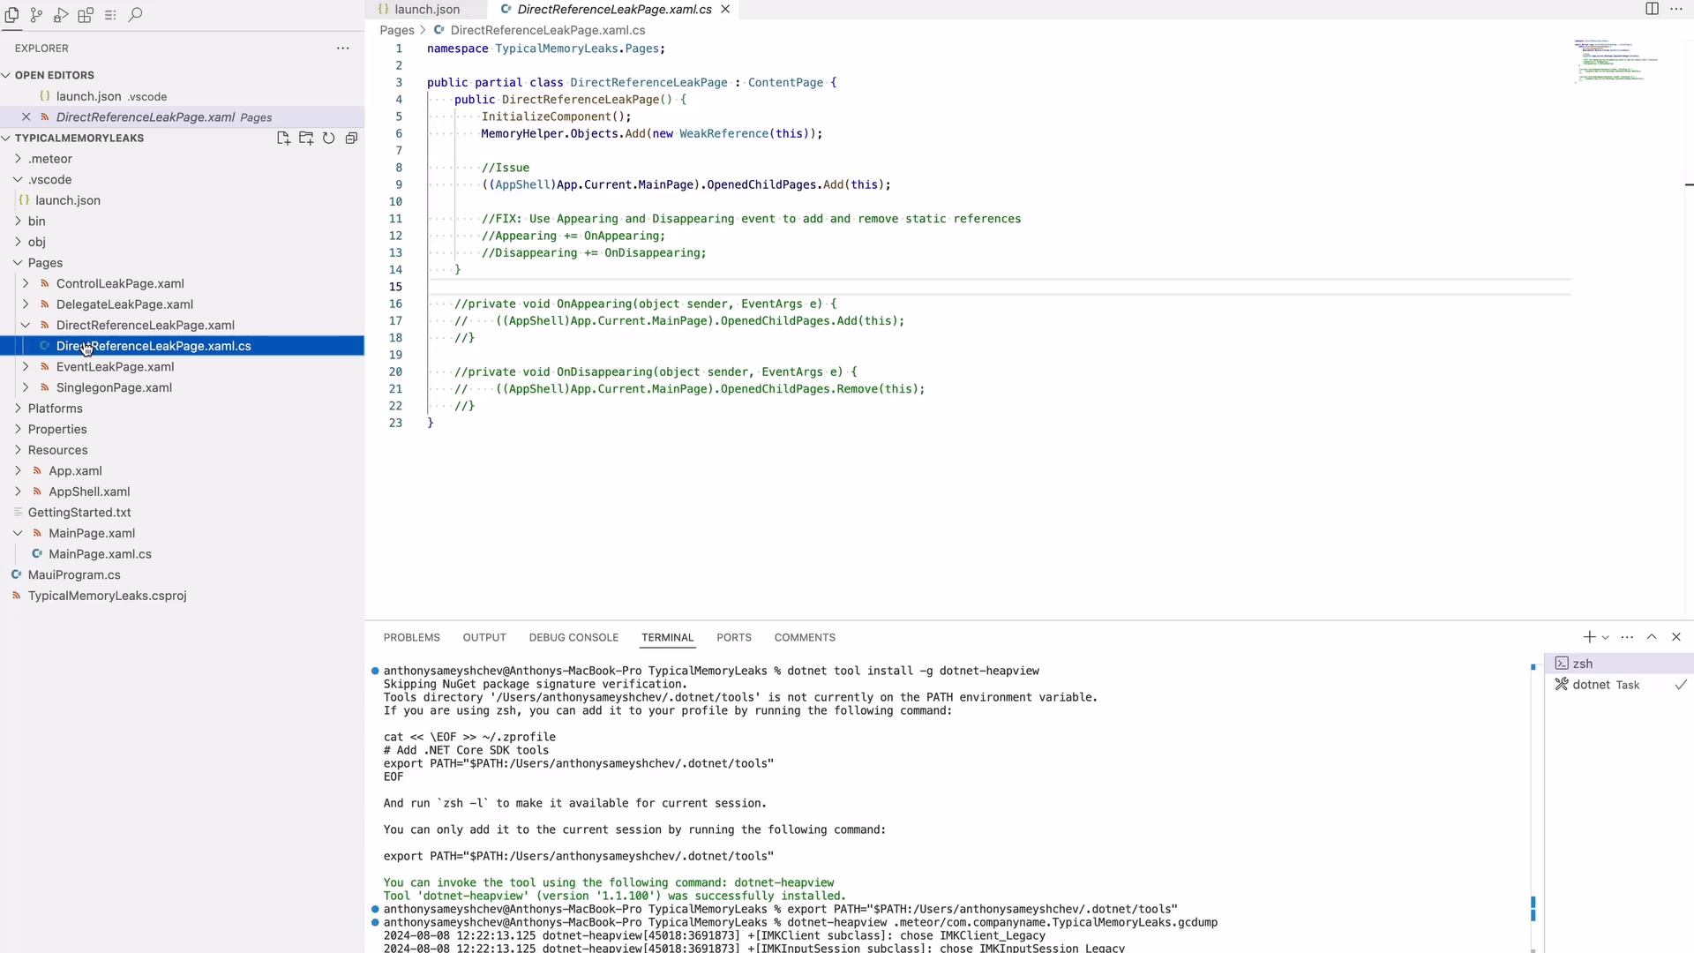
left_click(606, 184)
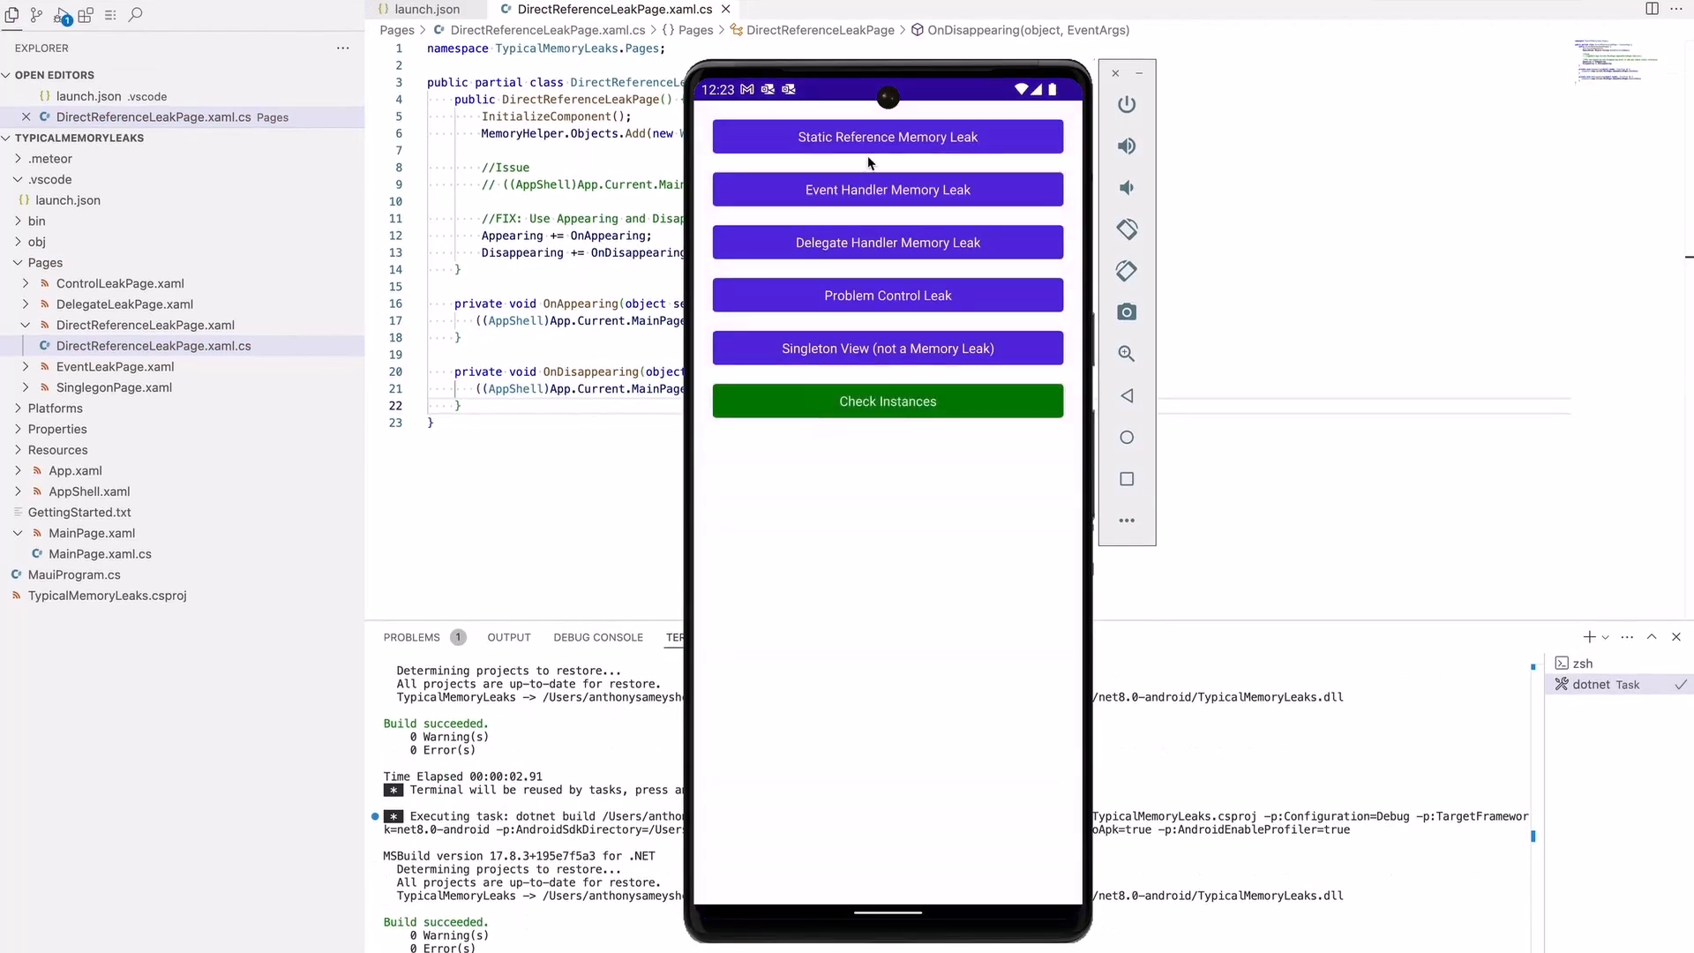
mouse_move(771, 170)
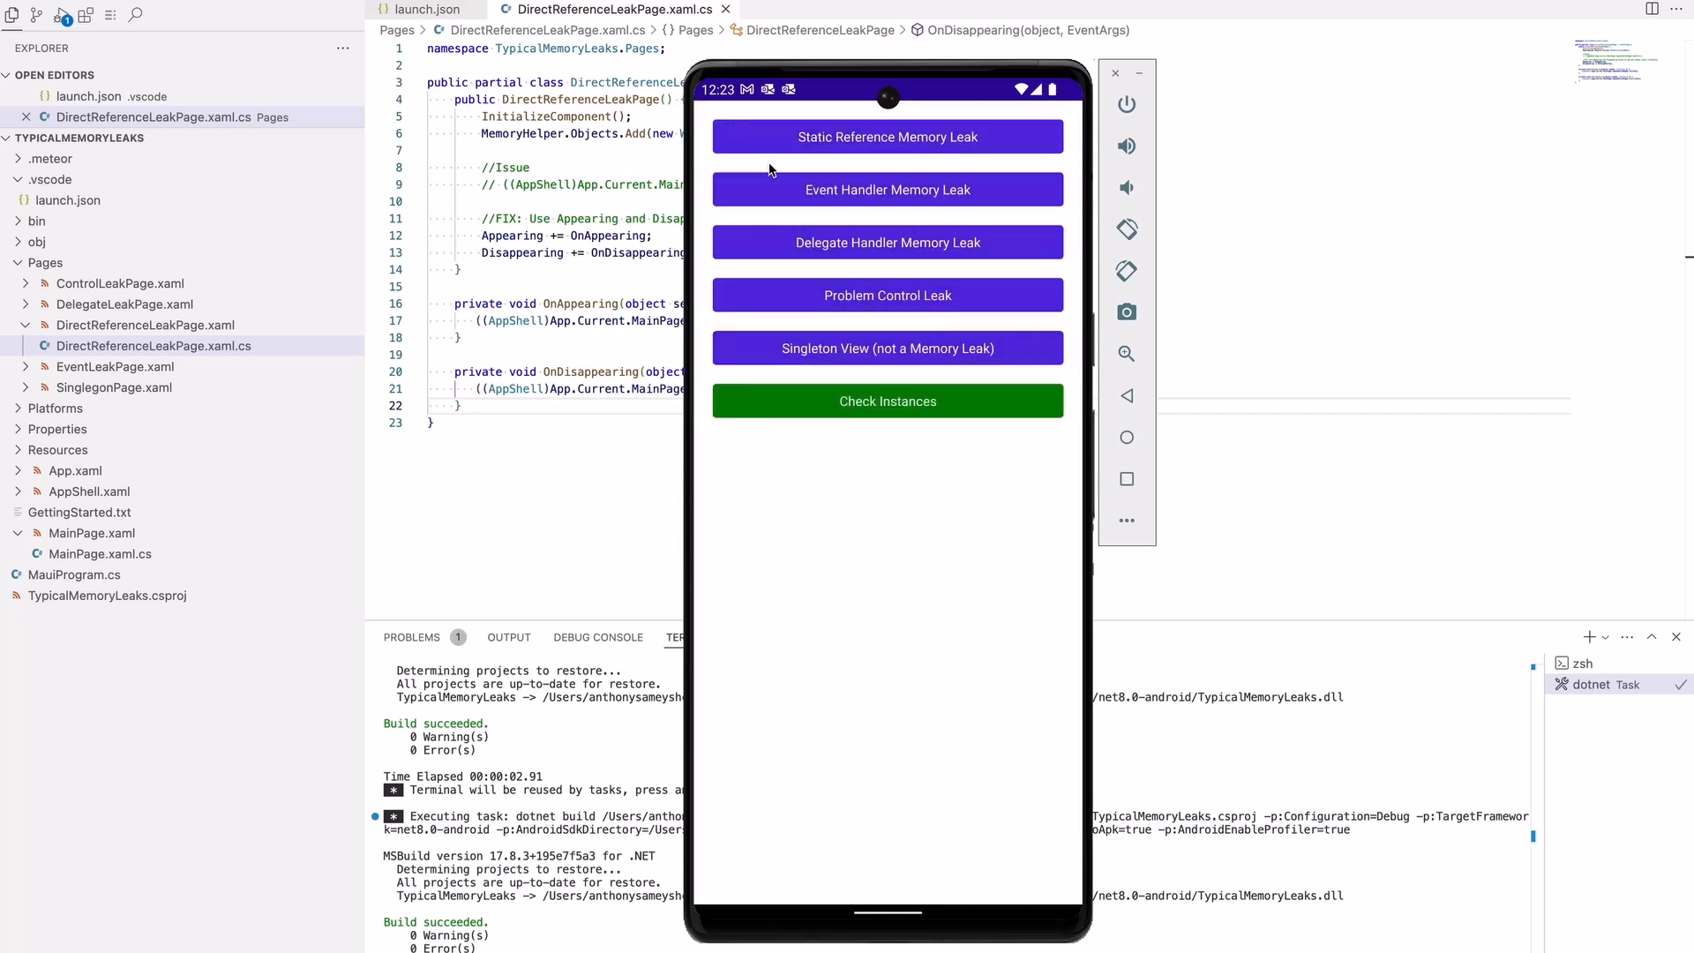
- Exercise the Static Reference Memory Leak page, check instances, and rerun dotnet-heapview on the new gcdump
left_click(887, 400)
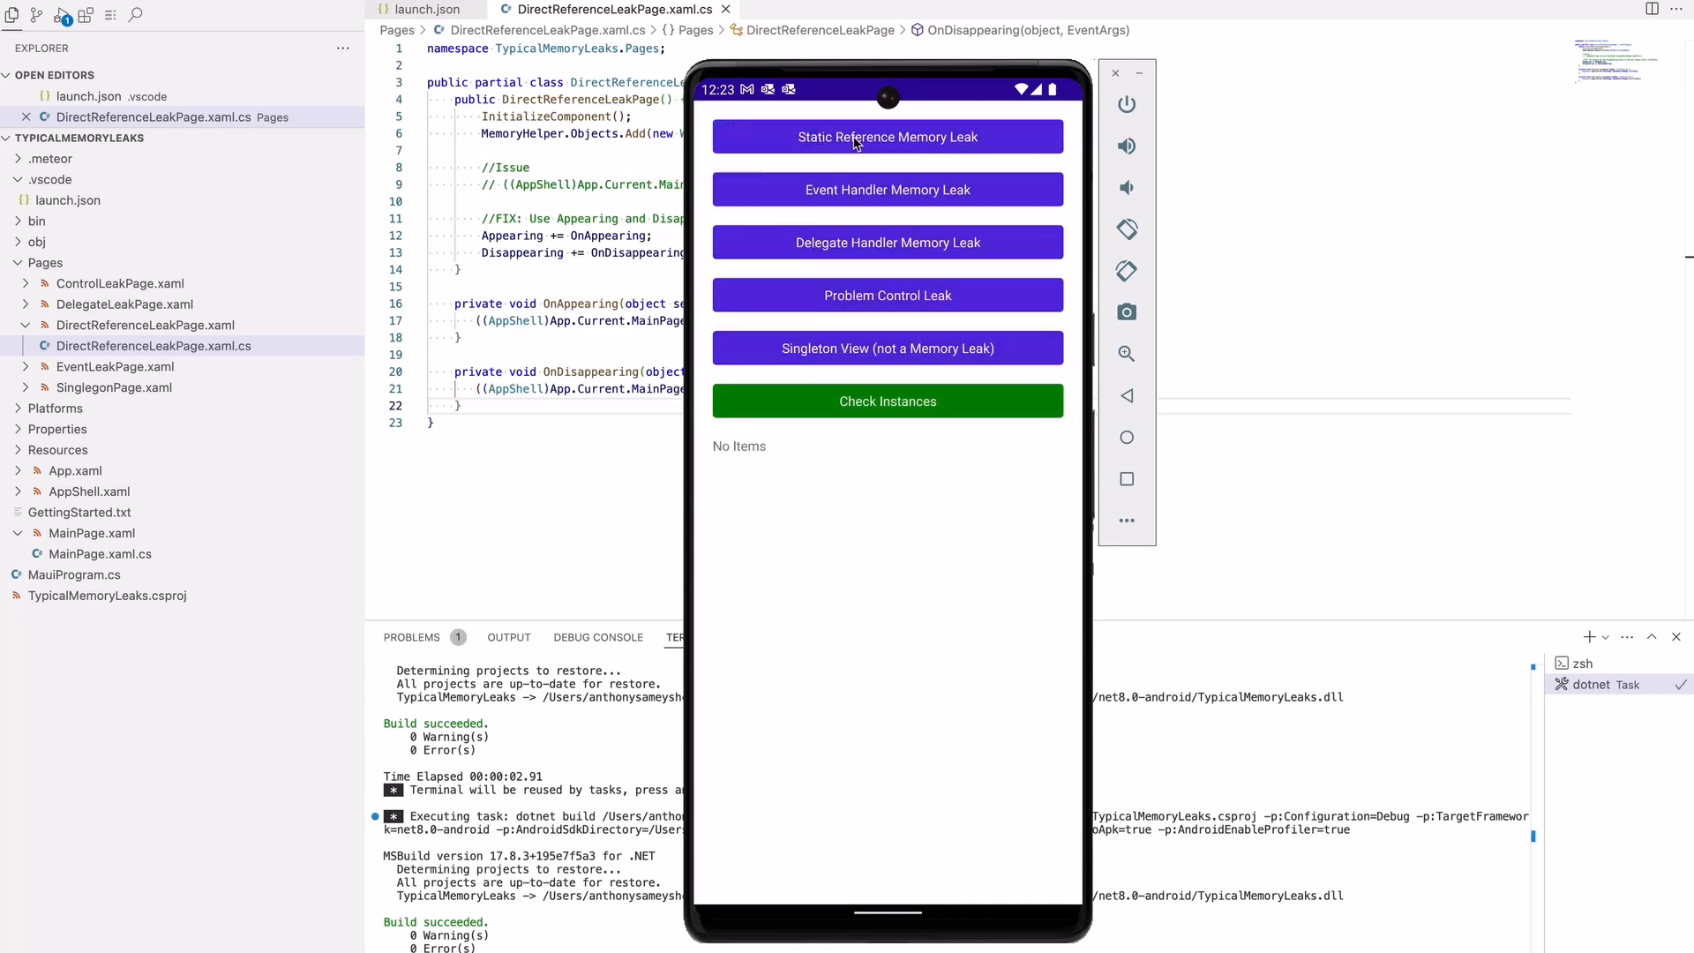
mouse_move(796, 224)
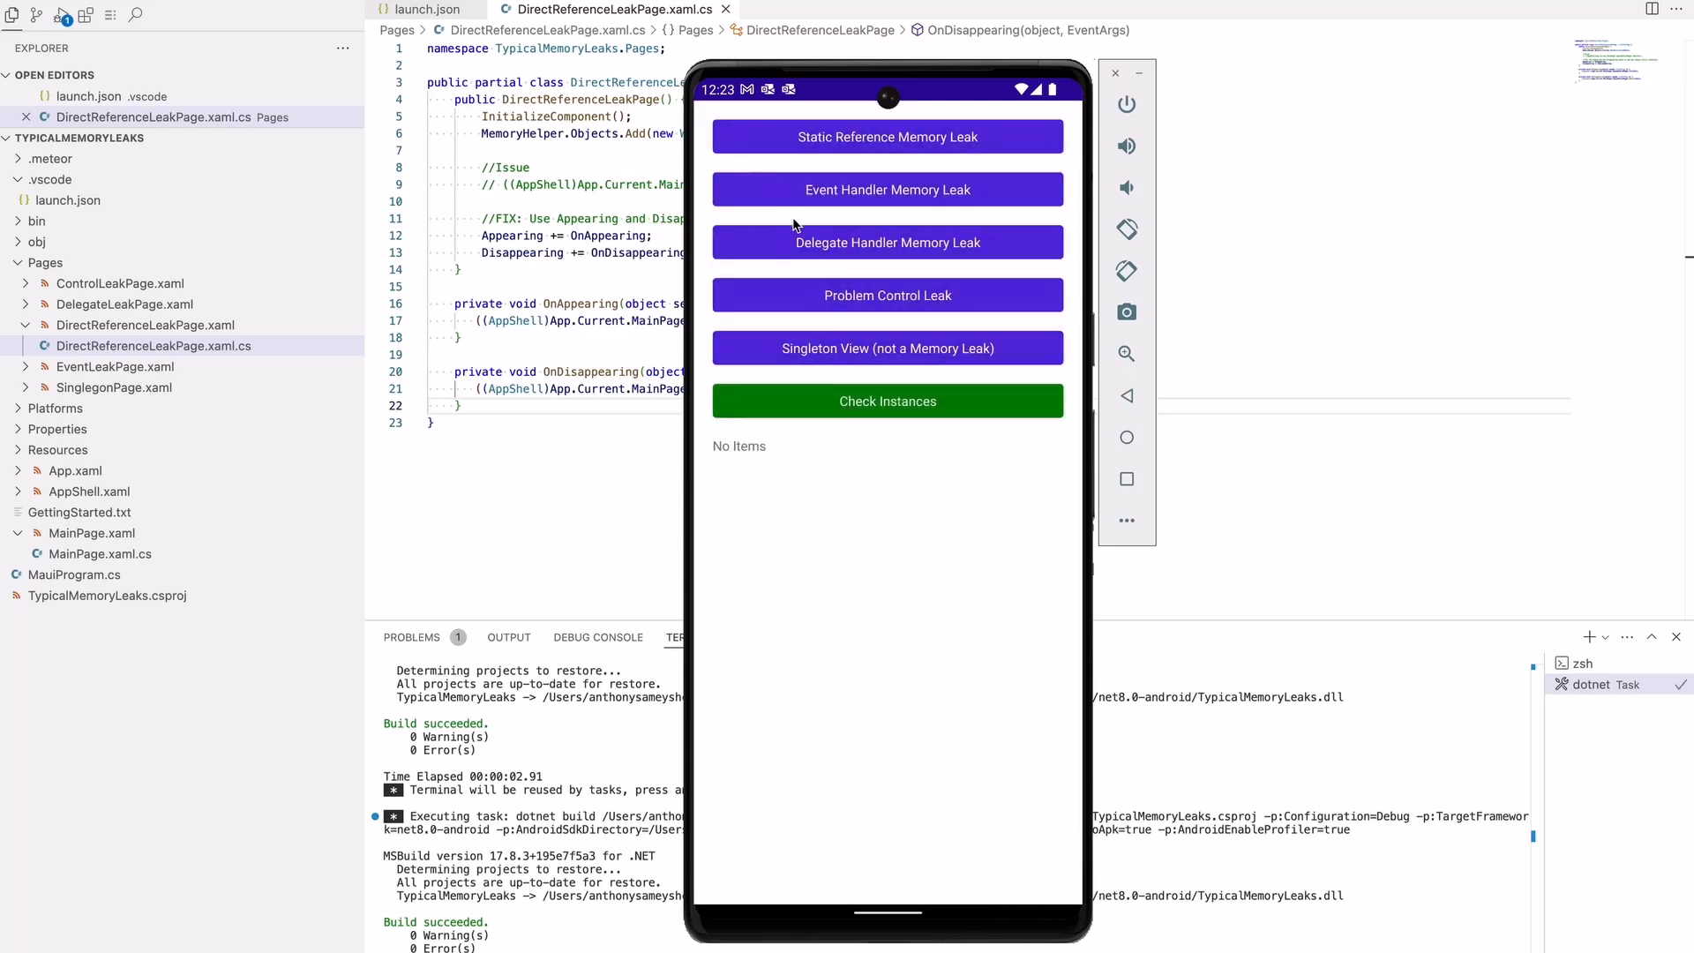
mouse_move(789, 288)
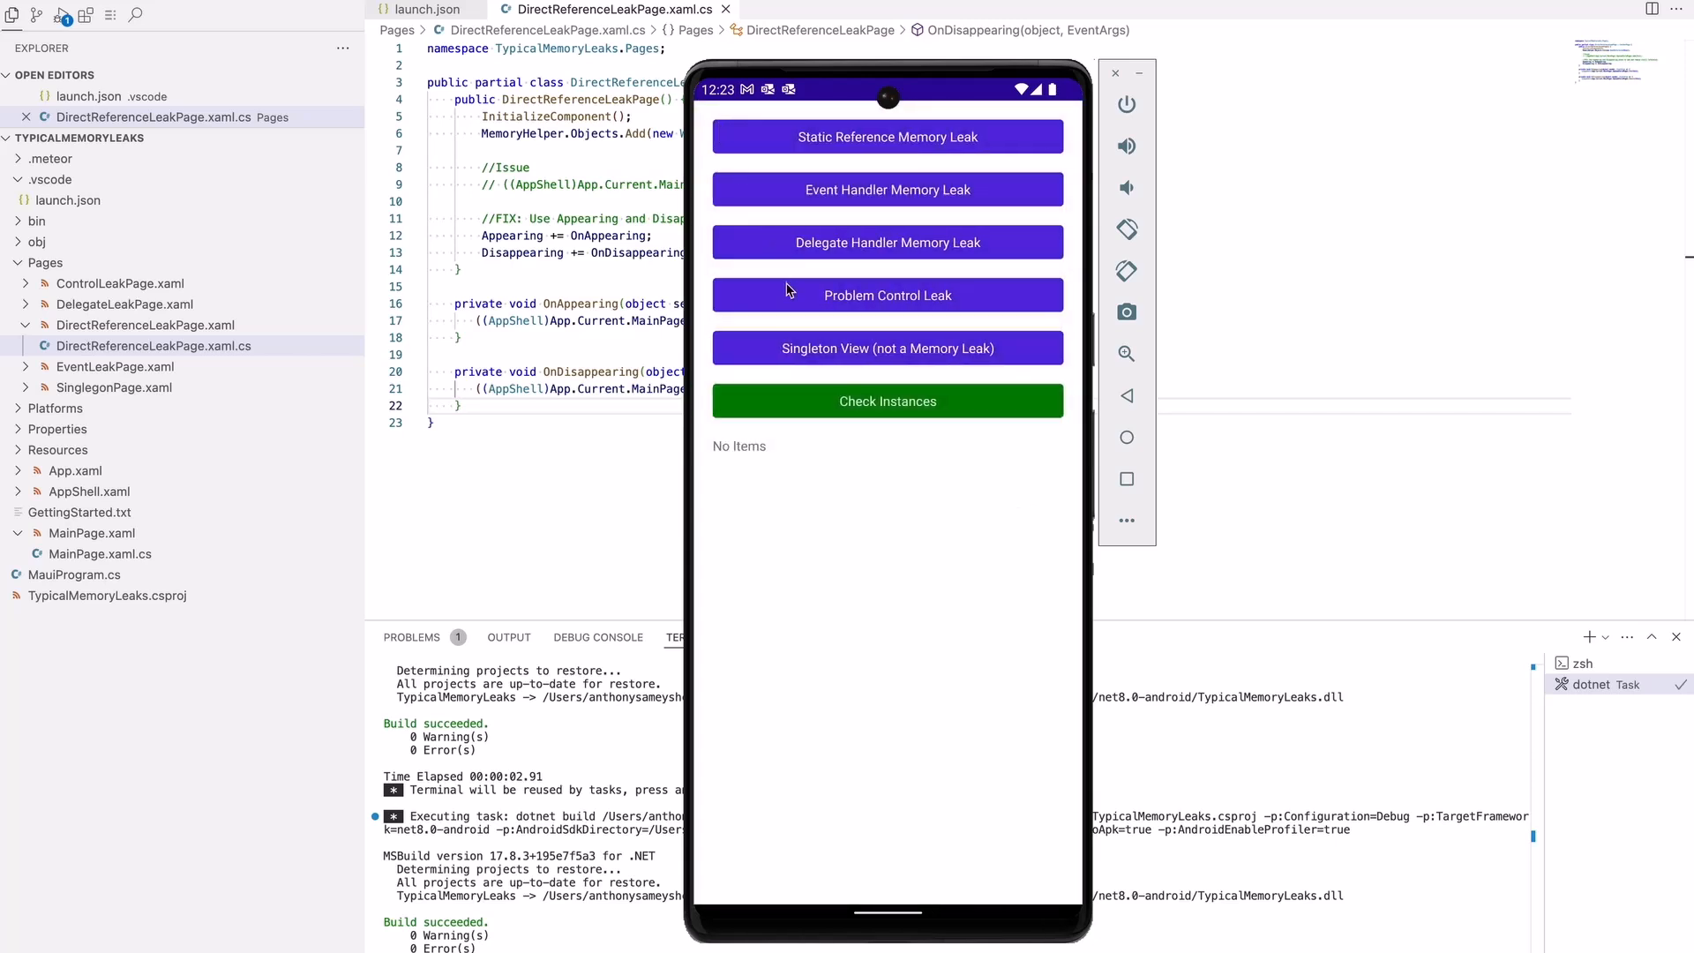
mouse_move(812, 393)
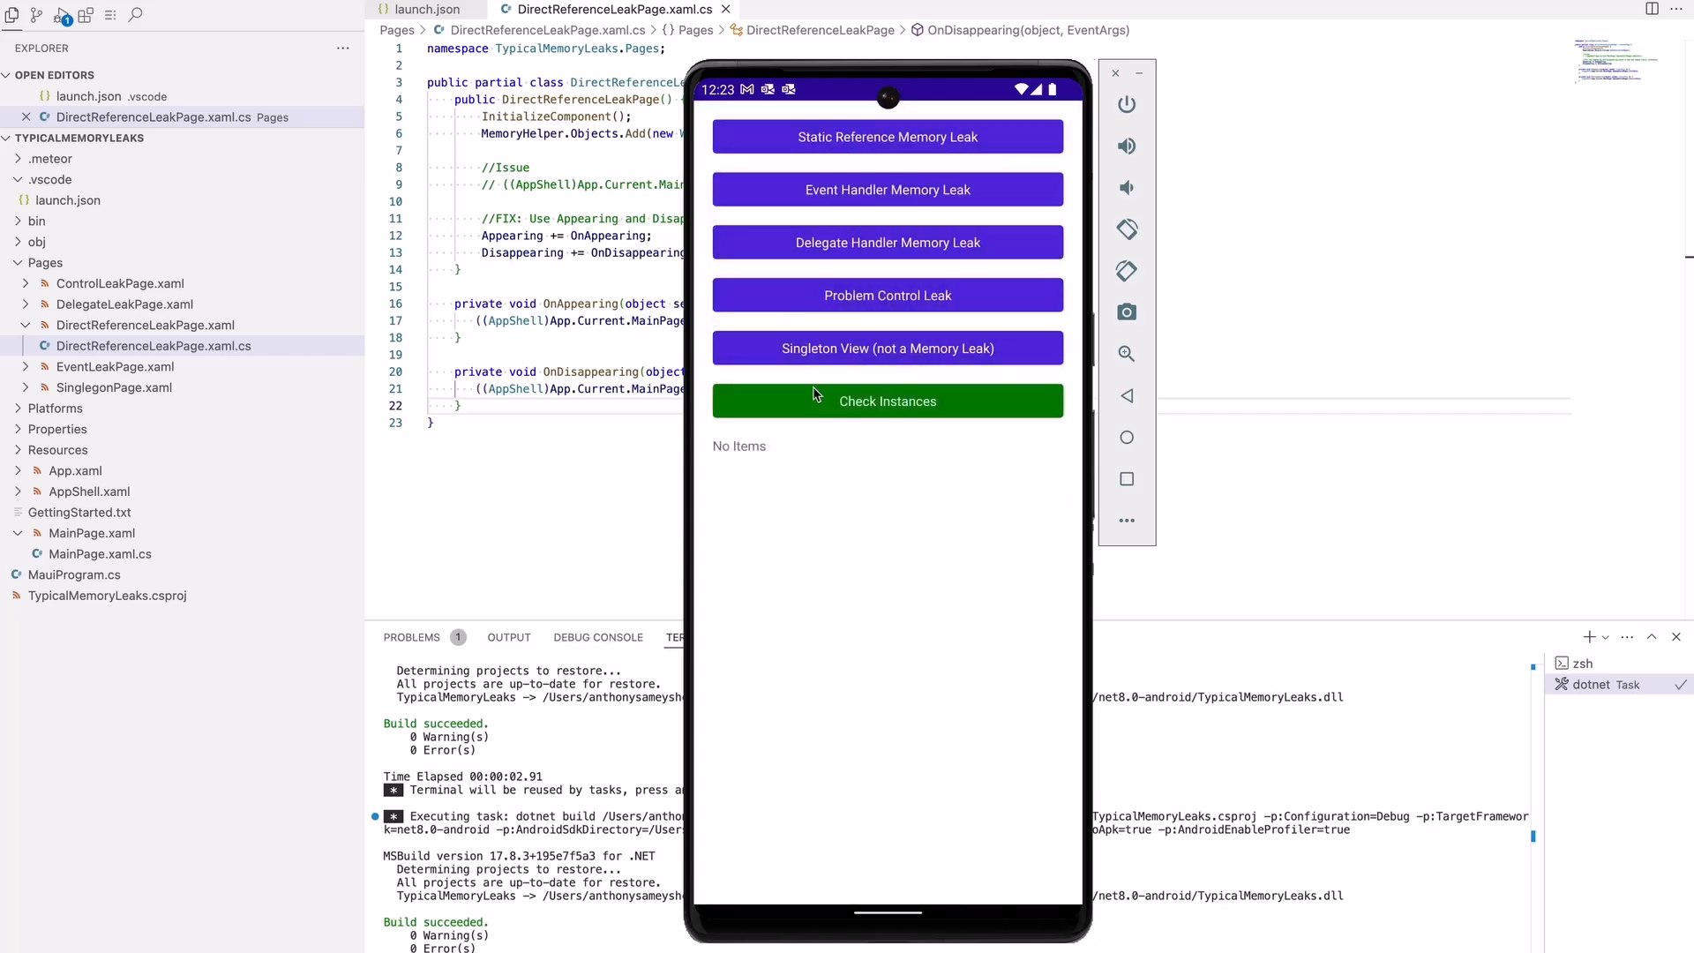
left_click(888, 401)
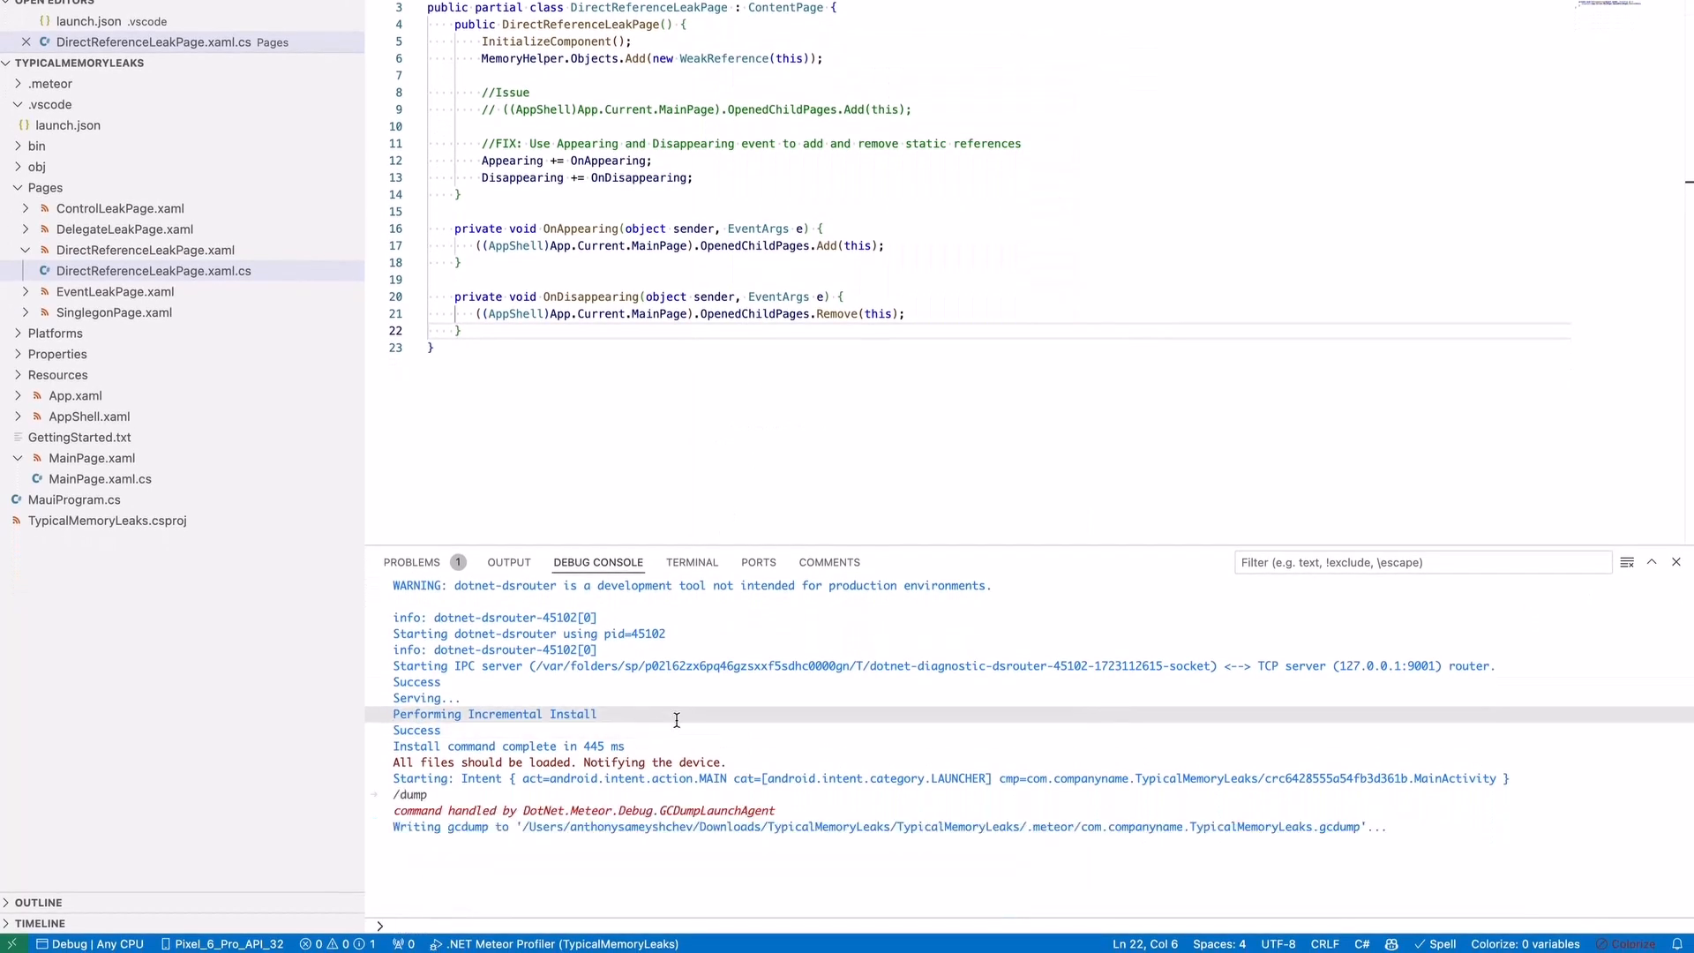
left_click(692, 561)
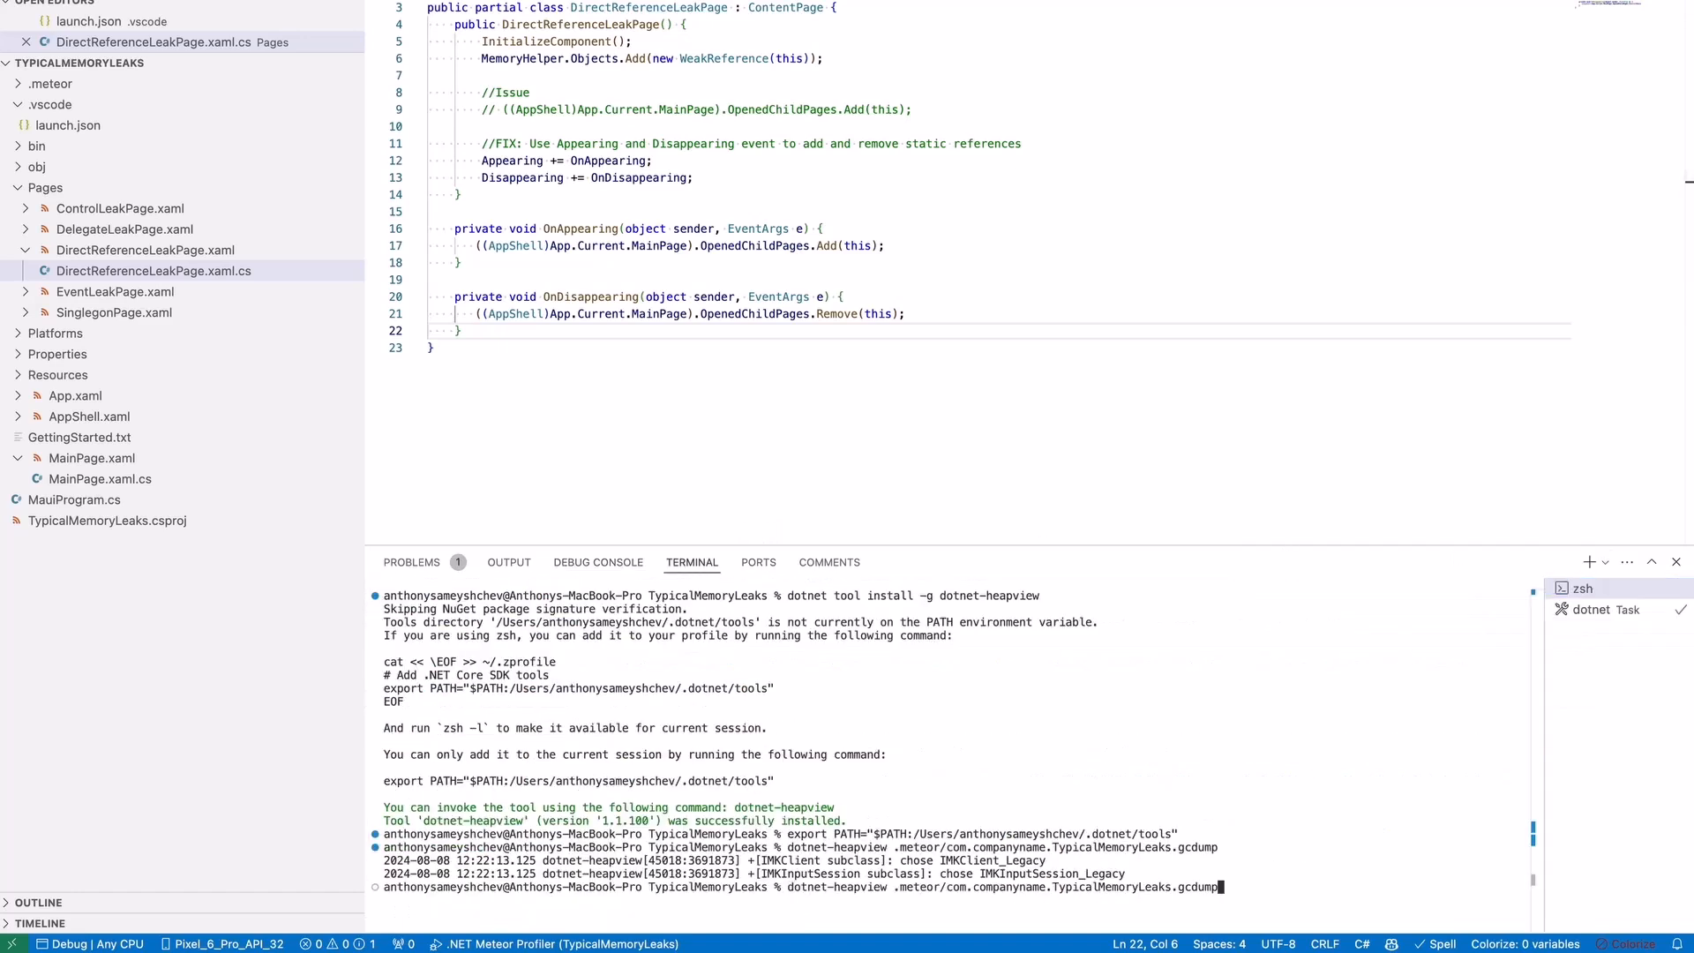
key("Return")
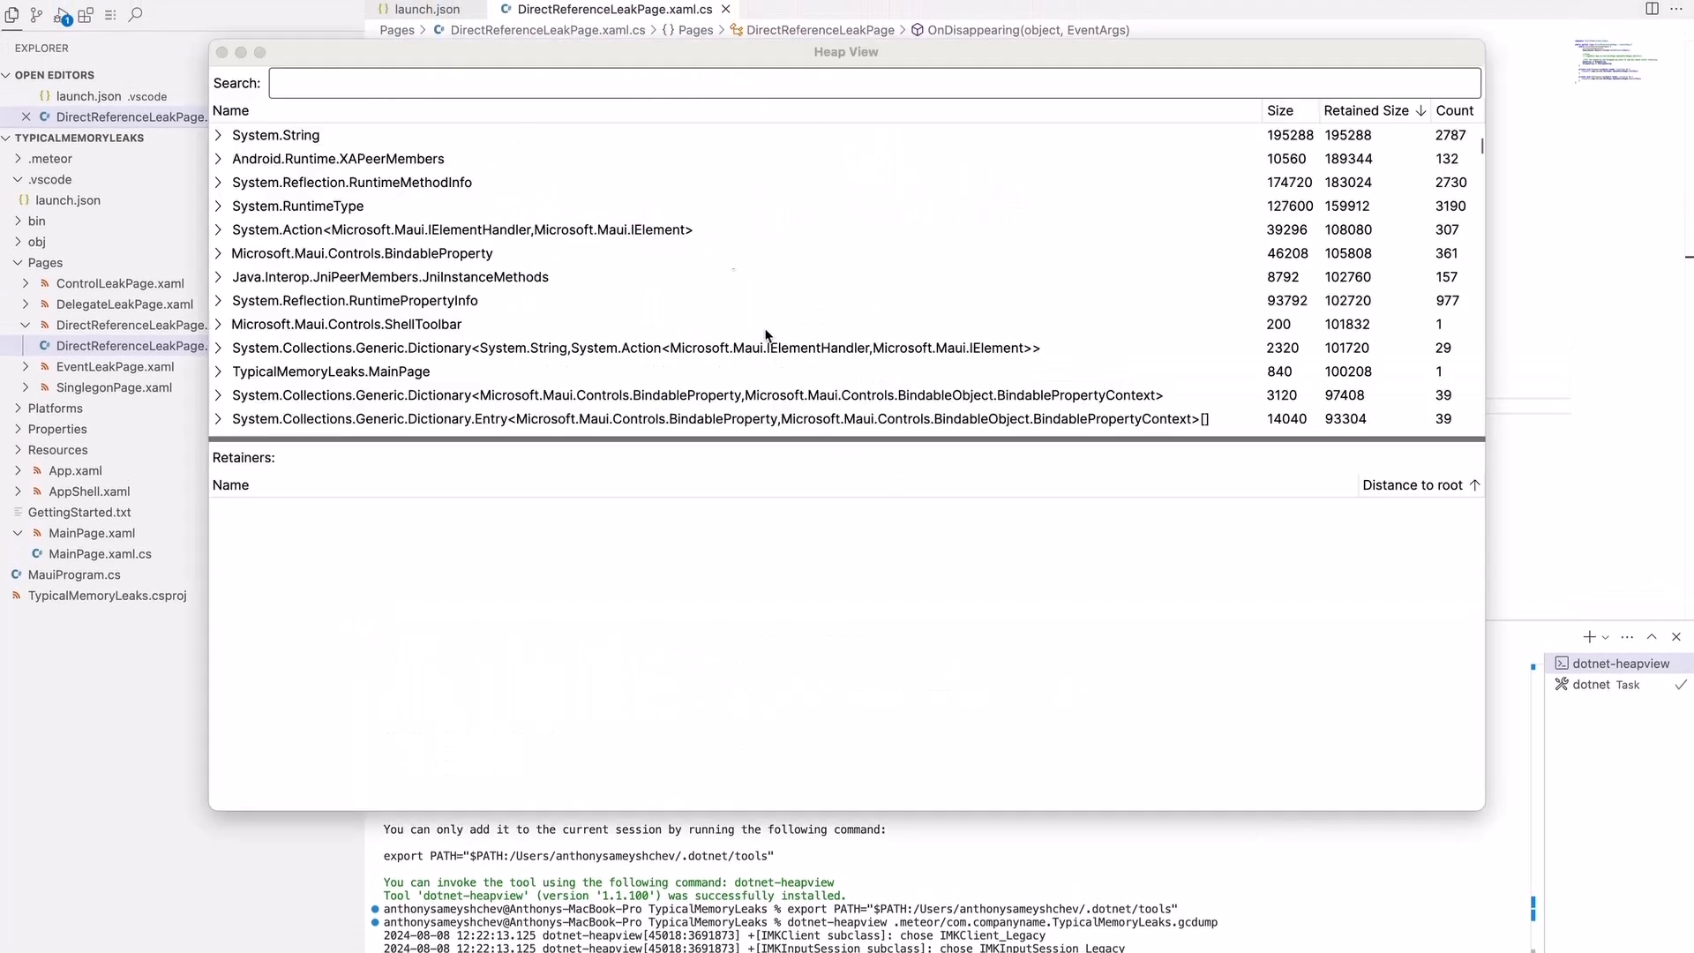
- Filter Heap View by 'typical' to confirm no DirectReferenceLeakPage instance remains
type("typ")
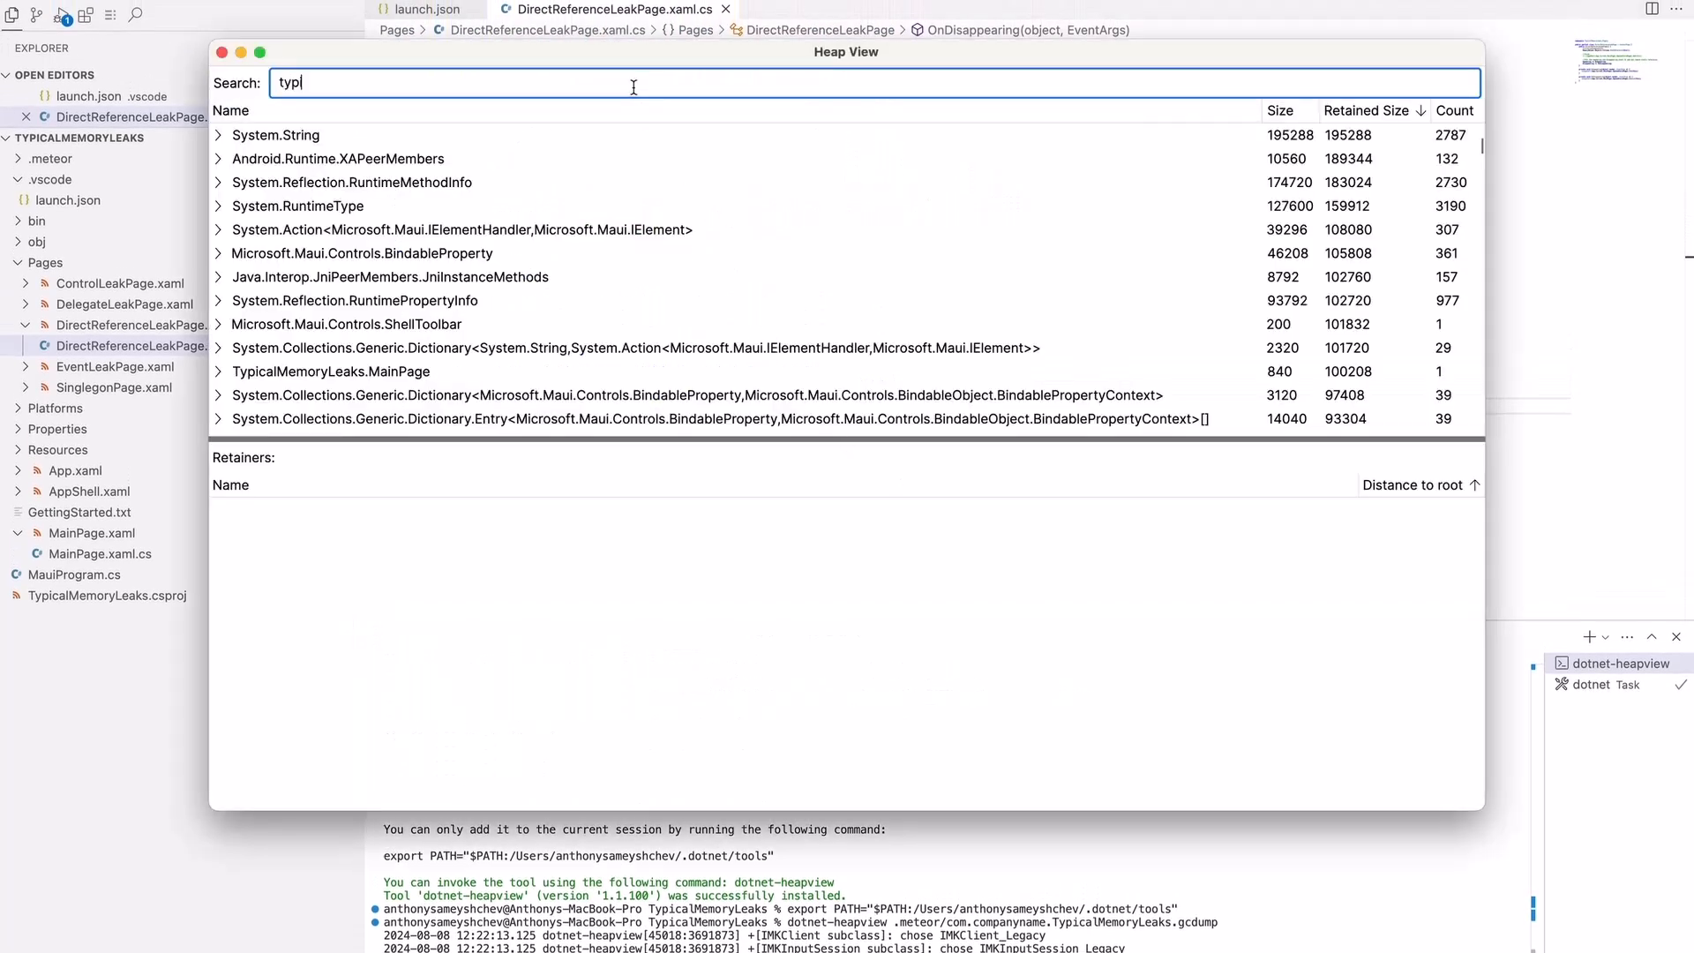
type("ical")
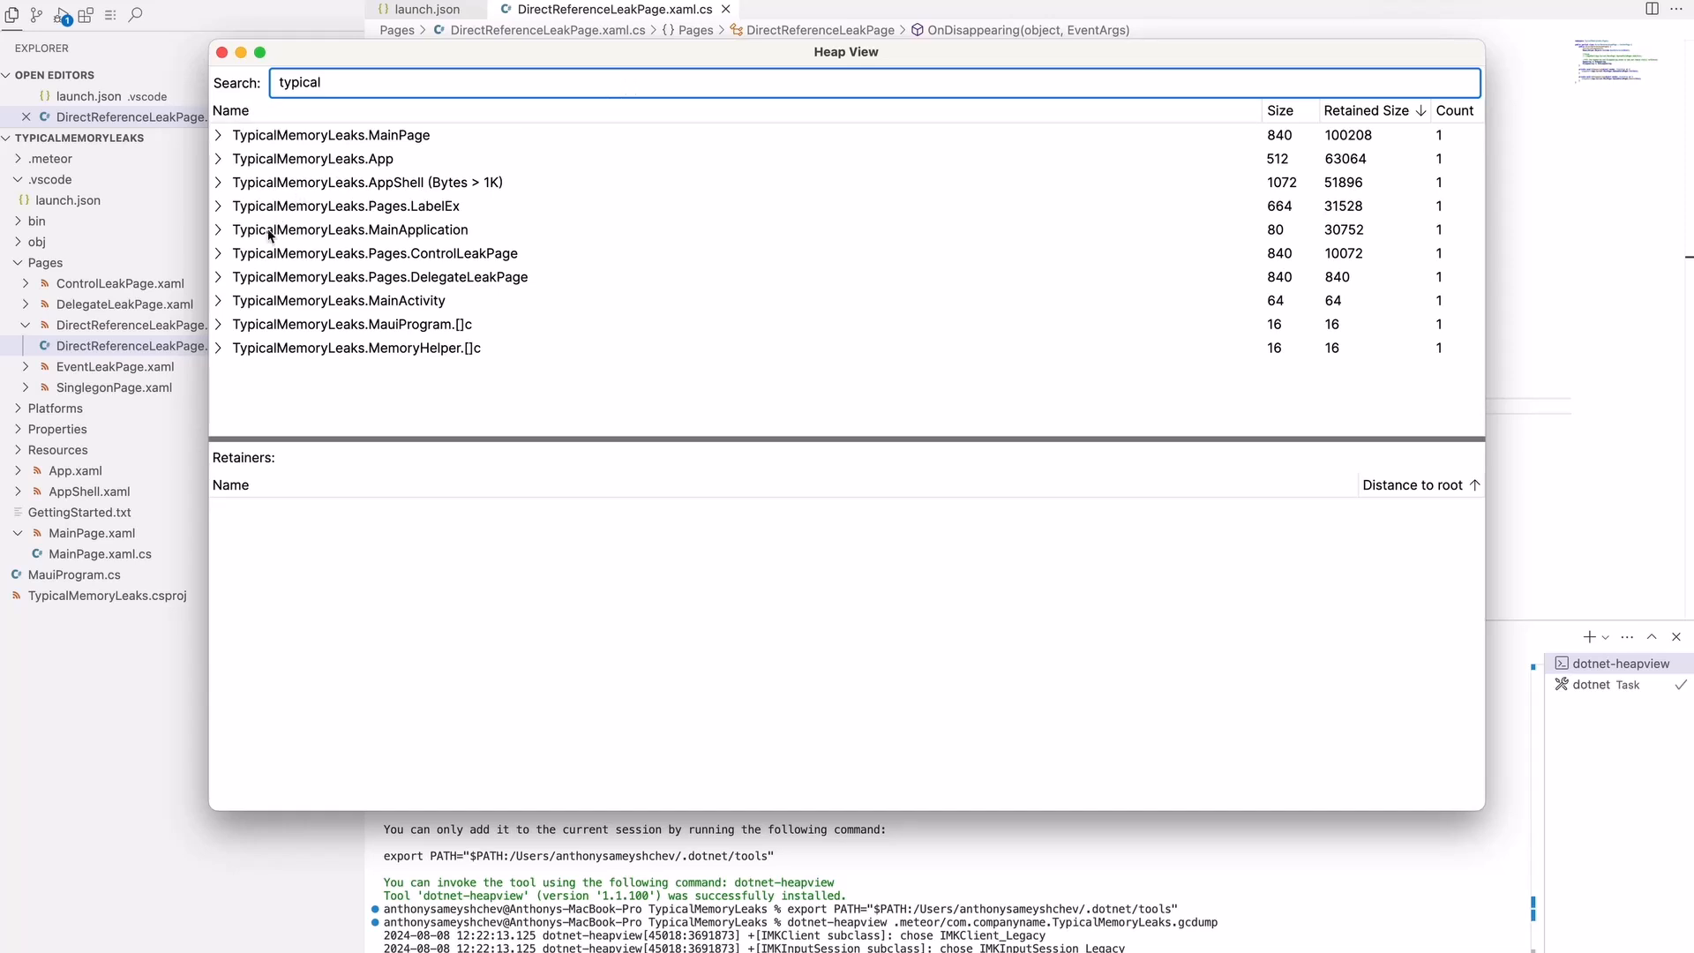
mouse_move(219, 279)
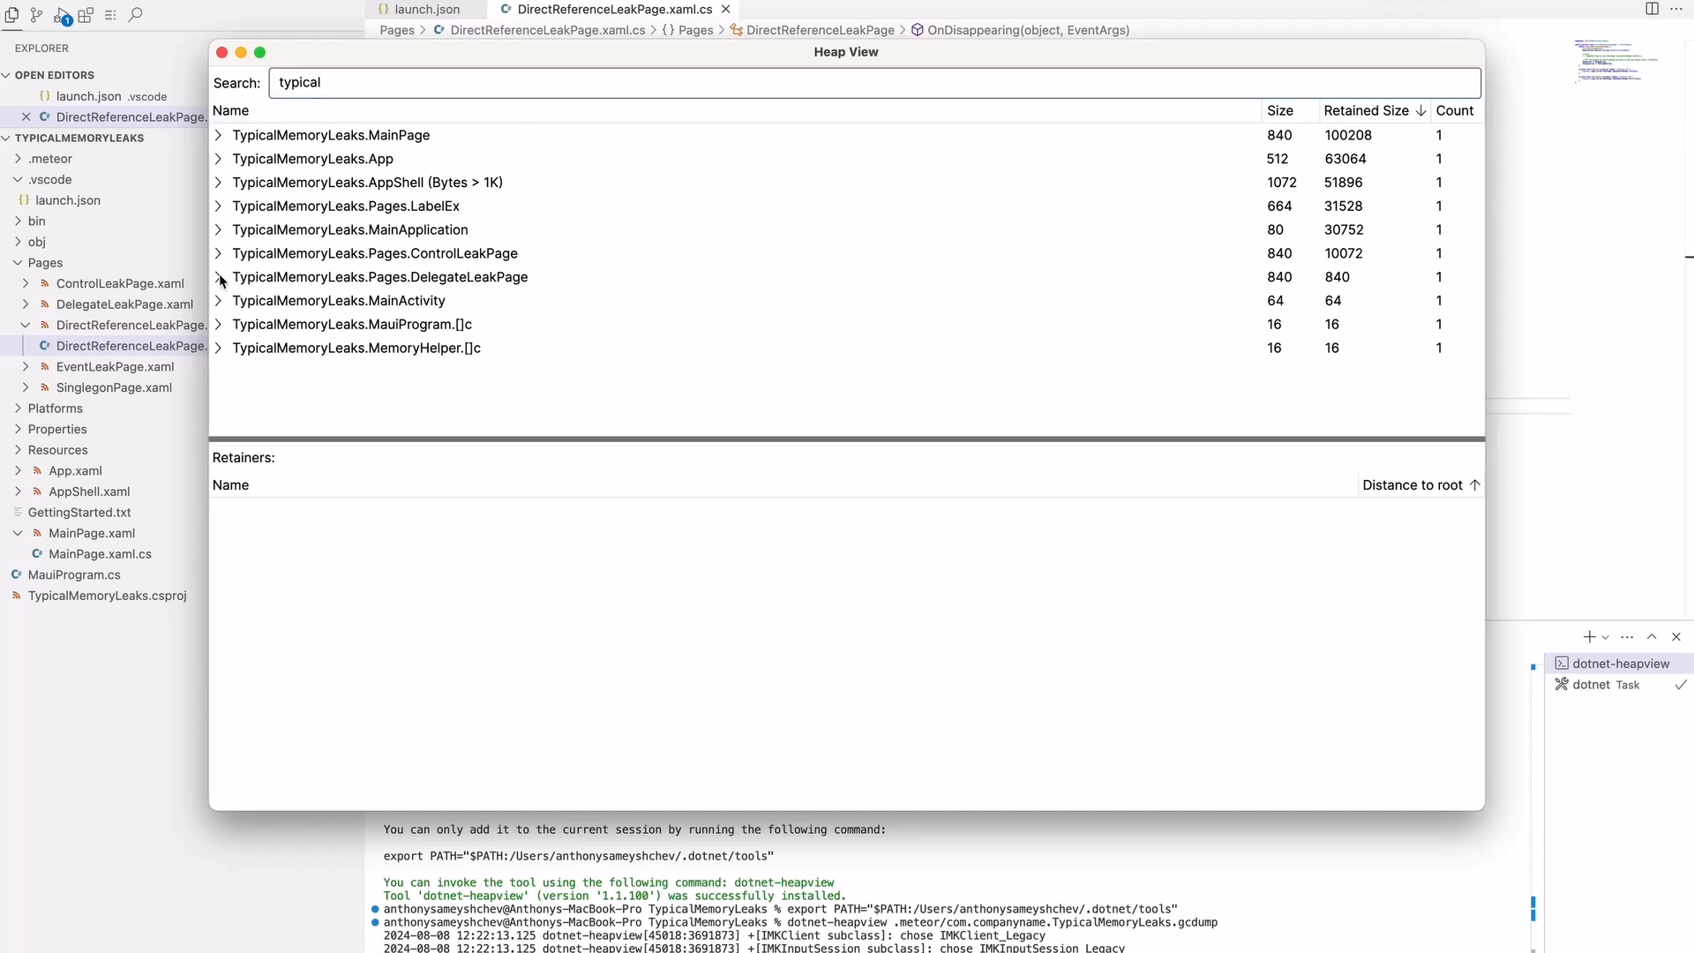